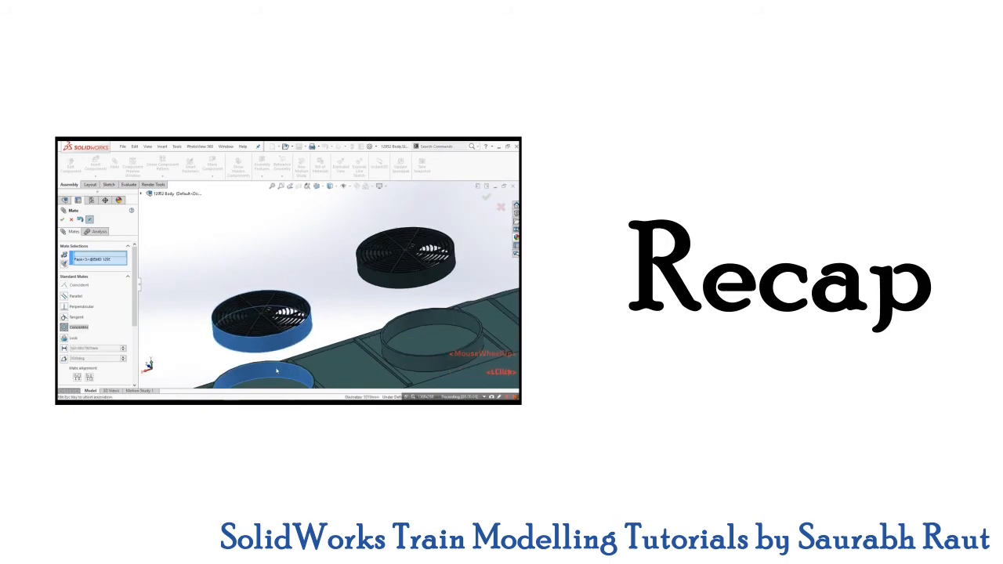
- Draw a 3D sketch line across the support tops, ending in a short Along Z drop to the underframe
scroll("down", 3)
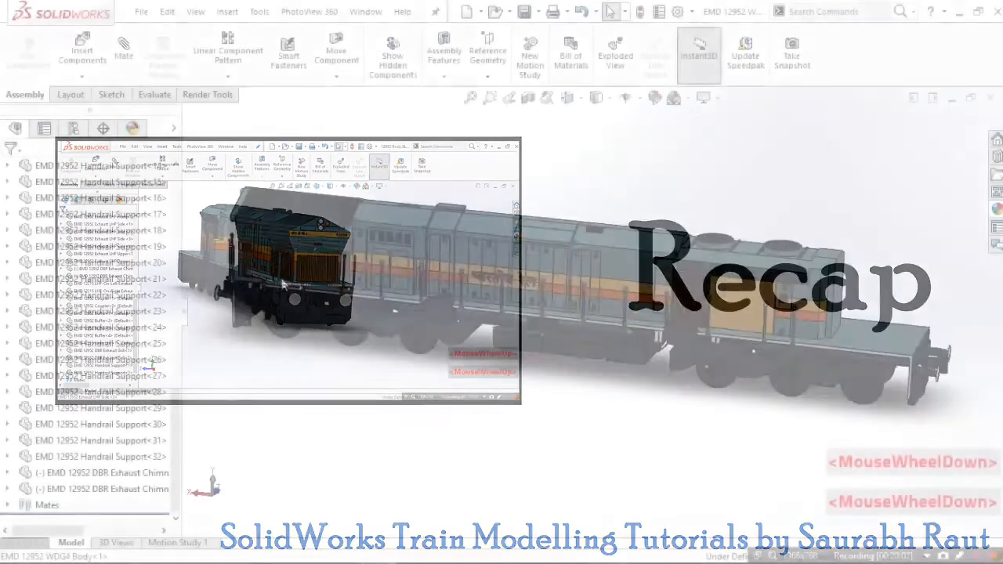
scroll("down", 3)
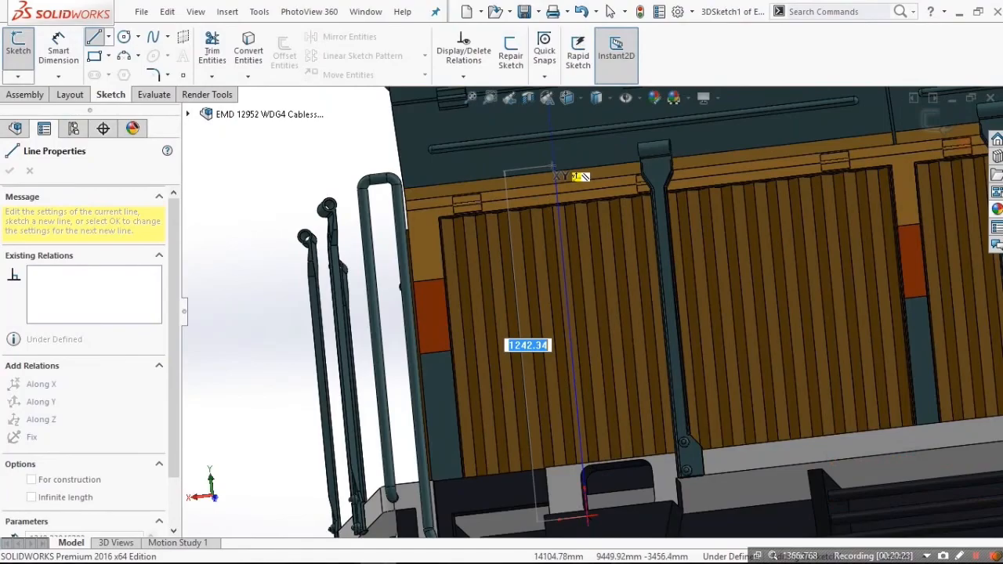
scroll("down", 3)
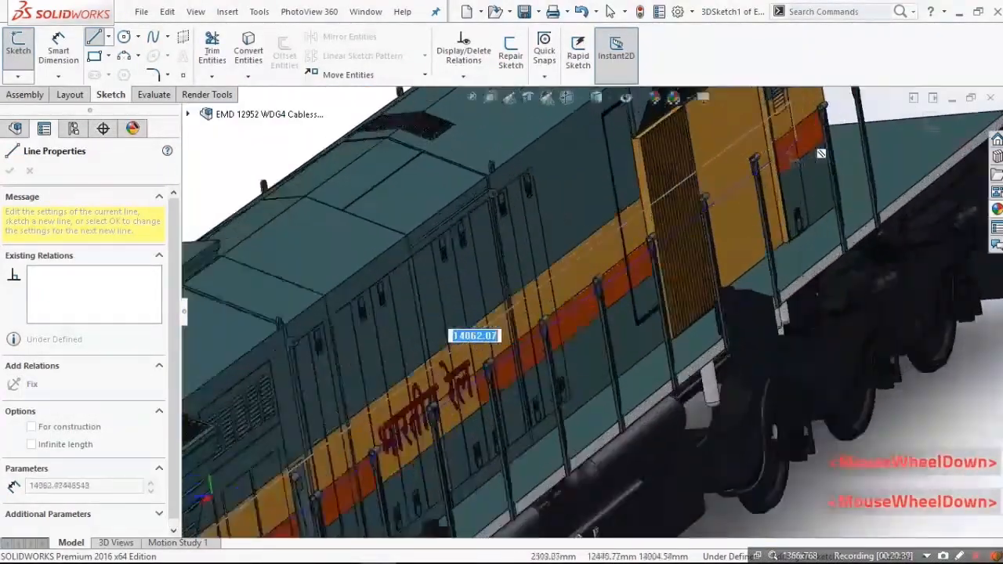
scroll("down", 3)
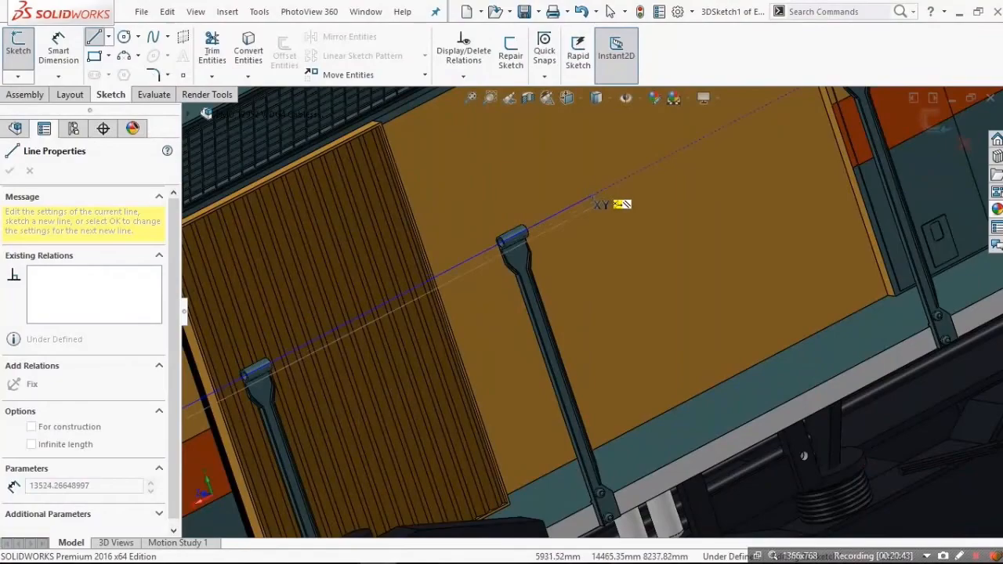
scroll("down", 3)
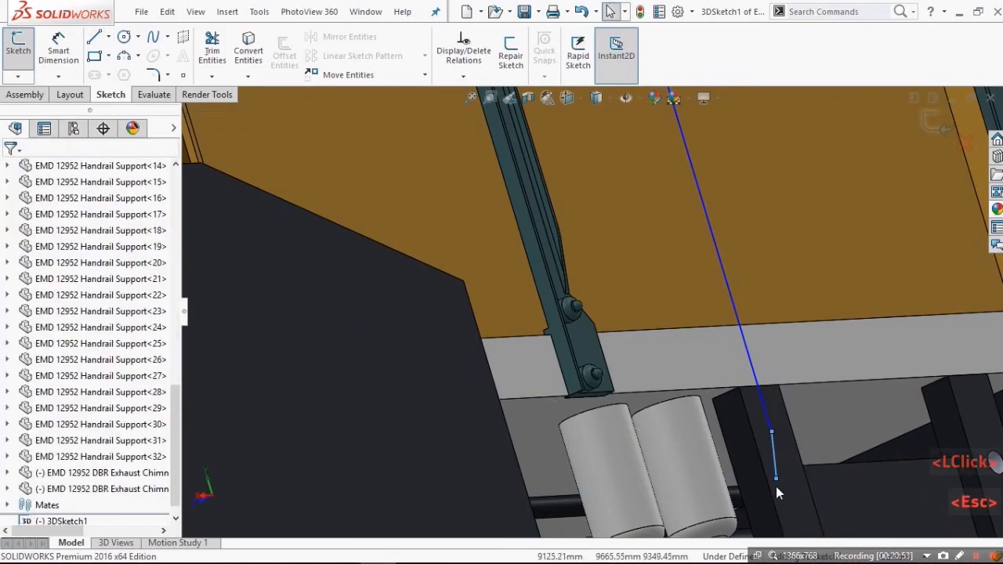
left_click(776, 478)
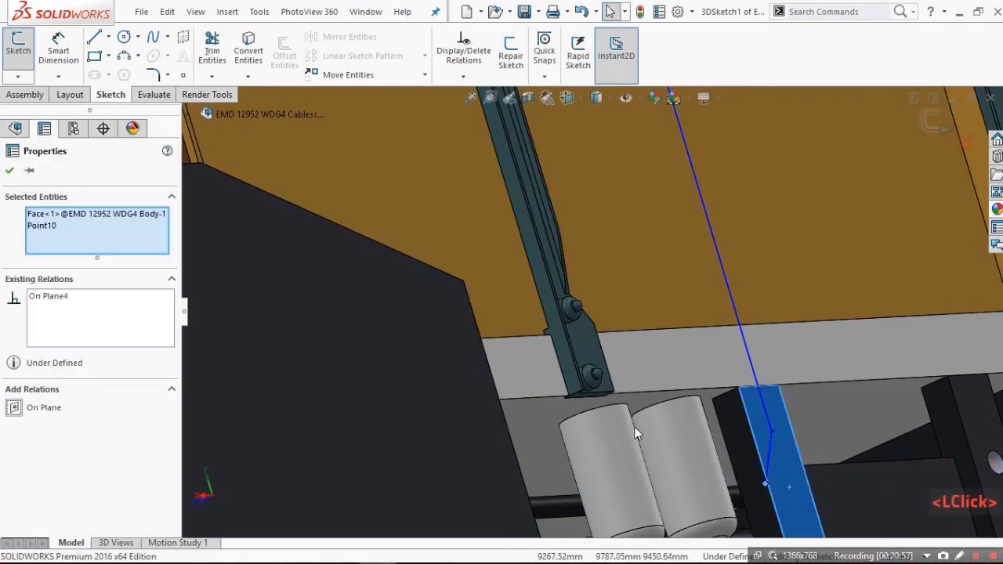
scroll("down", 3)
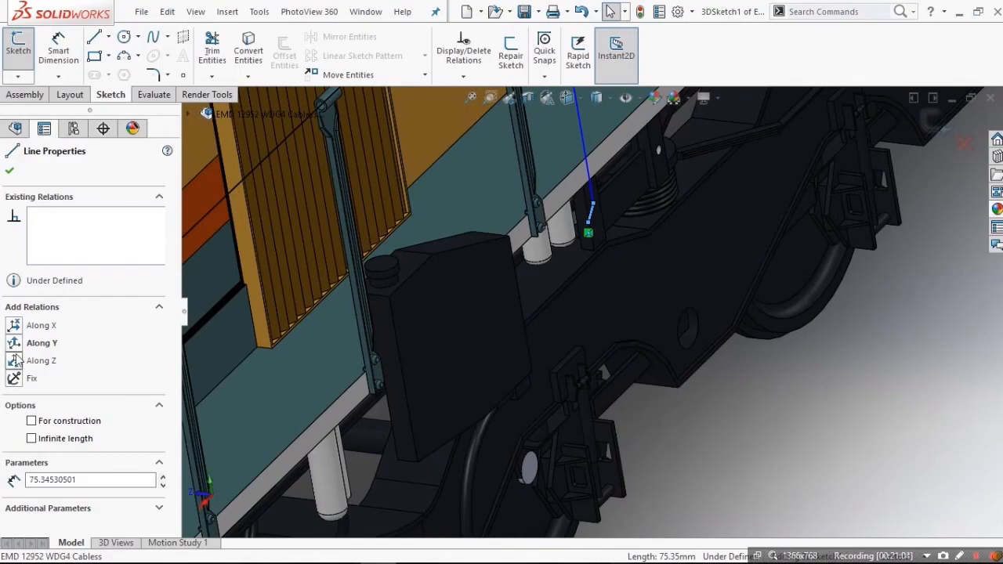
scroll("up", 3)
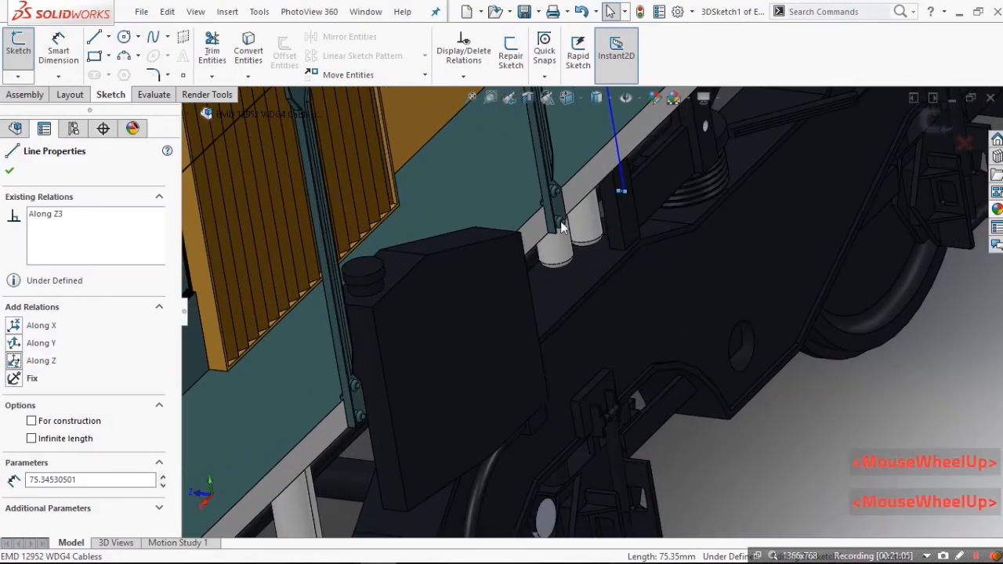
scroll("down", 3)
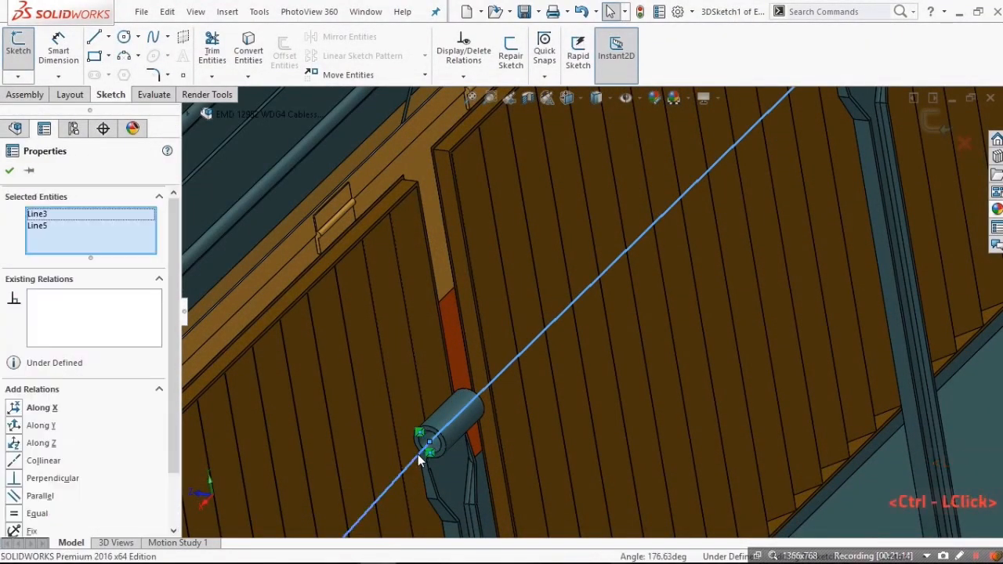
- Relate Line3 and Line5, then round their corner with a 60 mm sketch fillet
scroll("down", 3)
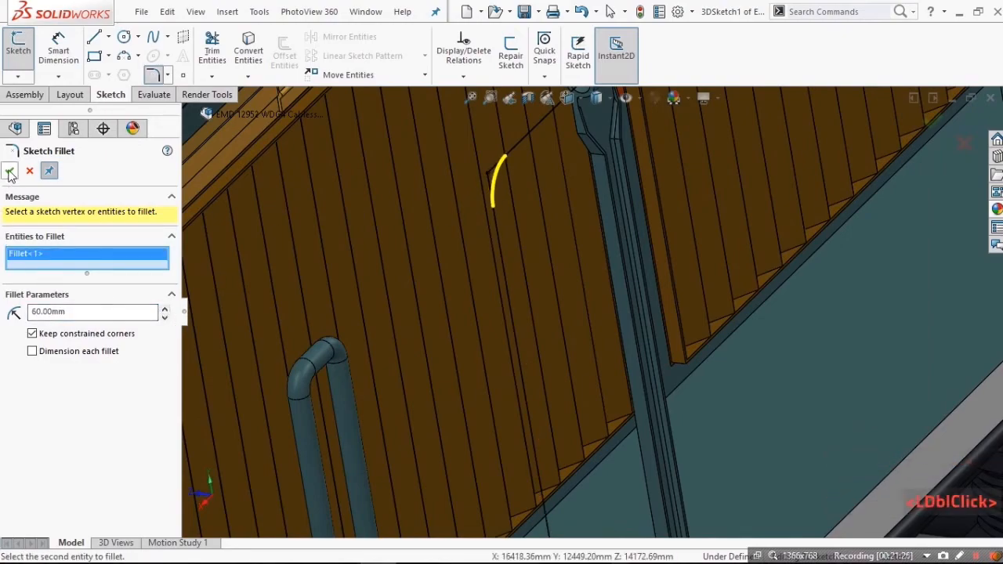
scroll("down", 3)
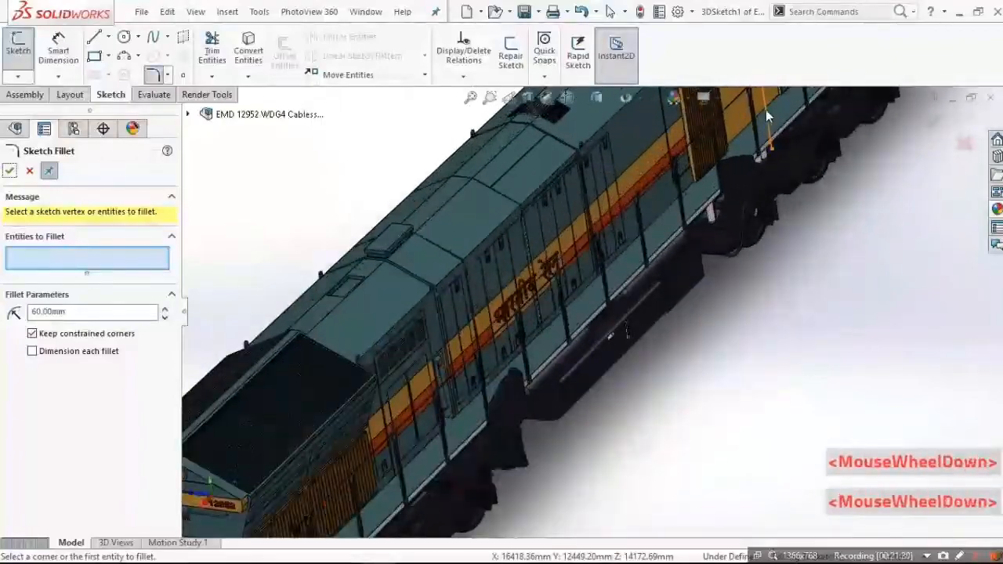
scroll("up", 3)
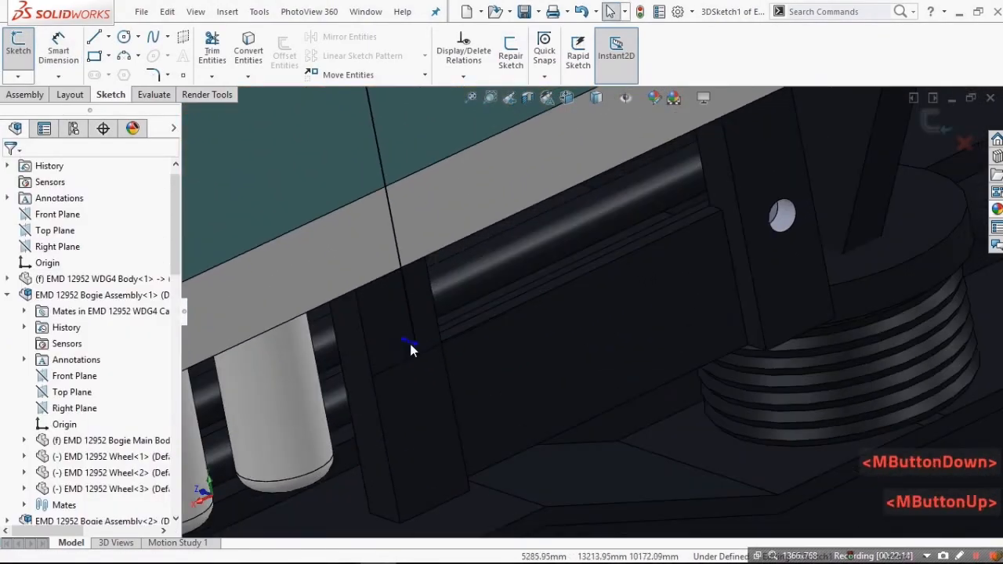
- Add a point at the path's lower end, relate Point10 and Point19, and dimension it 230 mm
left_click(96, 36)
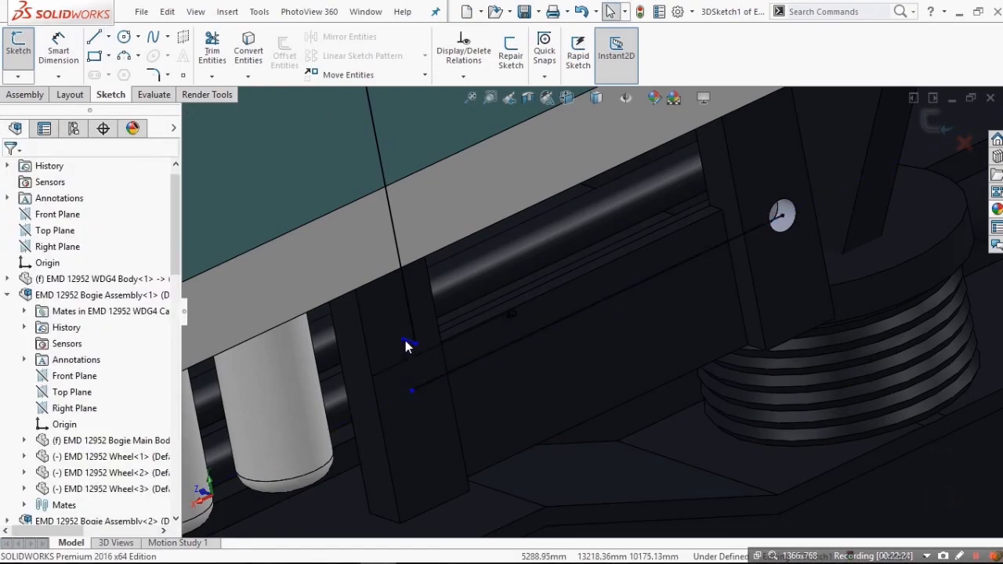
left_click(402, 344)
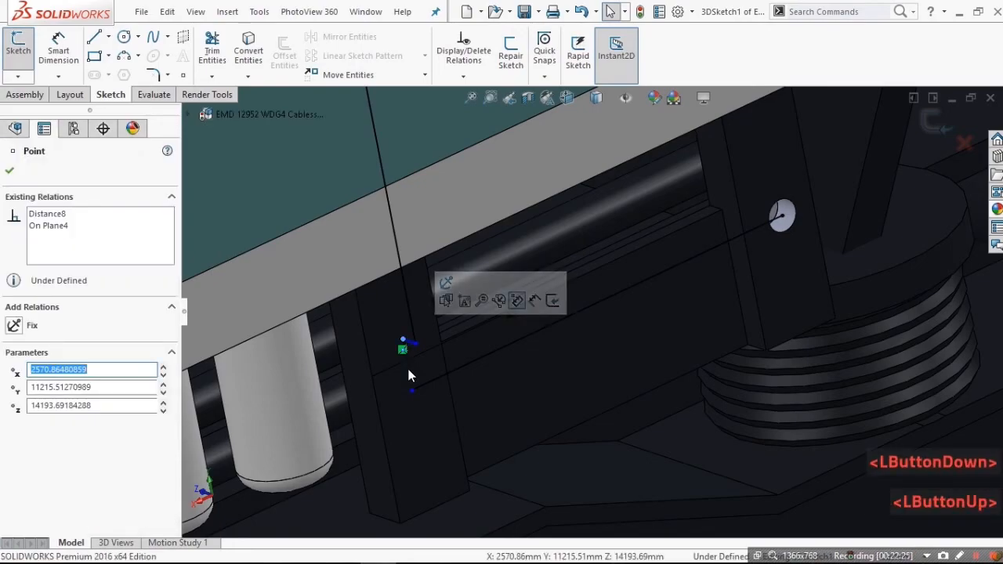
left_click(411, 391)
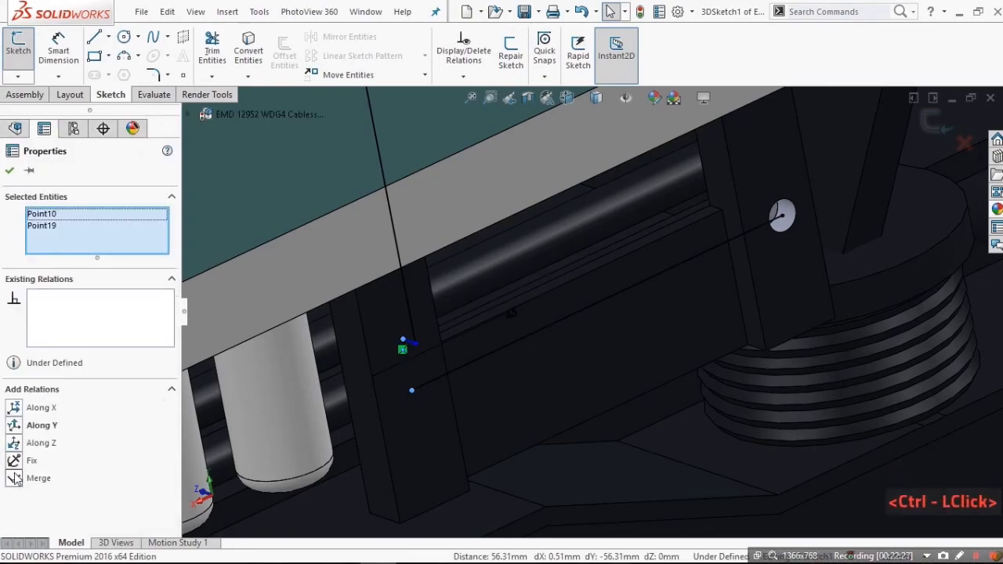
left_click(533, 366)
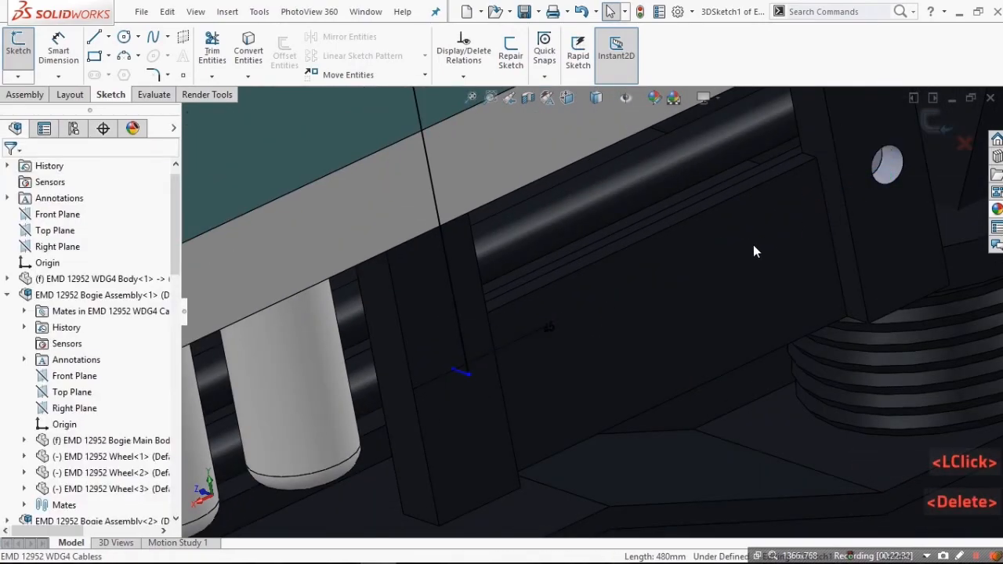
scroll("down", 3)
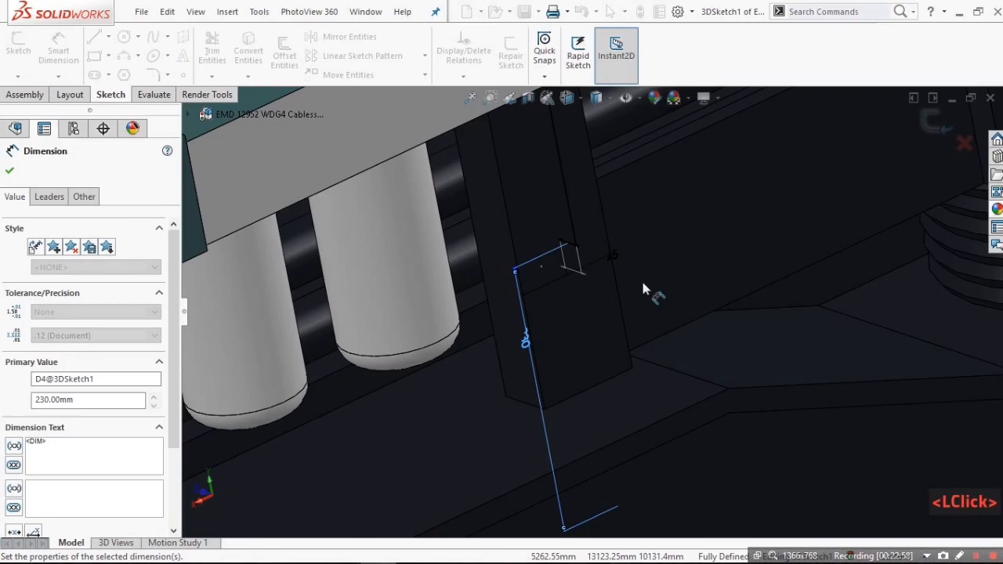
scroll("up", 3)
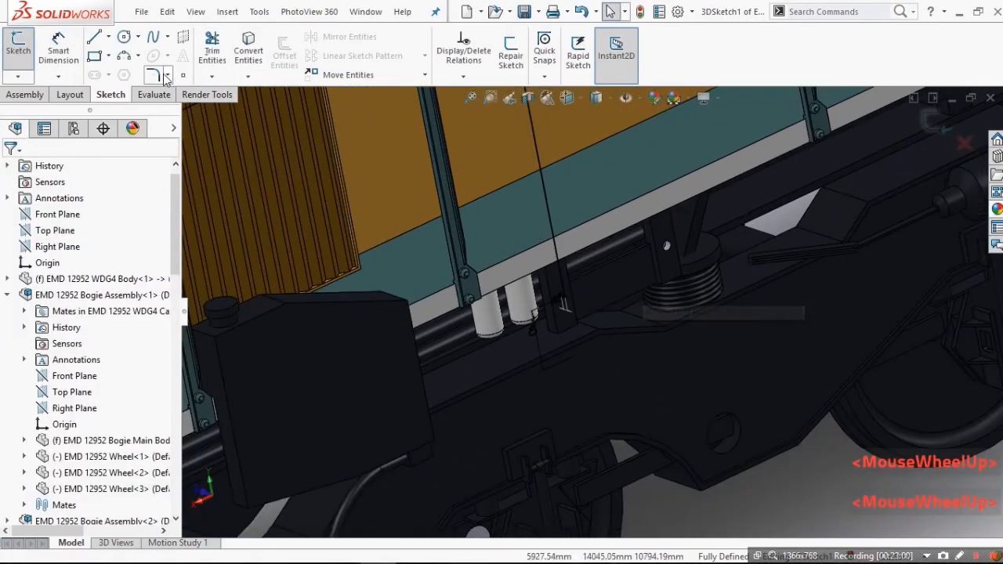
- Round the top corner of the handrail path with a 10 mm sketch fillet
left_click(150, 73)
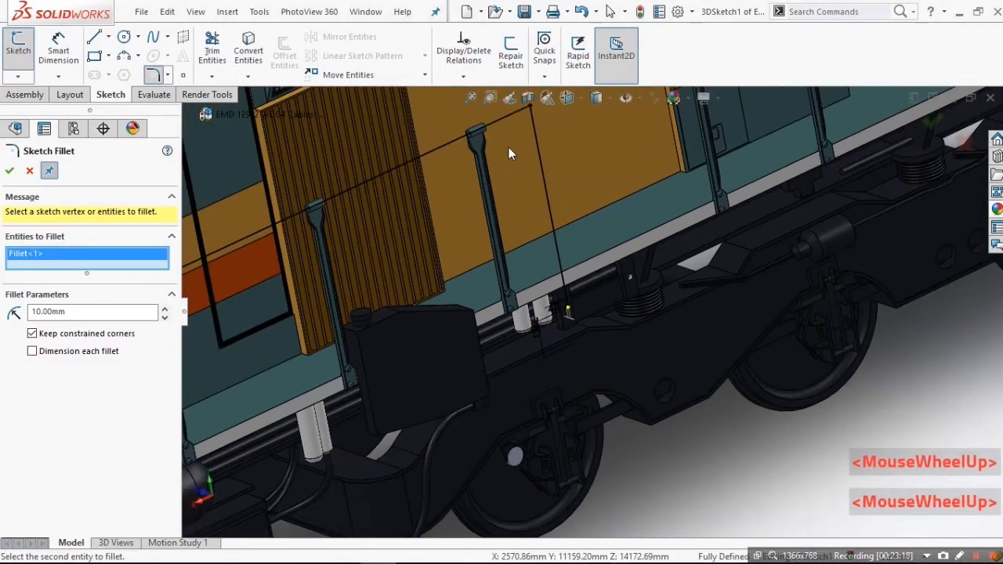
scroll("down", 3)
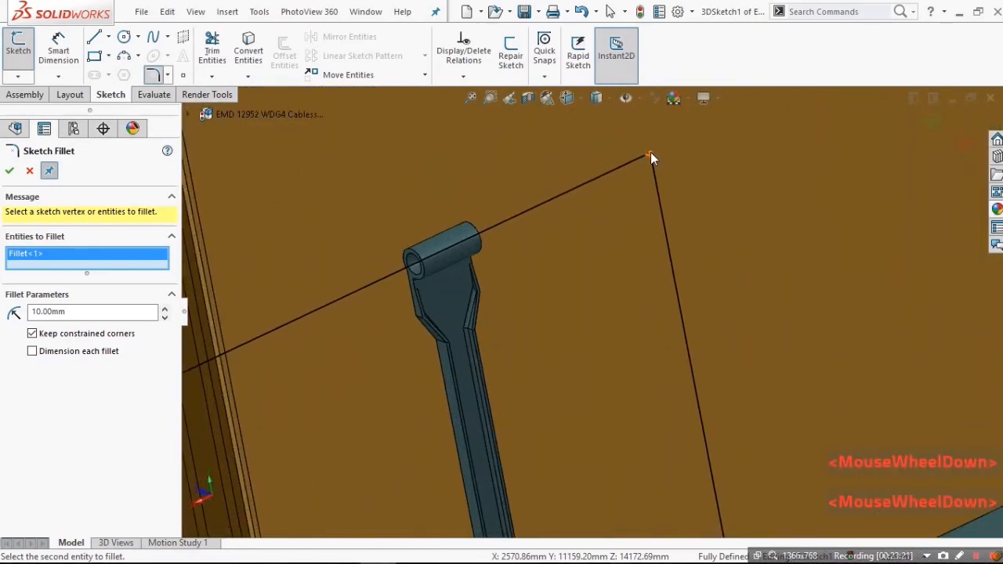
left_click(648, 156)
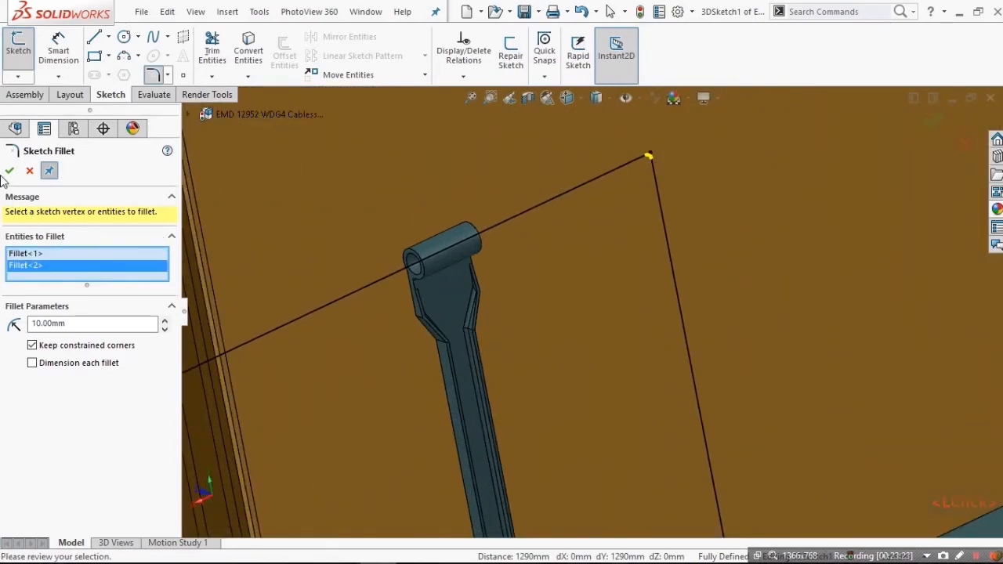
scroll("down", 3)
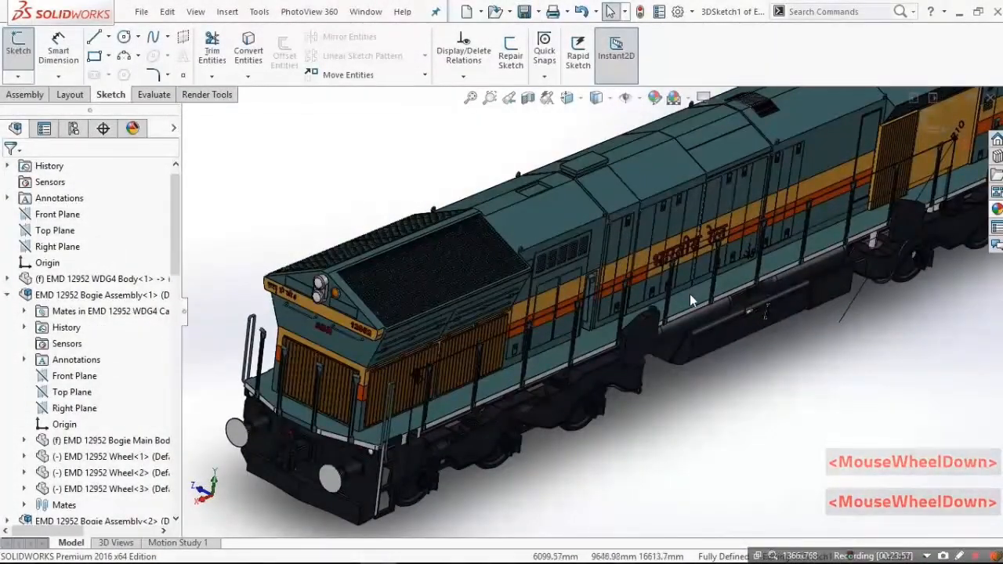
- Exit the 3D sketch and create a new Part document for the handrail path
scroll("down", 3)
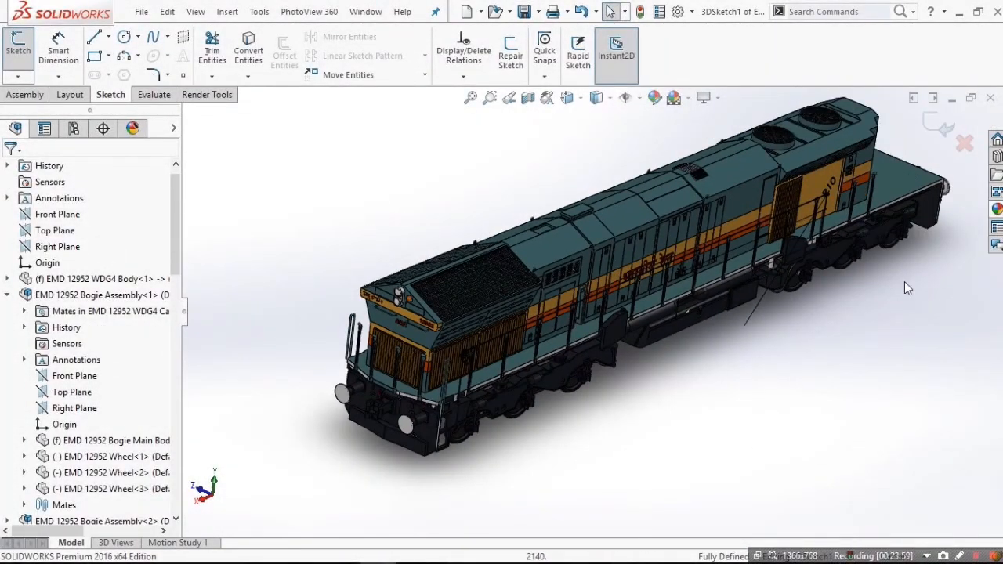
left_click(369, 397)
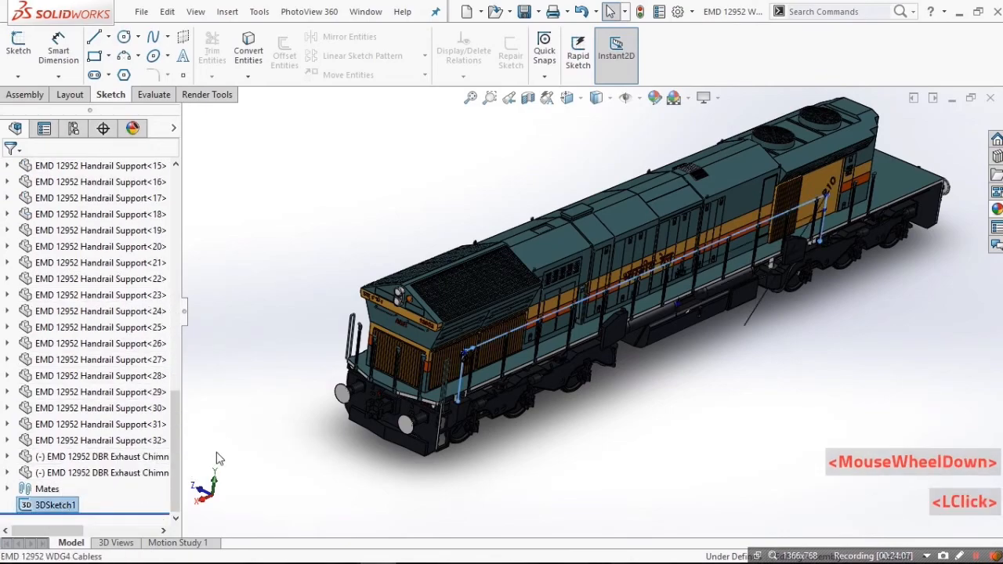
key("ctrl+n")
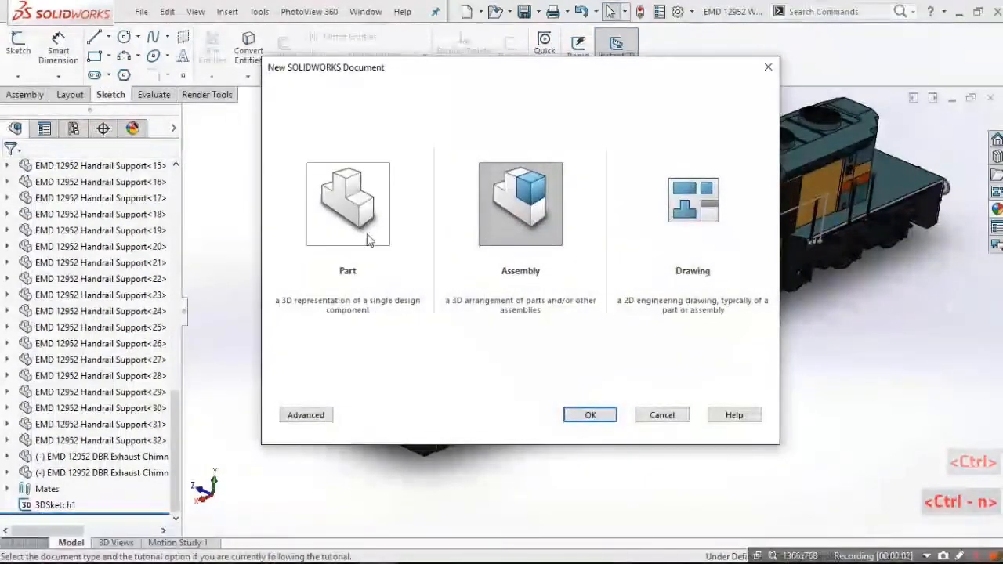
left_click(589, 414)
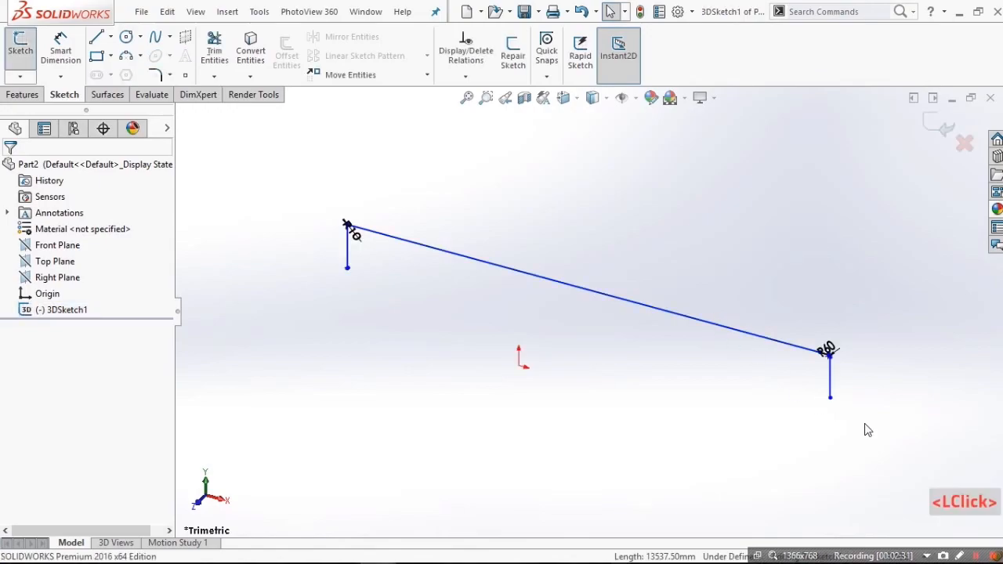
- In Part2, set the path fillet radii to 17.60 mm (35/2) and exit the sketch
scroll("up", 3)
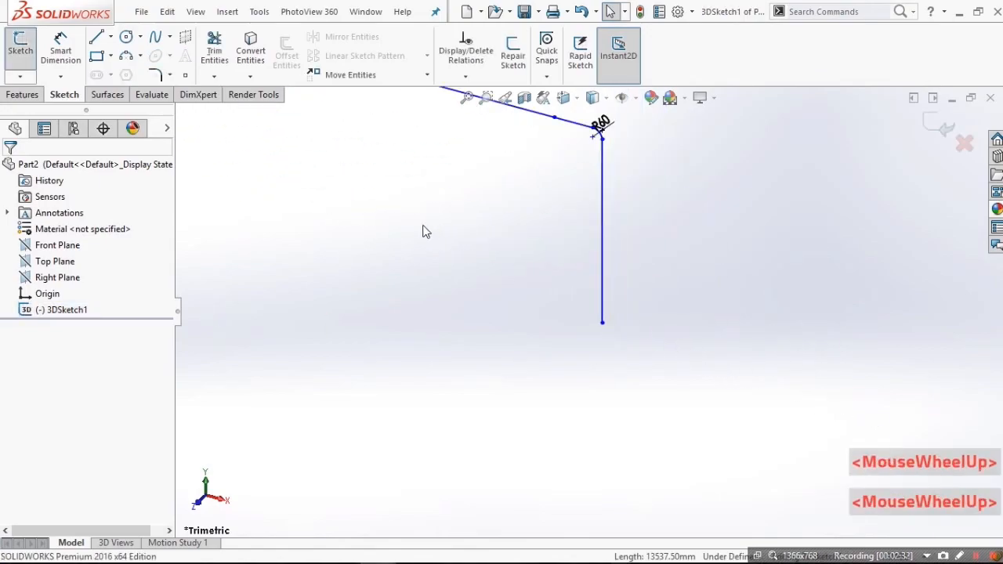
scroll("down", 3)
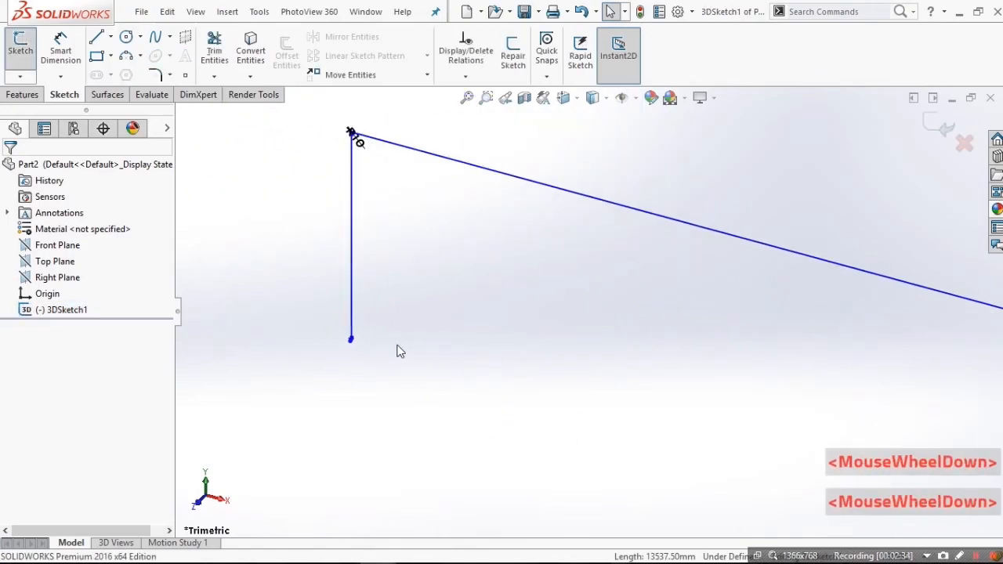
scroll("down", 3)
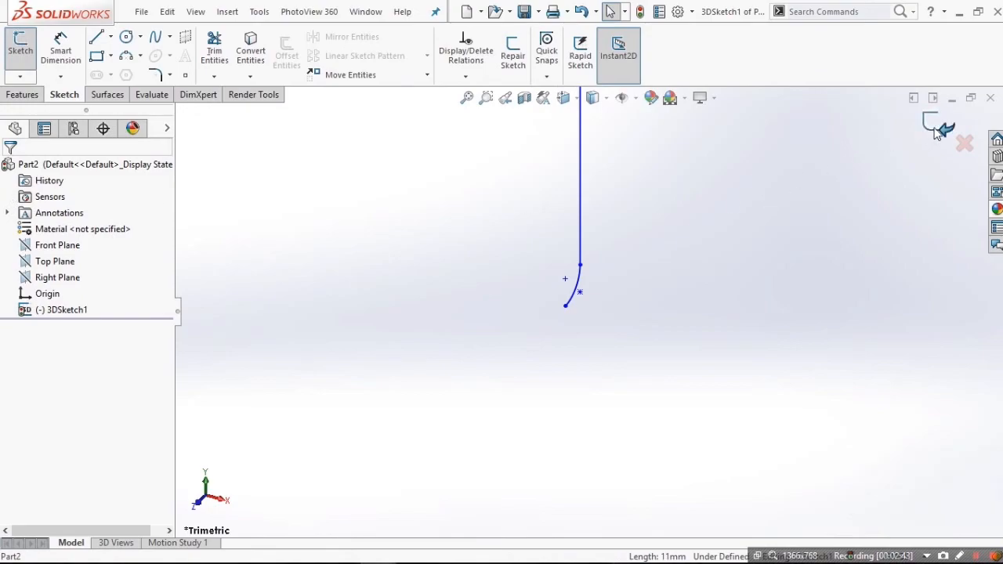
scroll("up", 3)
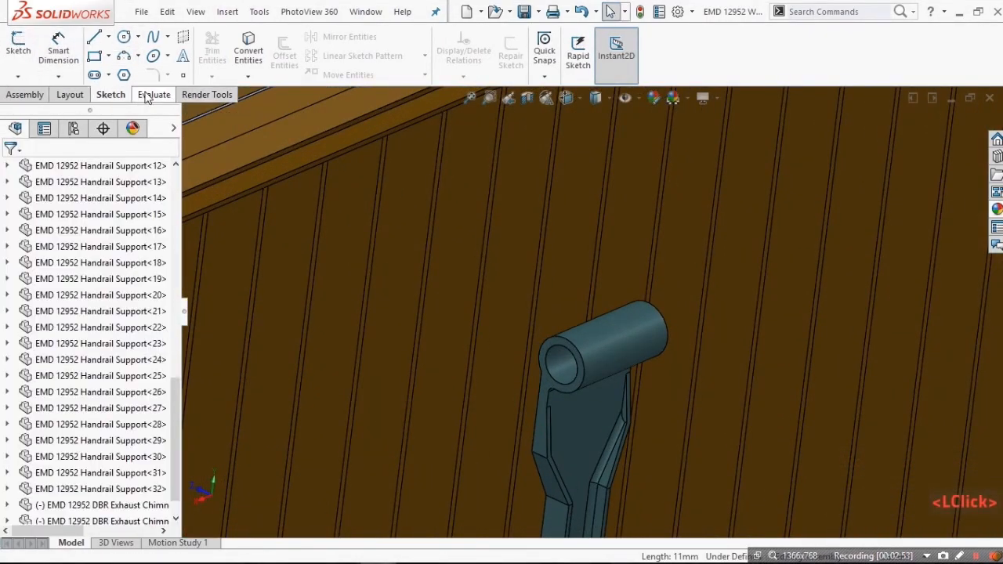
left_click(154, 94)
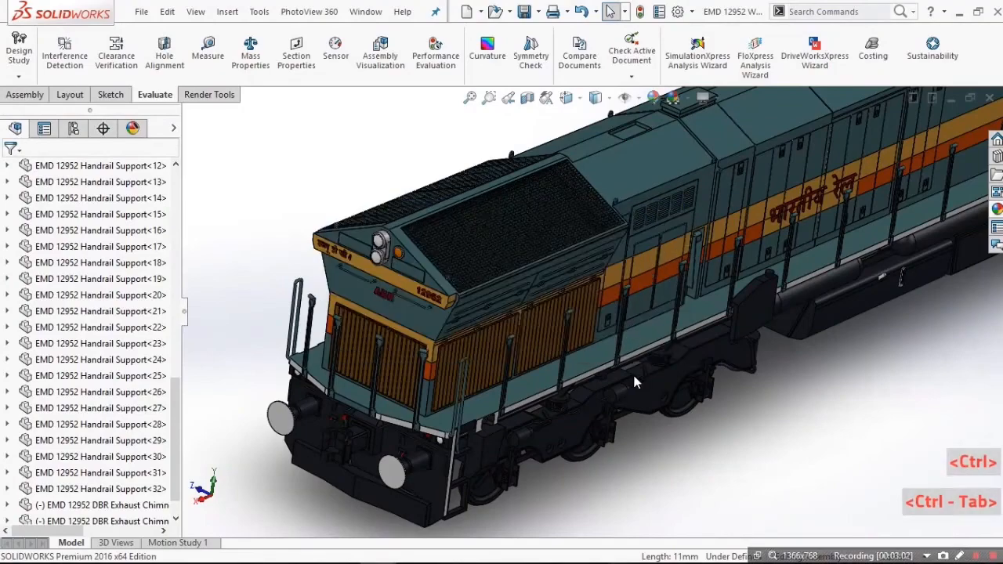
scroll("down", 3)
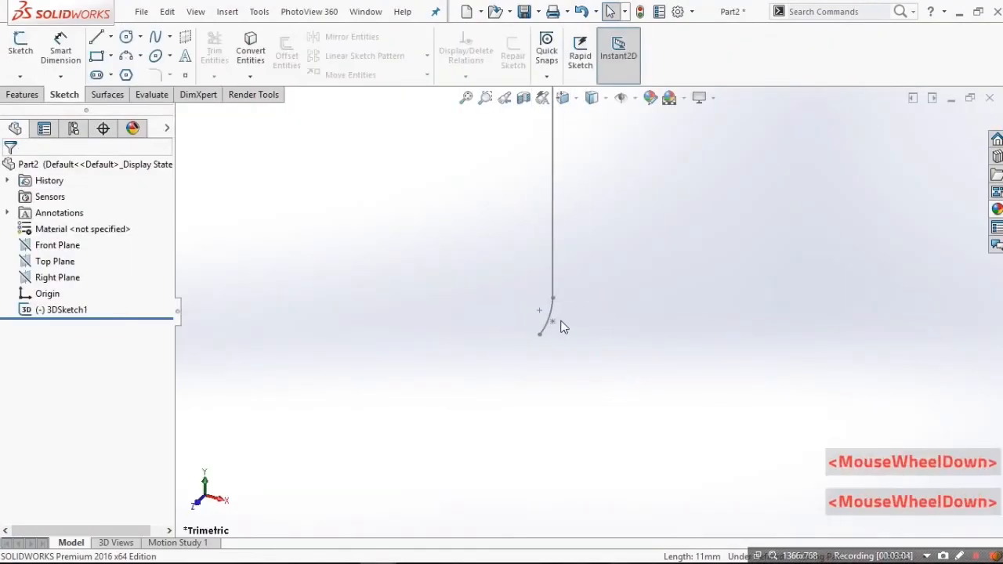
scroll("down", 3)
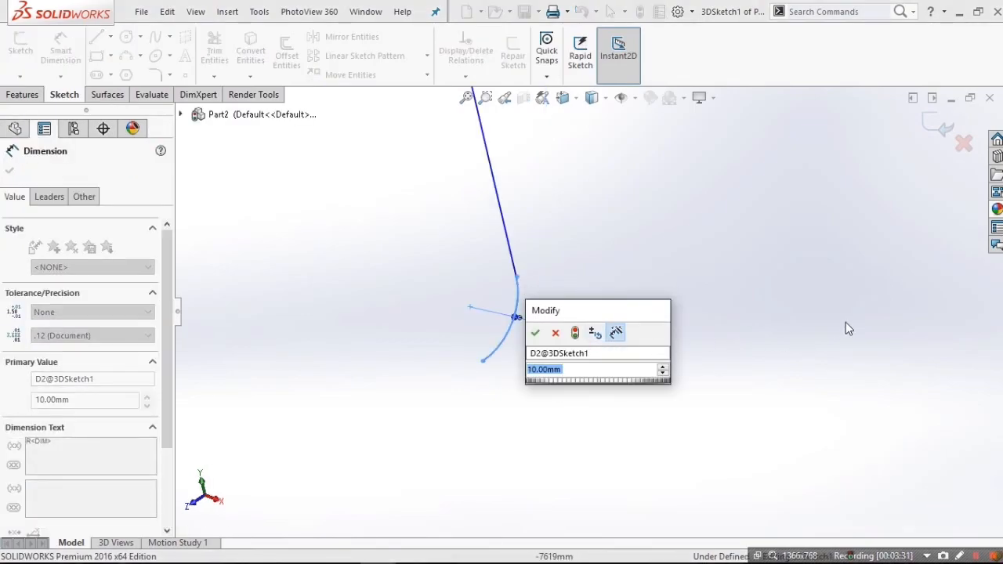
type("35/2")
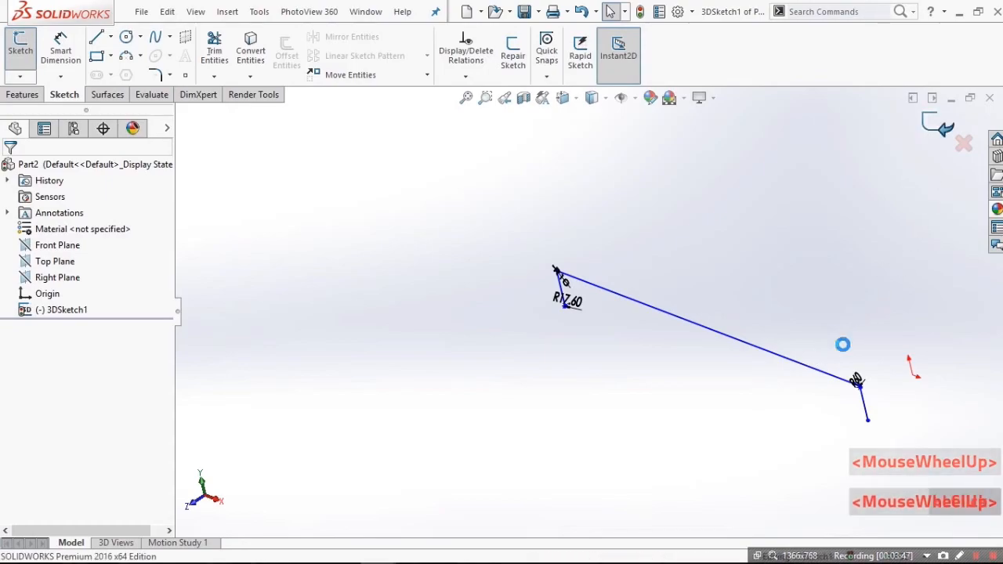
left_click(55, 261)
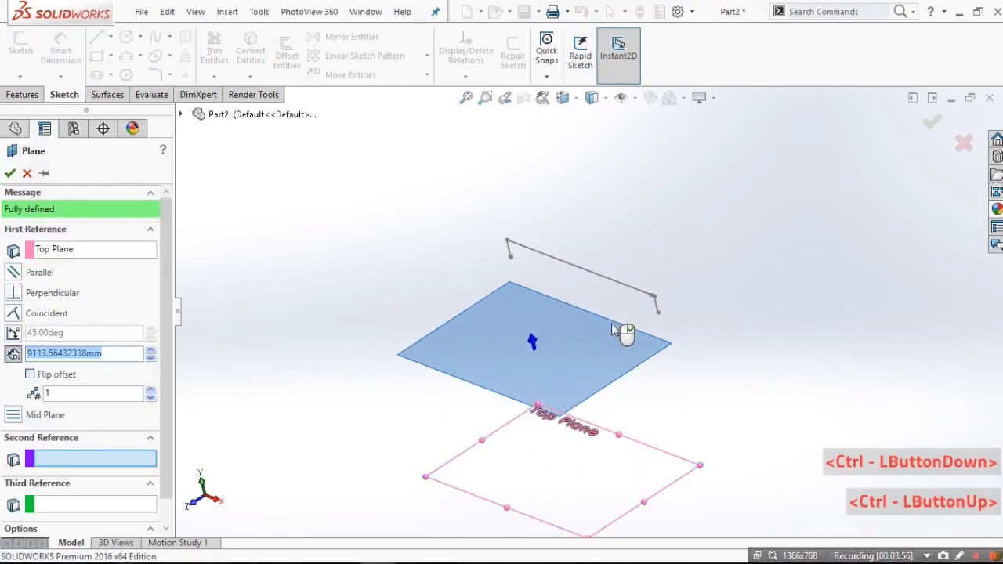
- Confirm the Top Plane offset as Plane1 and start Sketch1 on it
scroll("down", 3)
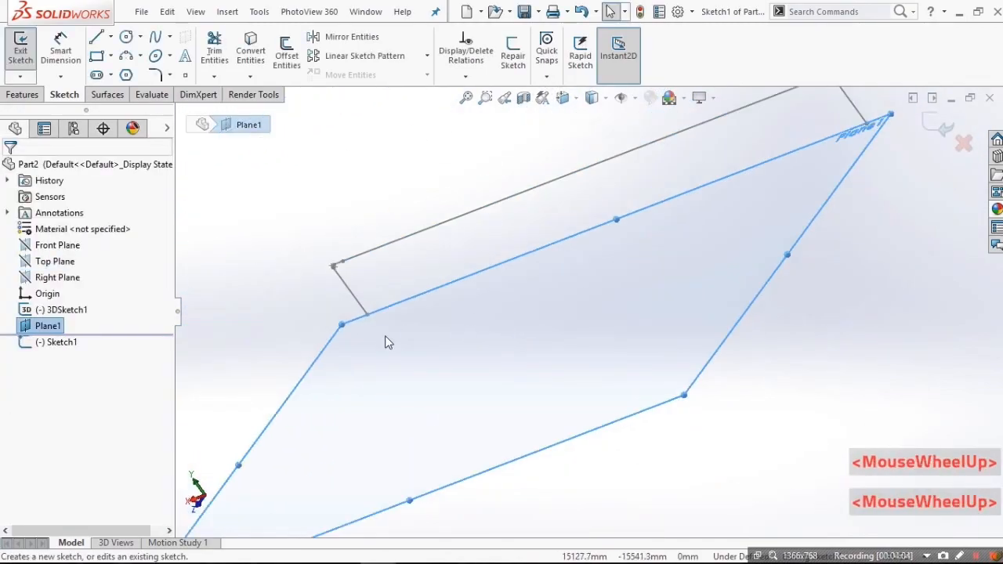
scroll("down", 3)
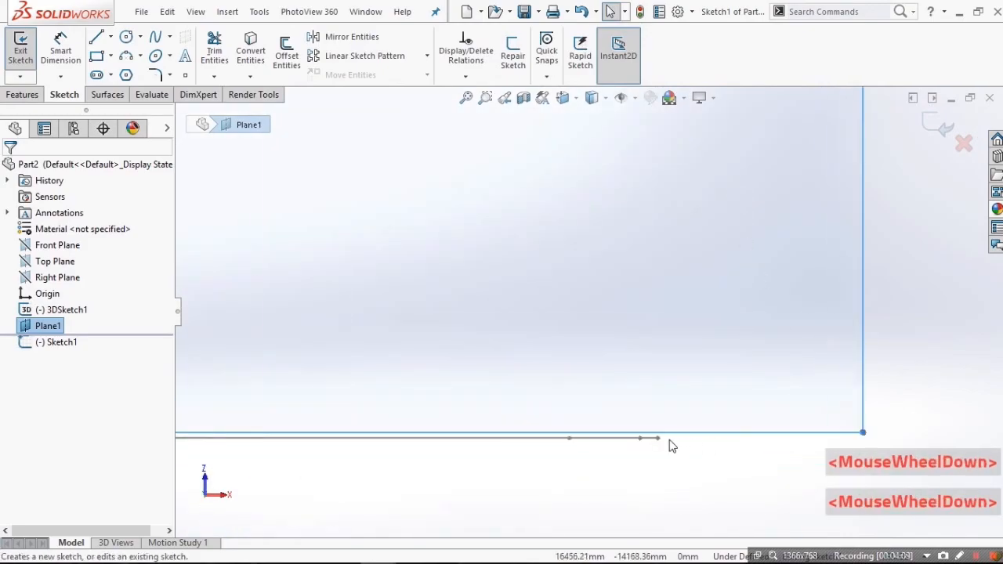
- Draw the profile circle centred on the path endpoint in Sketch1, then preview and cancel a sweep
left_click(126, 36)
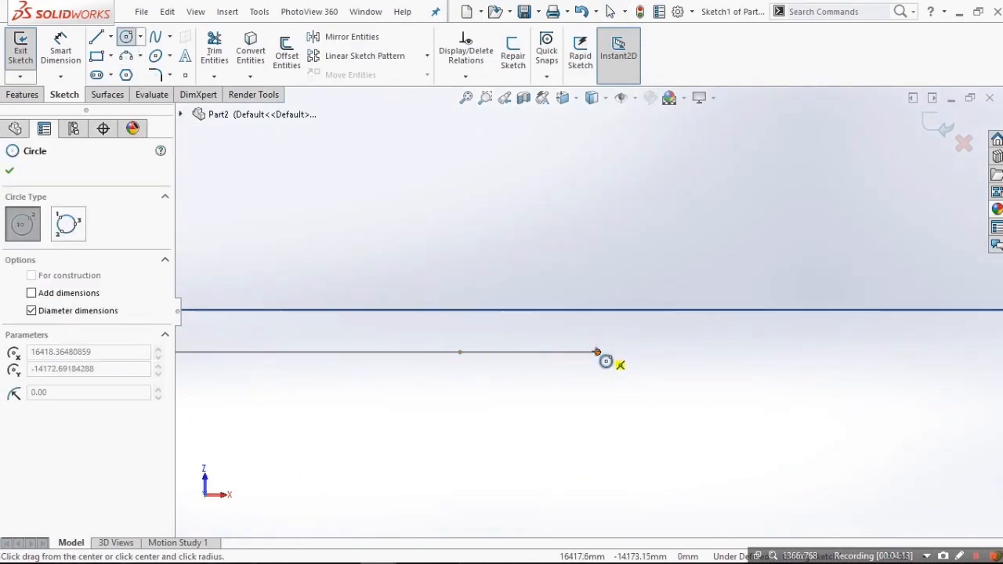
left_click(597, 352)
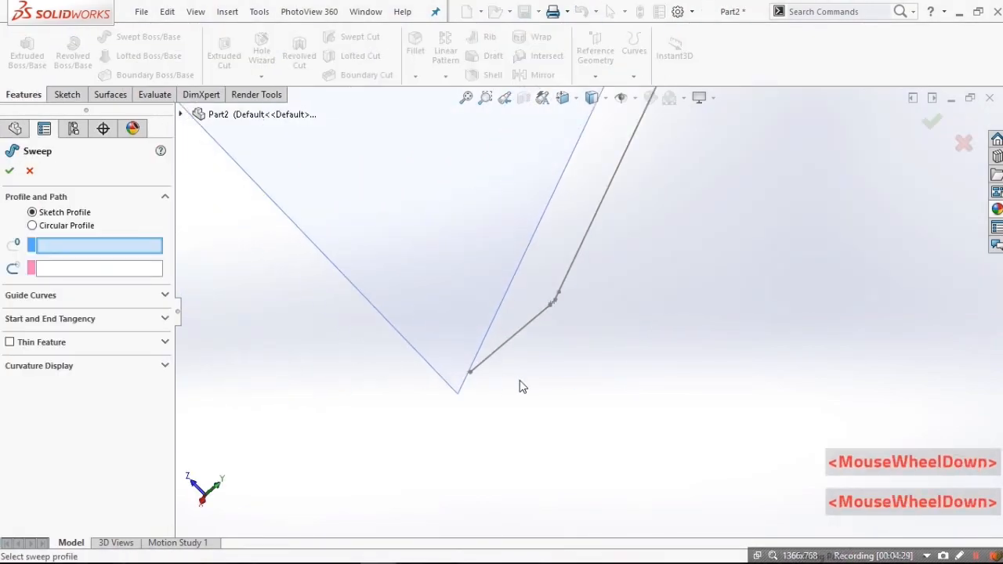
scroll("down", 3)
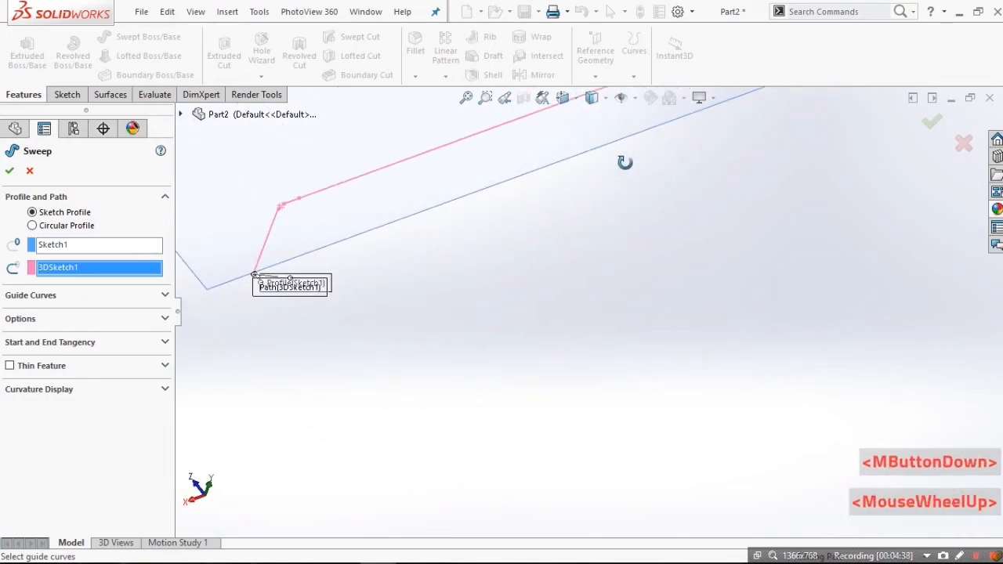
scroll("down", 3)
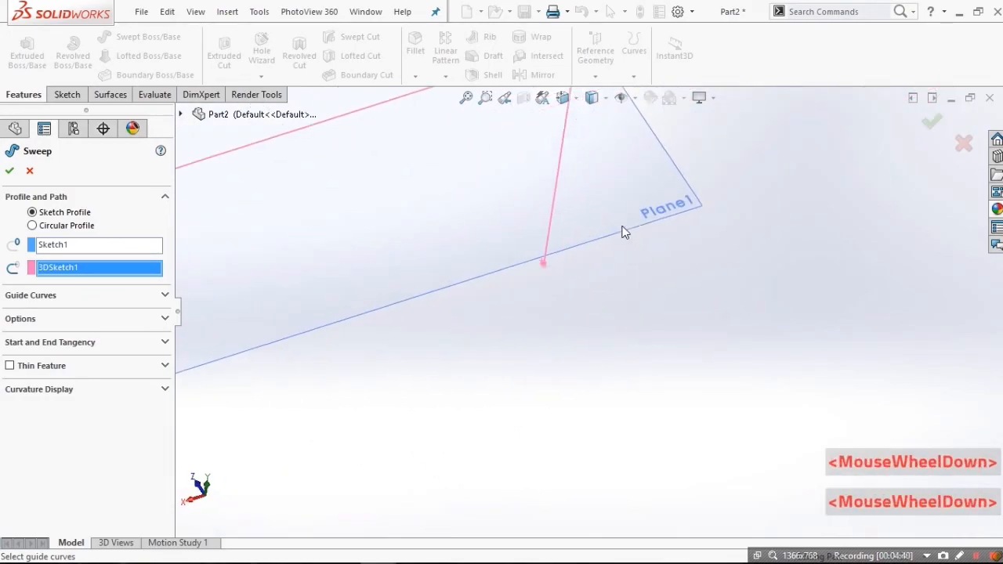
scroll("up", 3)
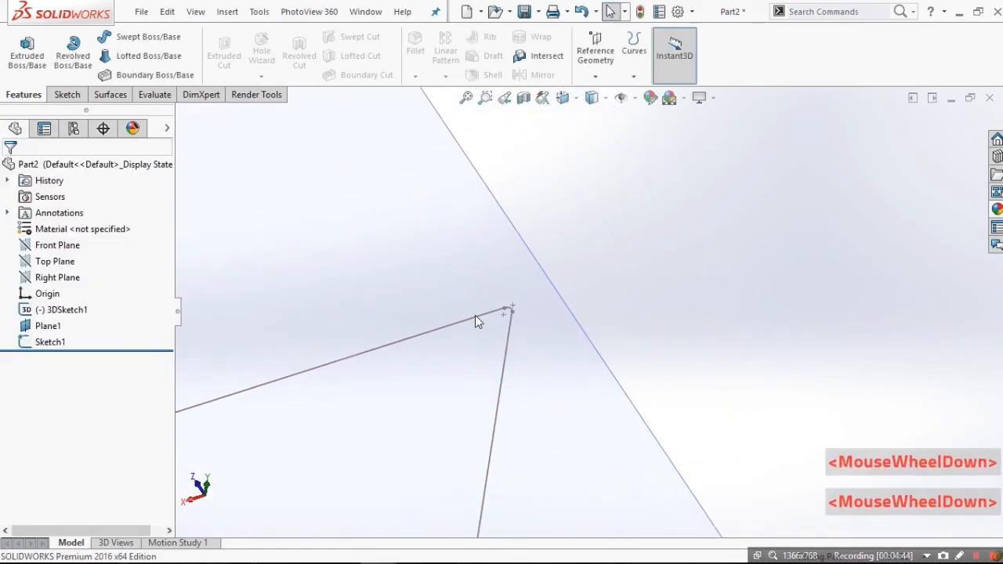
- Change the R10 corner fillet dimension in 3DSketch1 to 17.60 mm and close the sketch
left_click(480, 325)
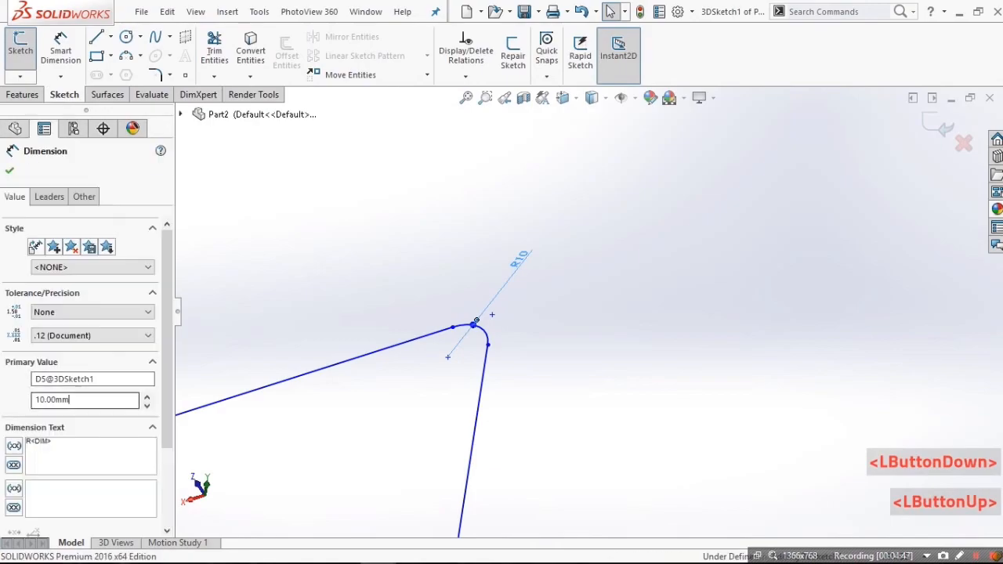
type("17.60mm")
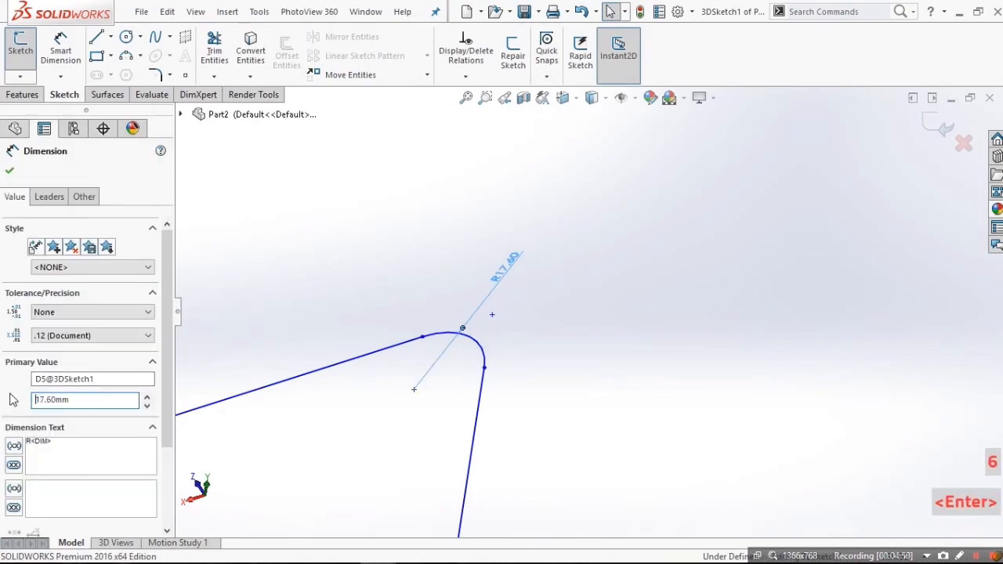
scroll("down", 3)
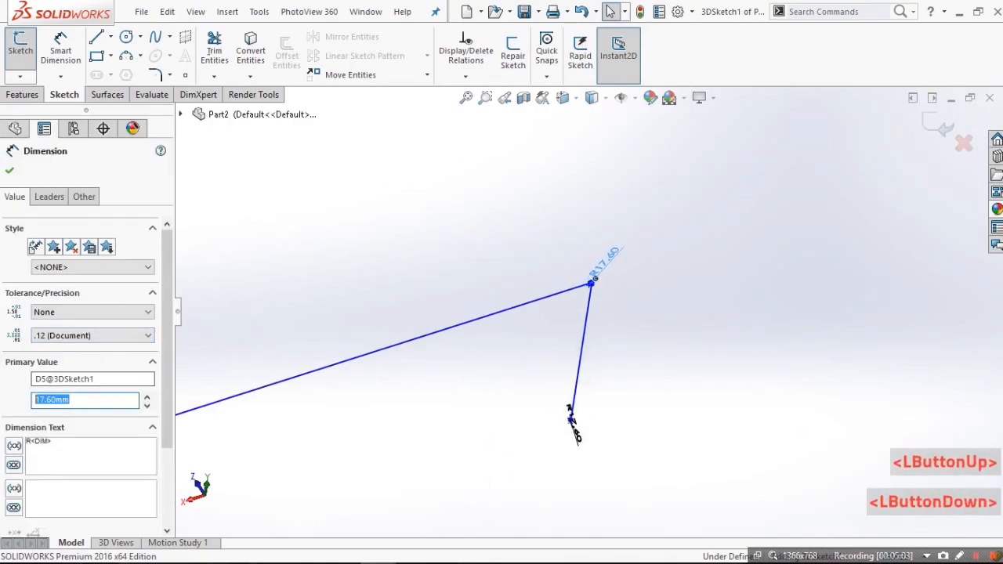
scroll("down", 3)
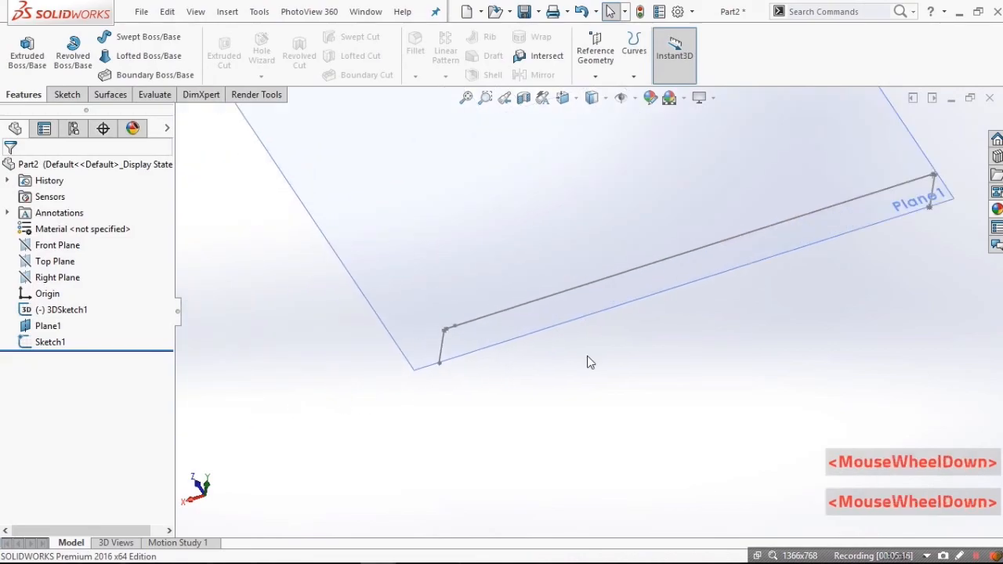
- Sweep the Sketch1 circle along the 3DSketch1 path to create the Sweep1 handrail tube
scroll("down", 3)
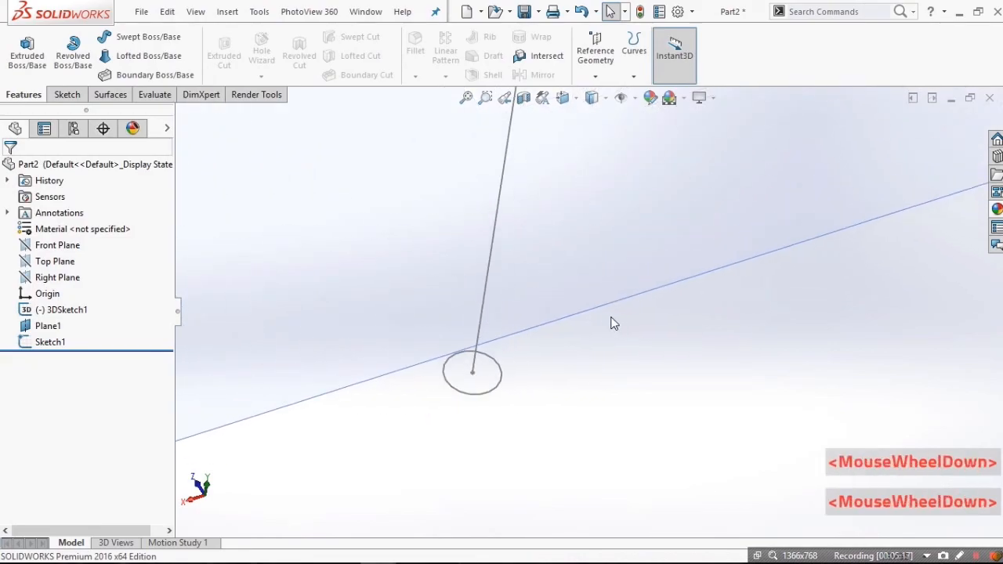
mouse_move(147, 37)
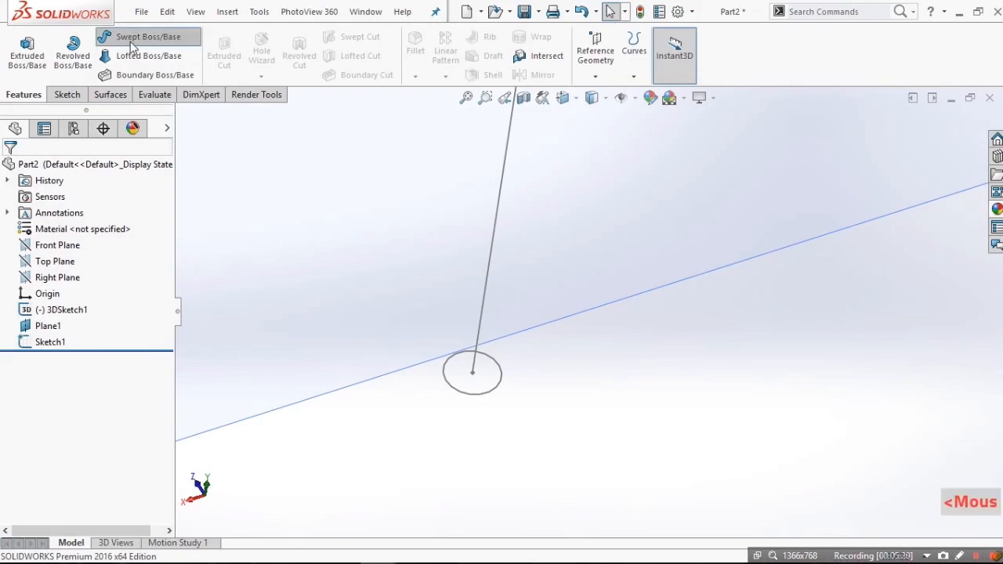
left_click(147, 36)
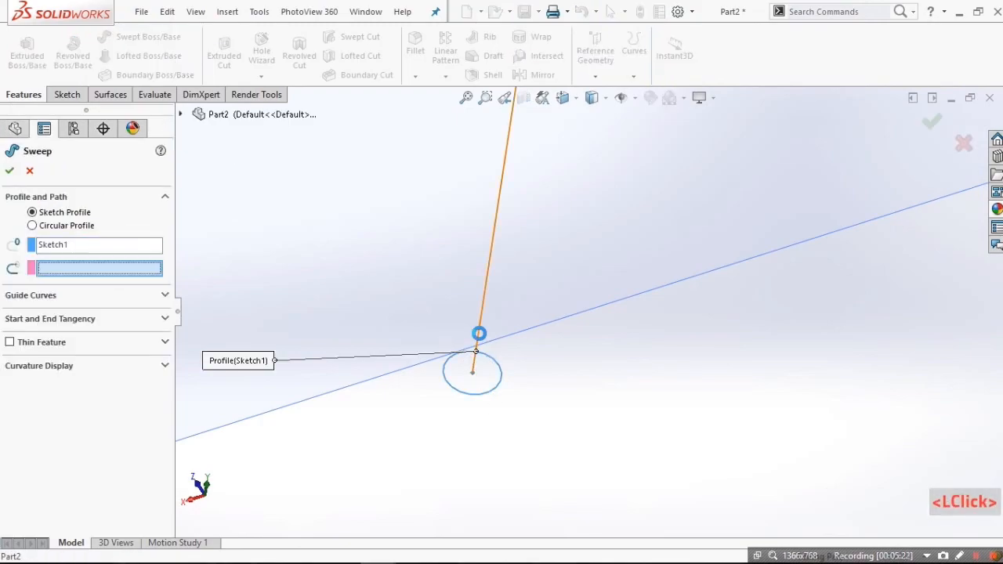
left_click(9, 171)
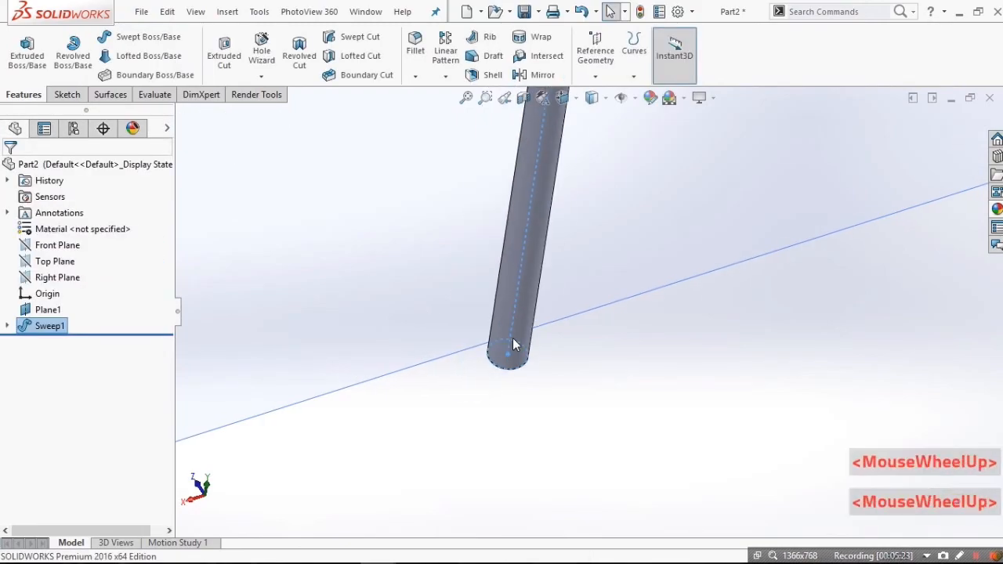
scroll("up", 3)
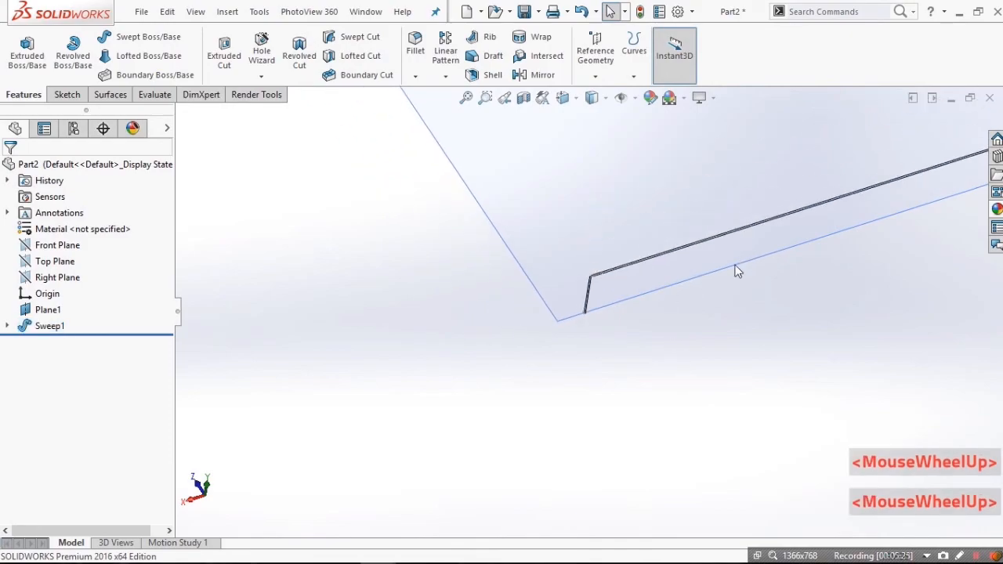
scroll("down", 3)
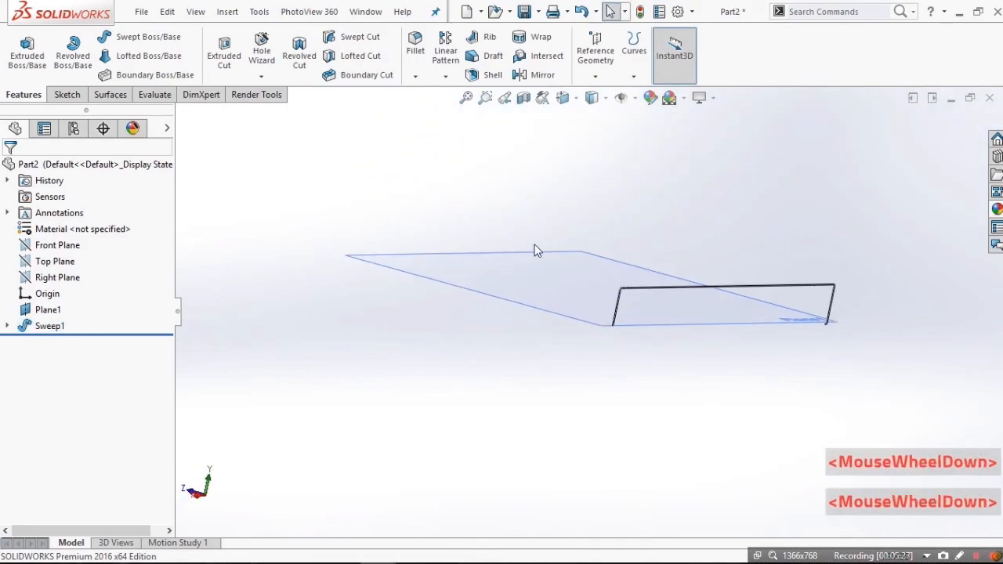
scroll("down", 3)
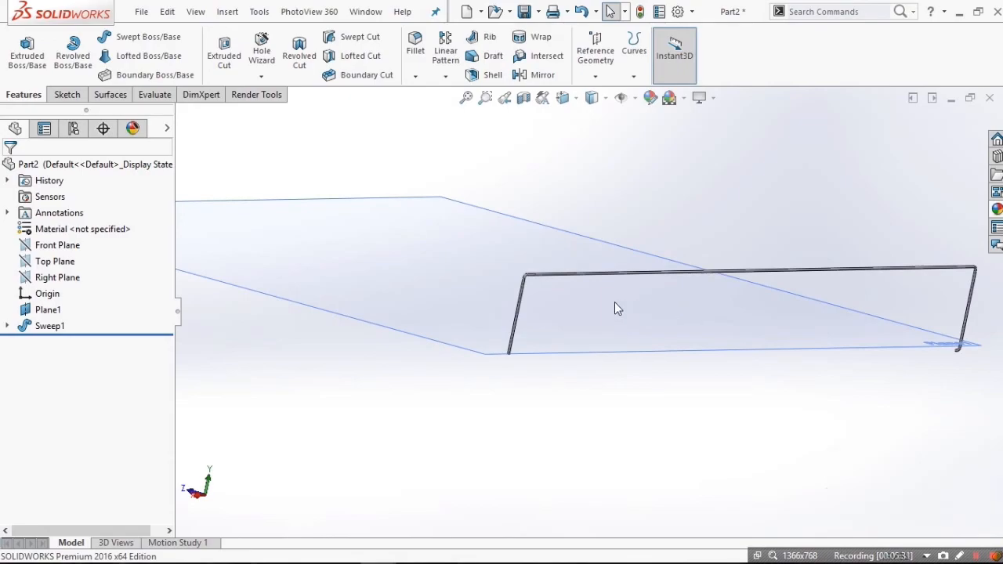
scroll("down", 3)
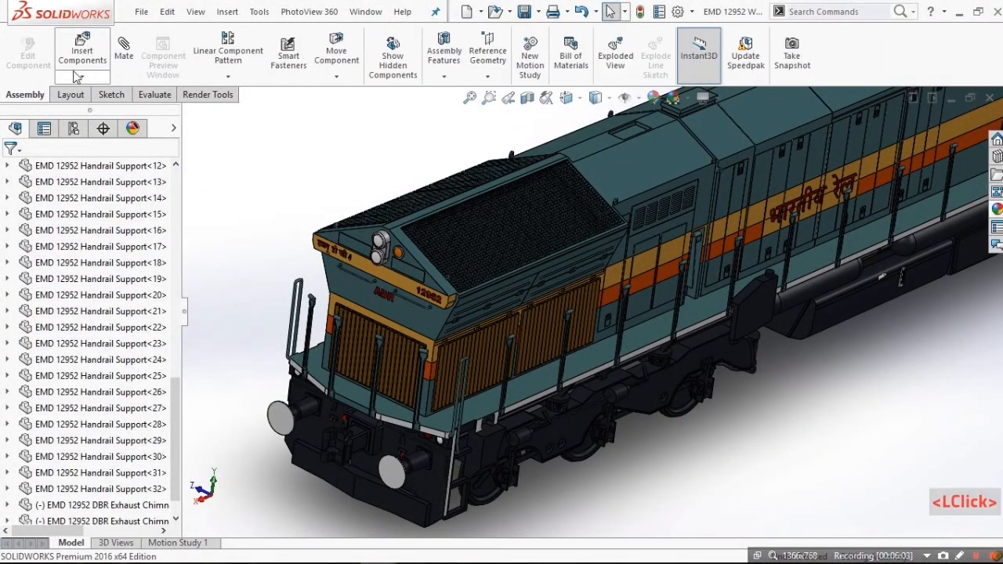
- Insert the open handrail part into the locomotive assembly
left_click(81, 51)
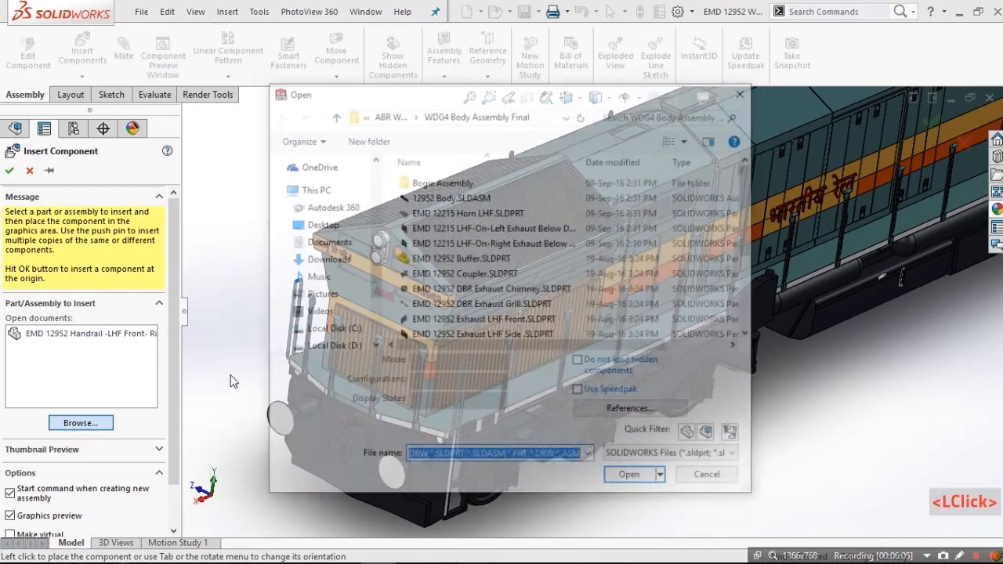
left_click(626, 474)
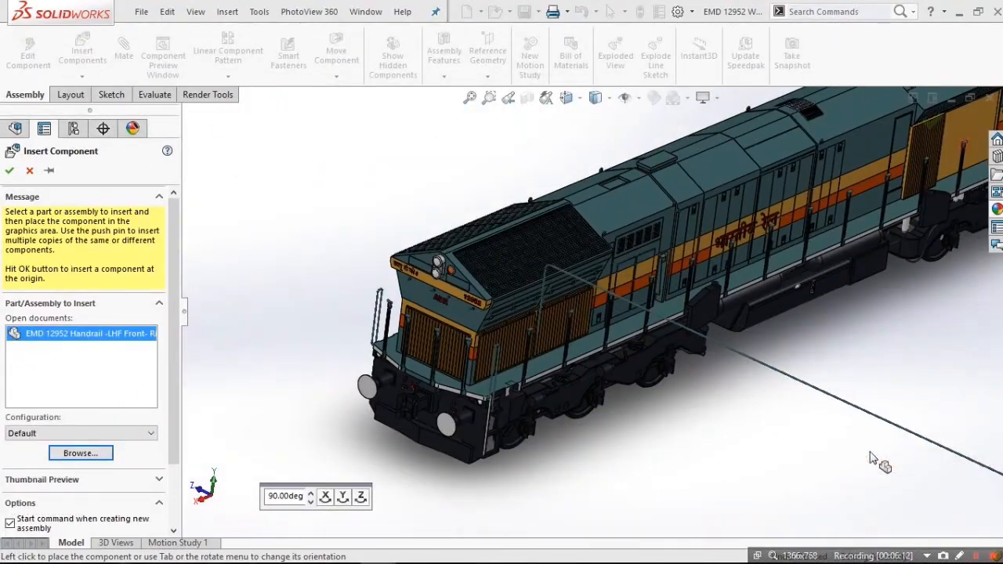
scroll("down", 3)
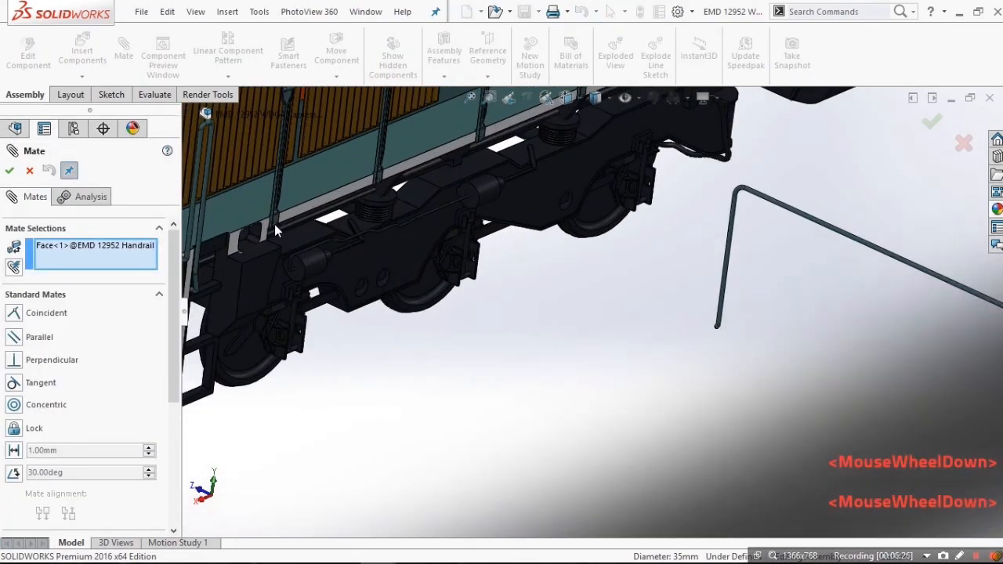
- Mate the handrail's round end face concentrically to the locomotive body face and close Mate
left_click(274, 298)
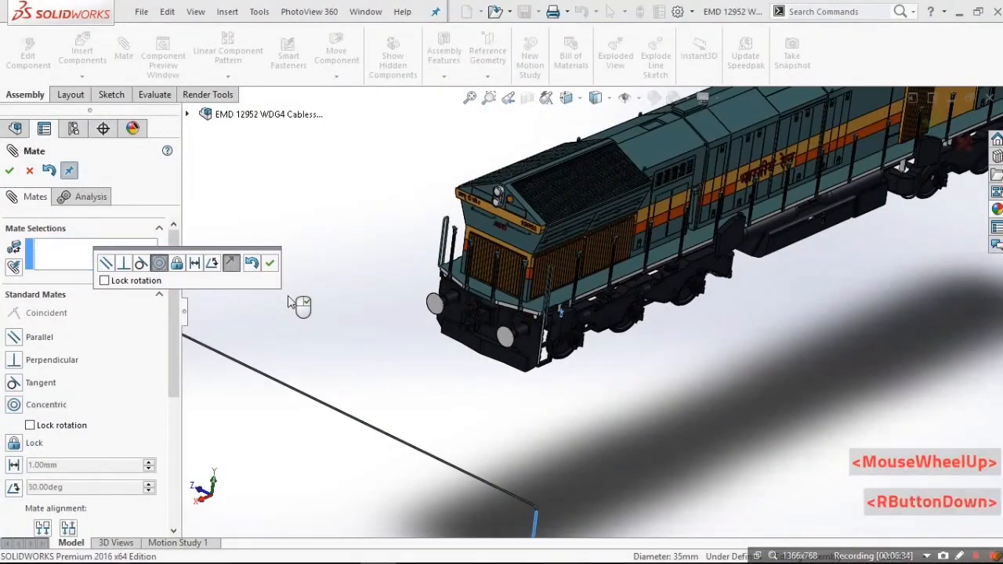
left_click(590, 492)
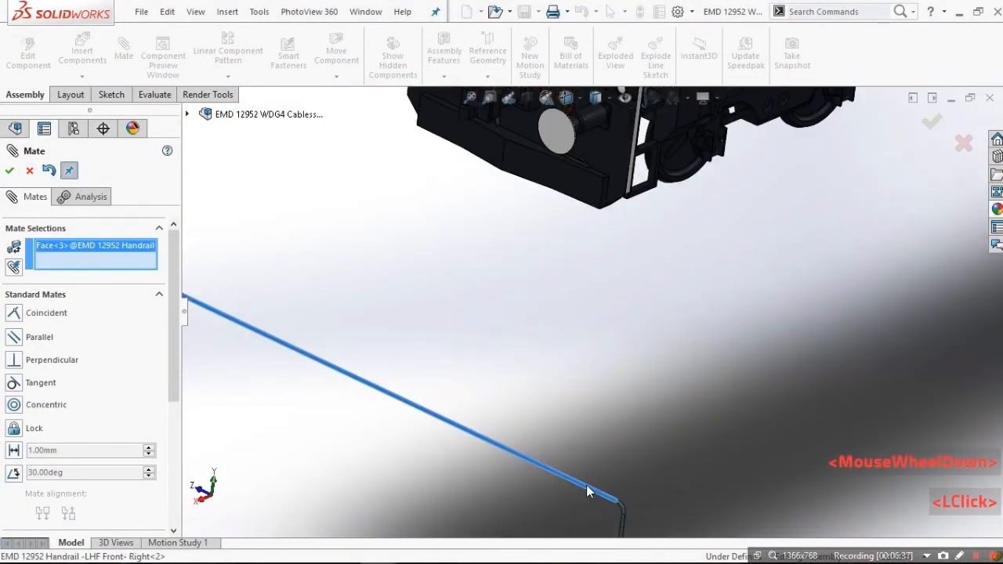
left_click(674, 153)
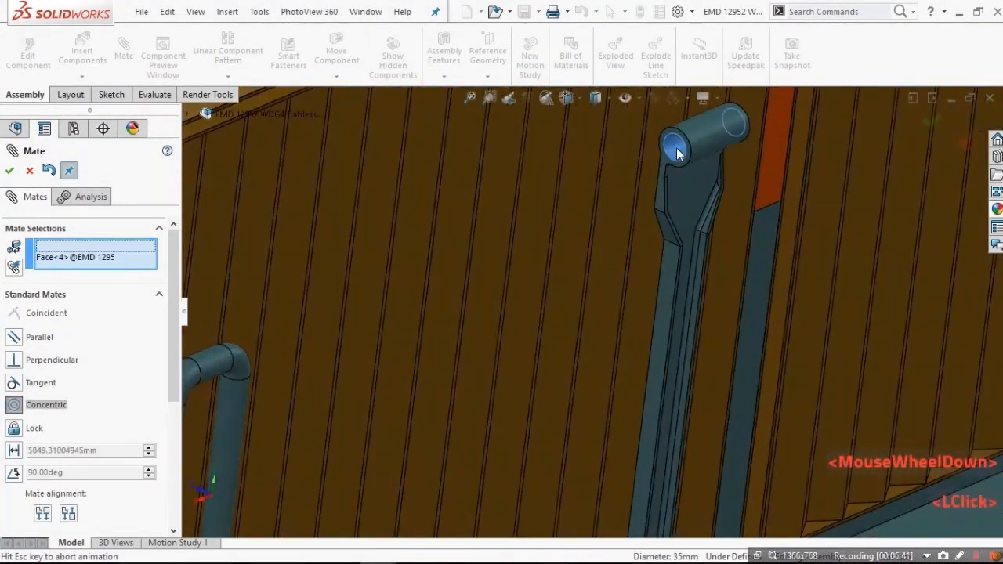
scroll("down", 3)
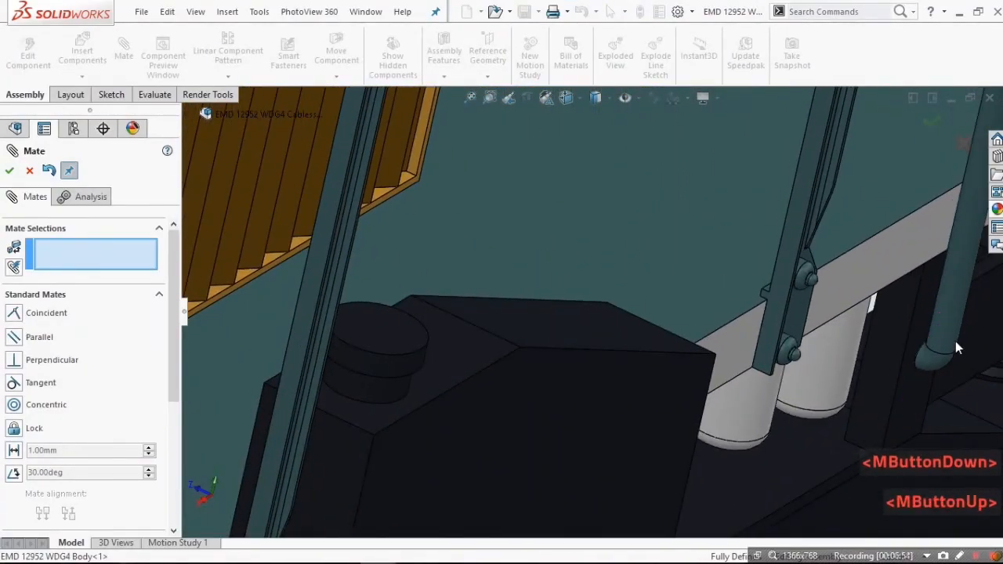
scroll("down", 3)
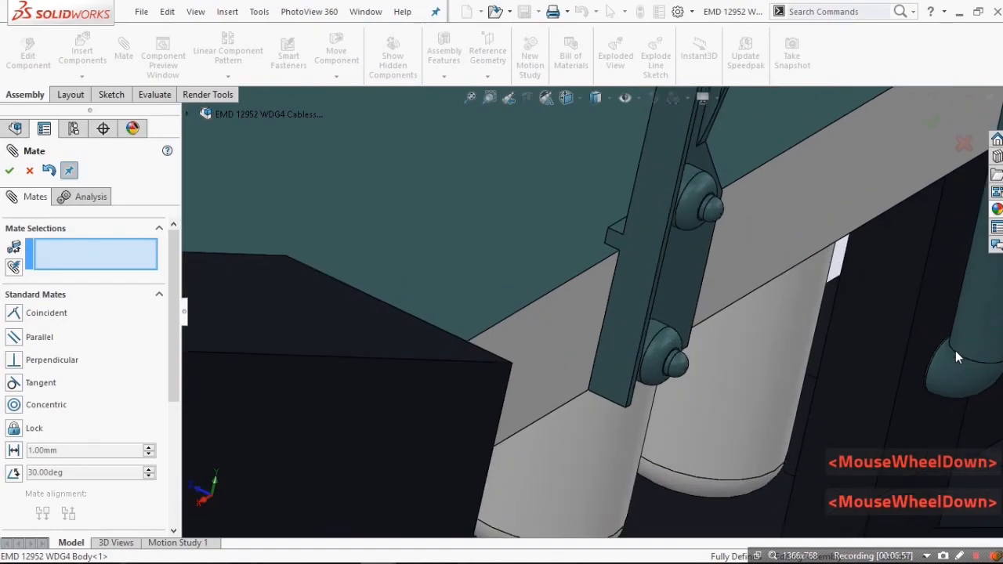
scroll("down", 3)
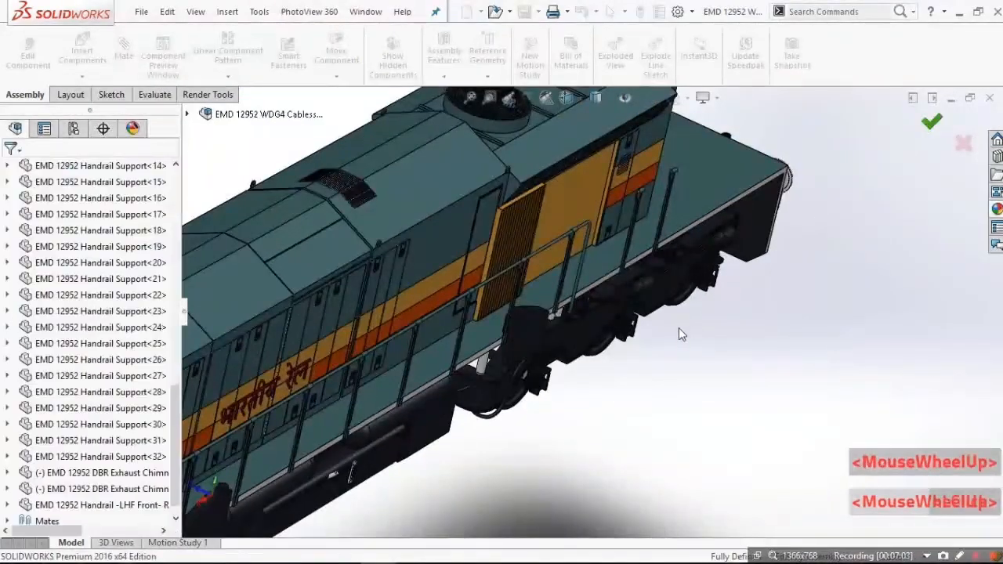
scroll("down", 3)
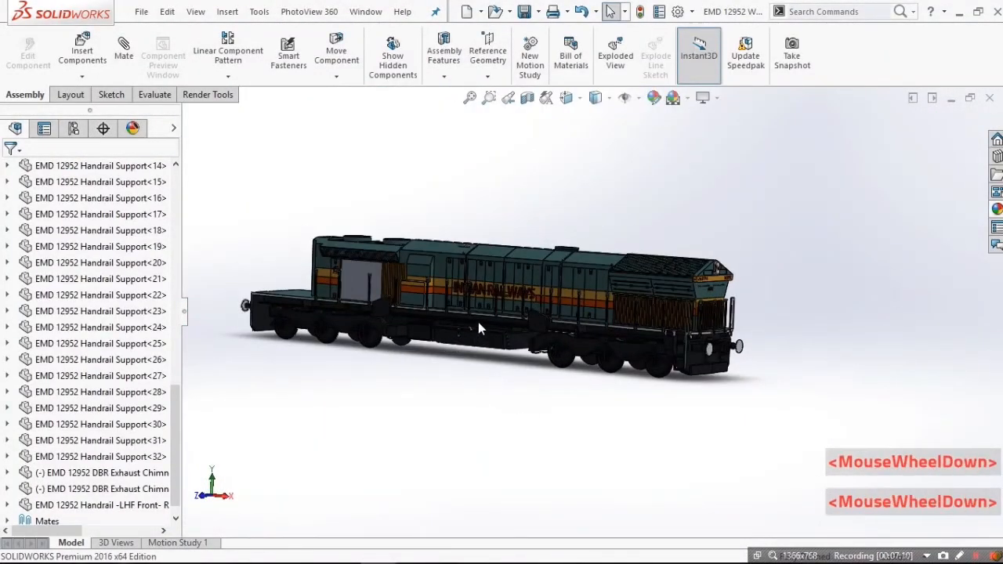
scroll("down", 3)
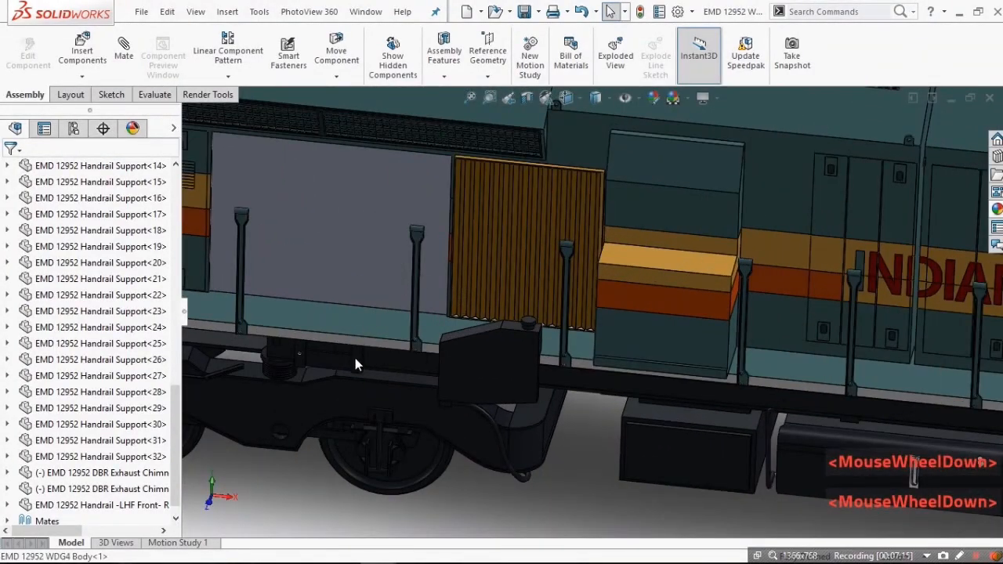
scroll("down", 3)
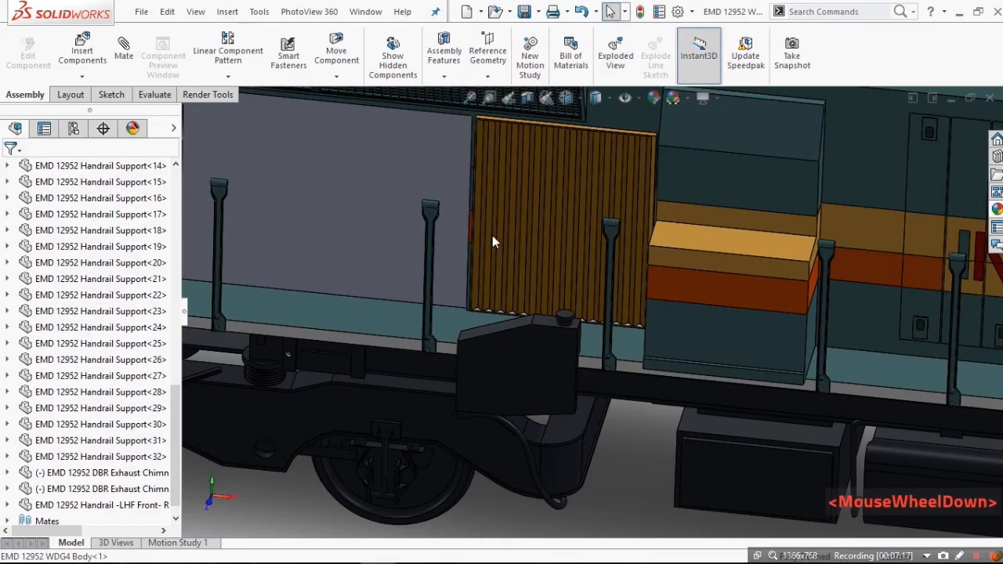
scroll("down", 3)
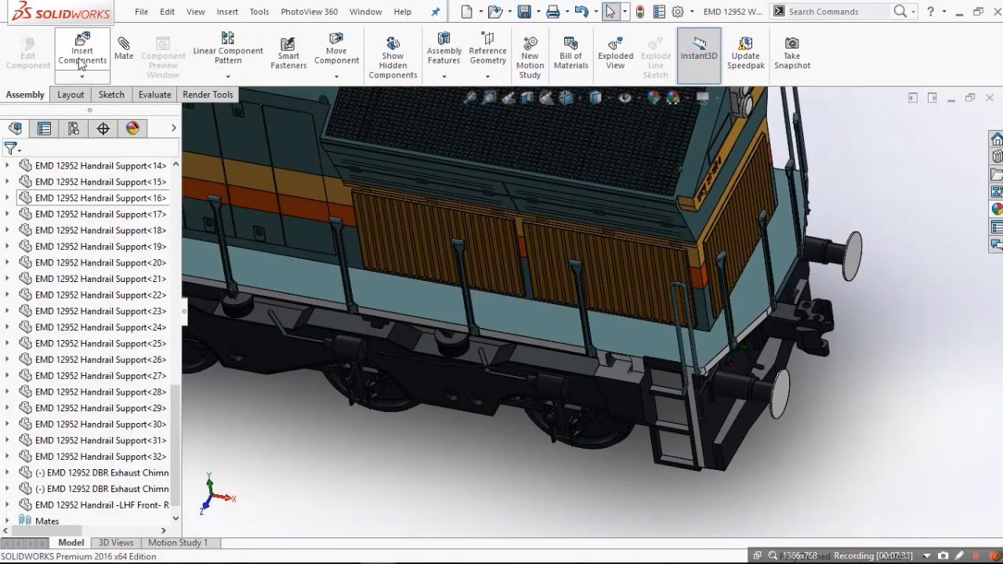
- Insert a second front handrail copy and mate it concentrically to the locomotive body
left_click(81, 51)
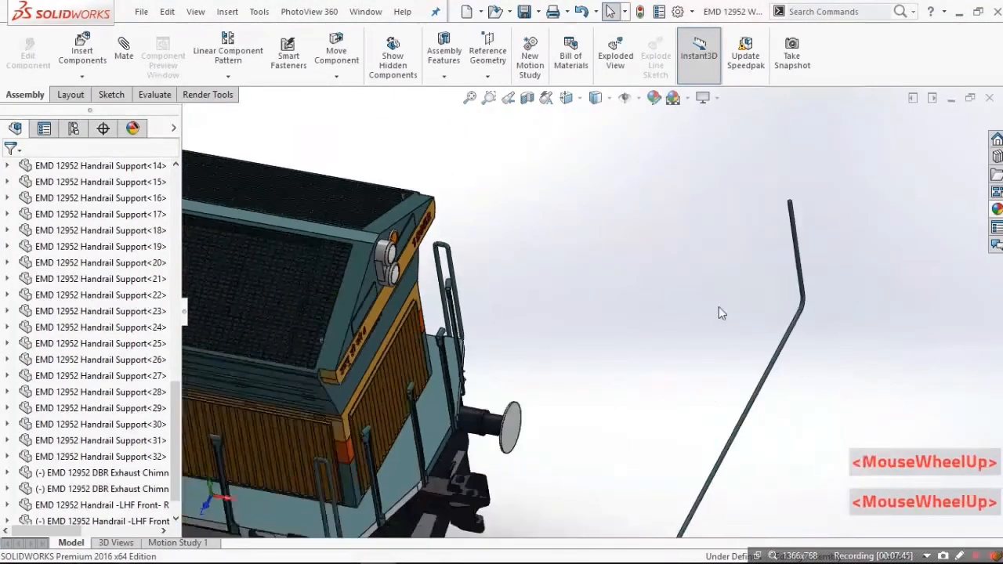
scroll("down", 3)
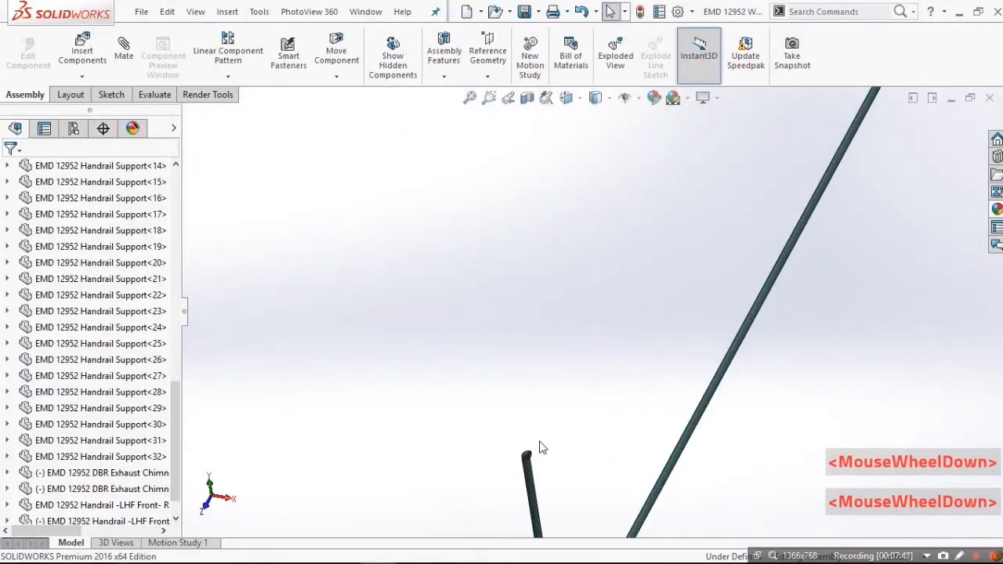
scroll("down", 3)
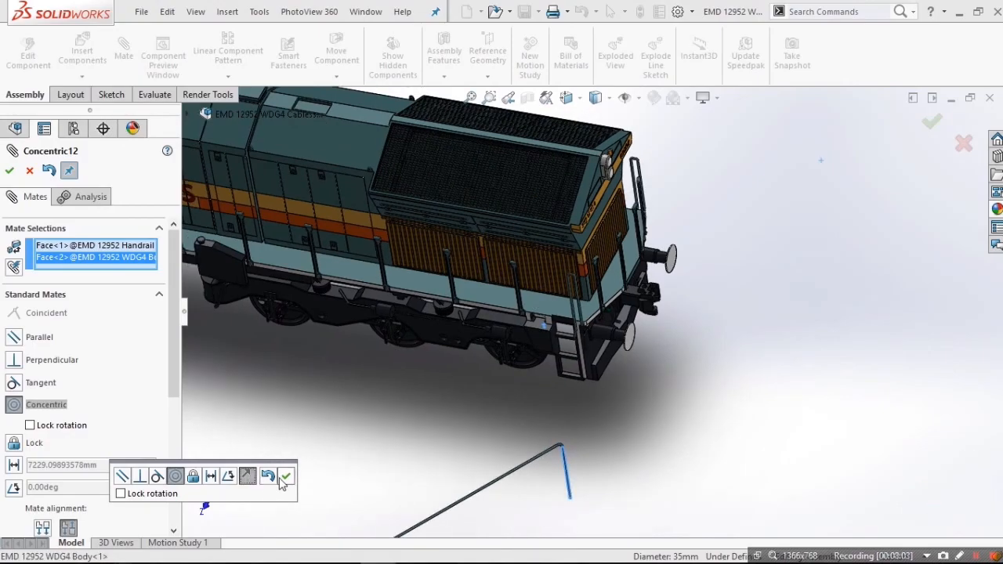
scroll("down", 3)
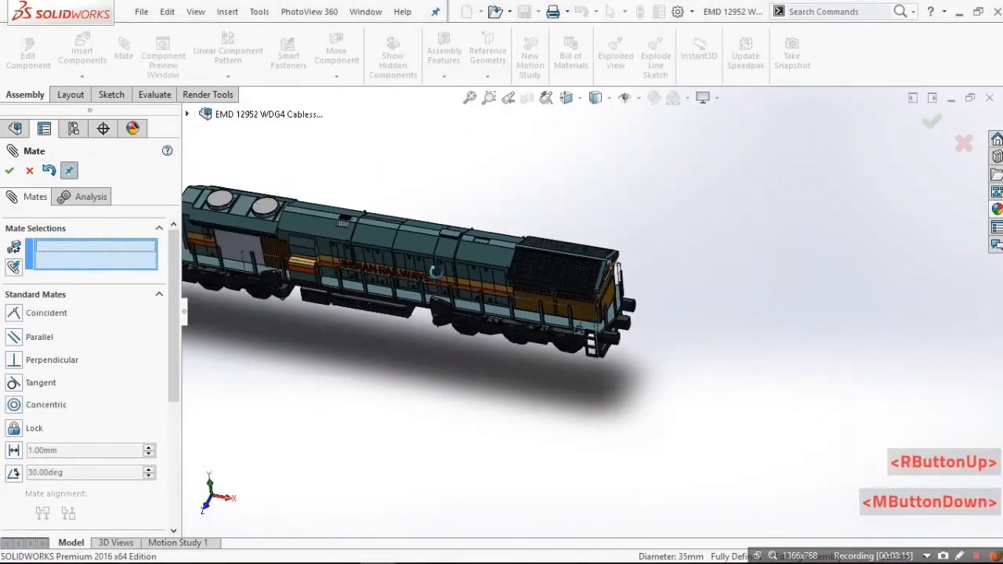
- Zoom along the side to check the new handrail on its supports, then close the mate
scroll("down", 3)
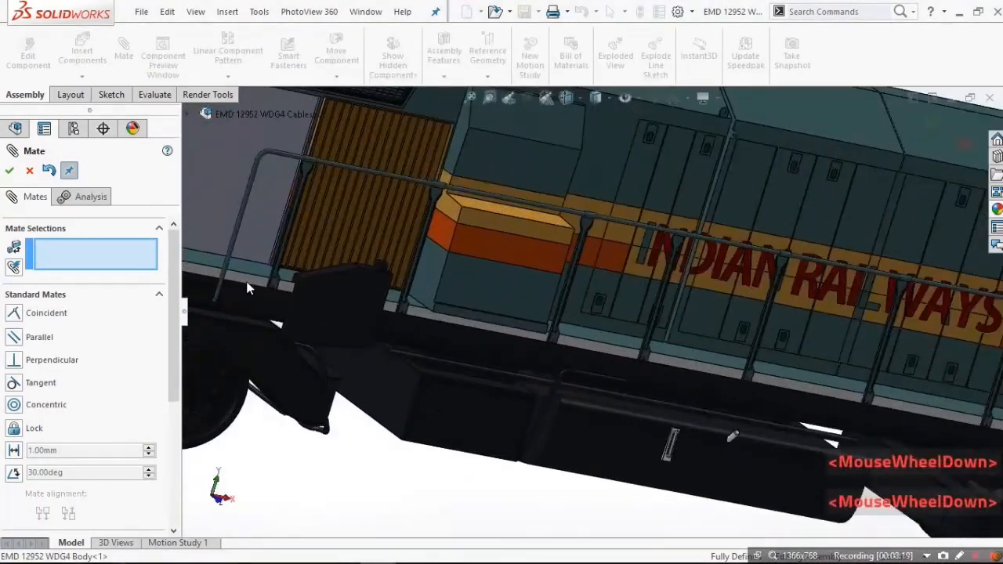
scroll("down", 3)
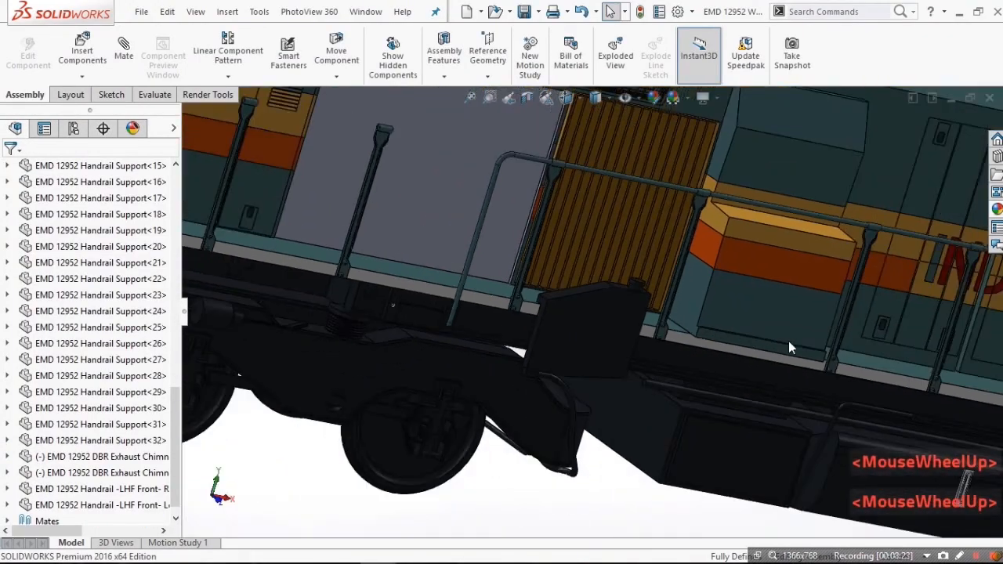
scroll("down", 3)
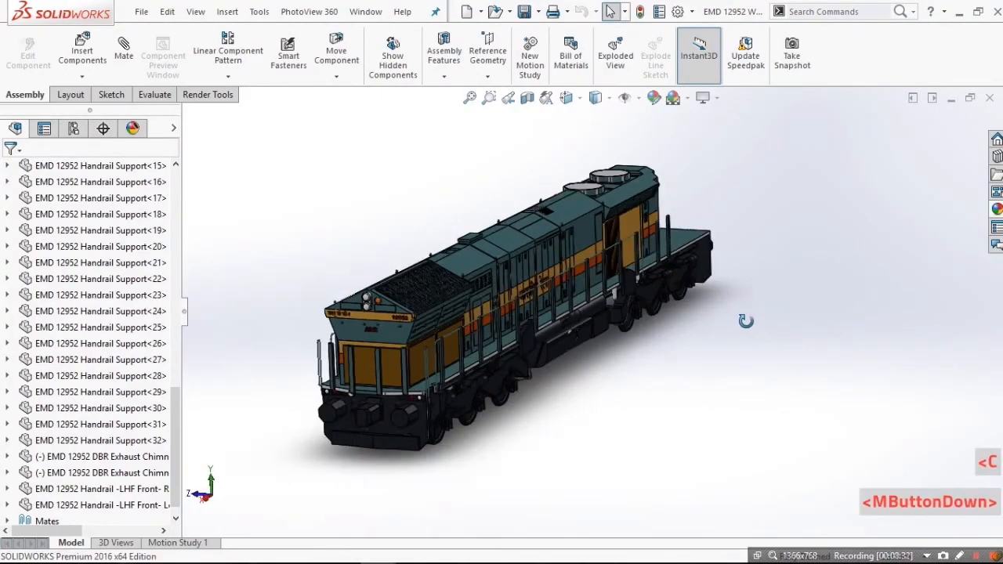
scroll("down", 3)
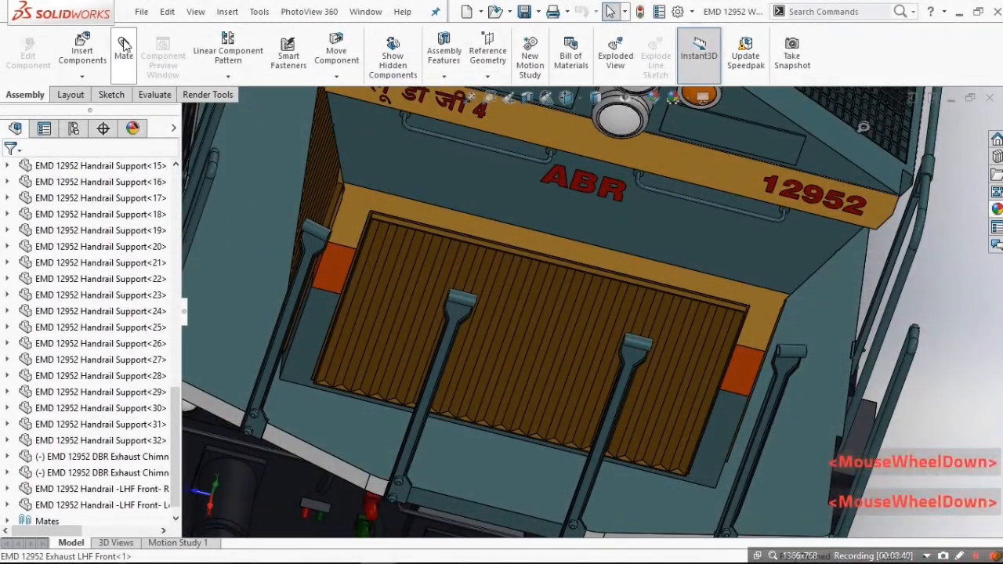
left_click(68, 94)
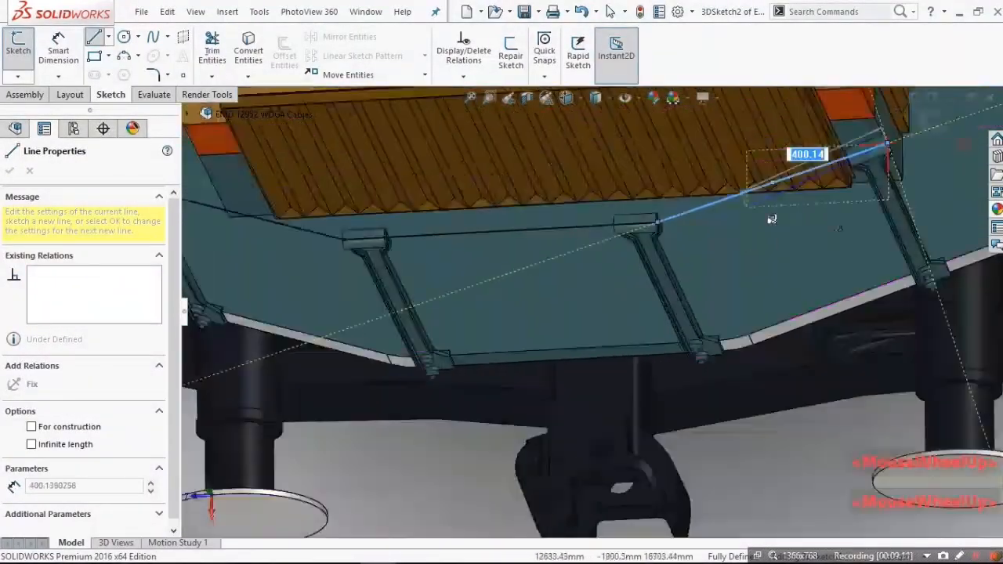
- Draw a 3D sketch path across the tops of the front handrail supports
scroll("down", 3)
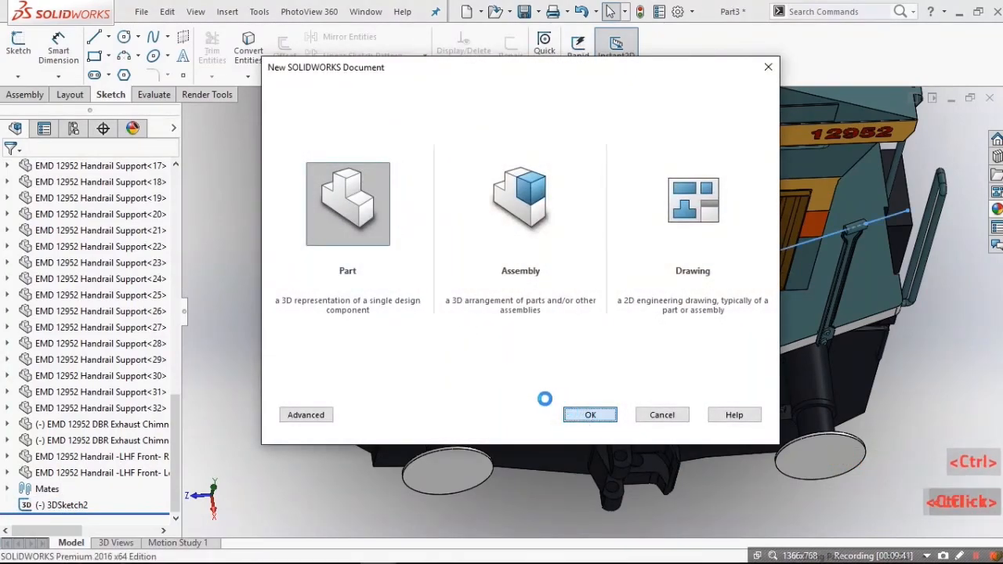
- Create a new part and paste in the front handrail path
left_click(590, 415)
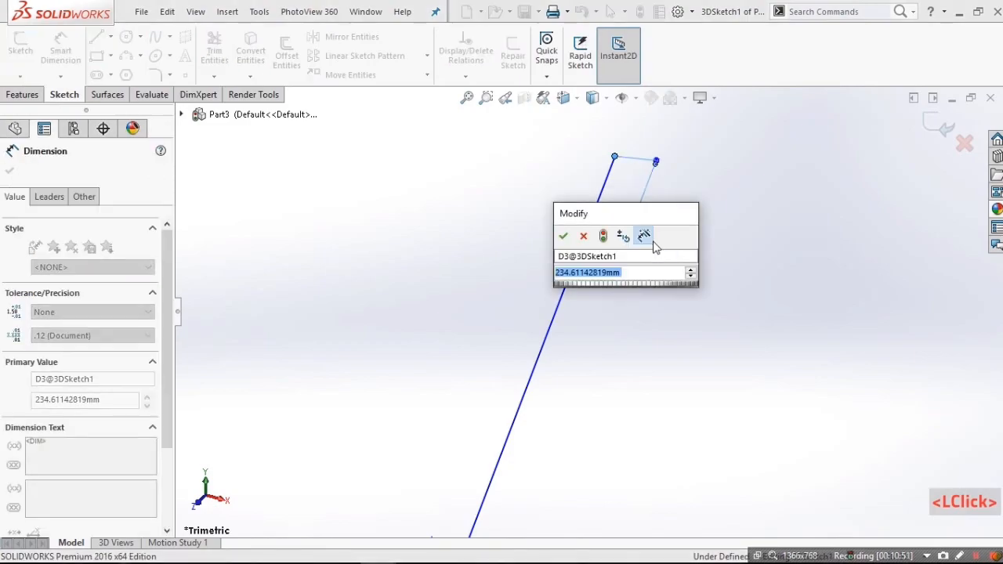
scroll("down", 3)
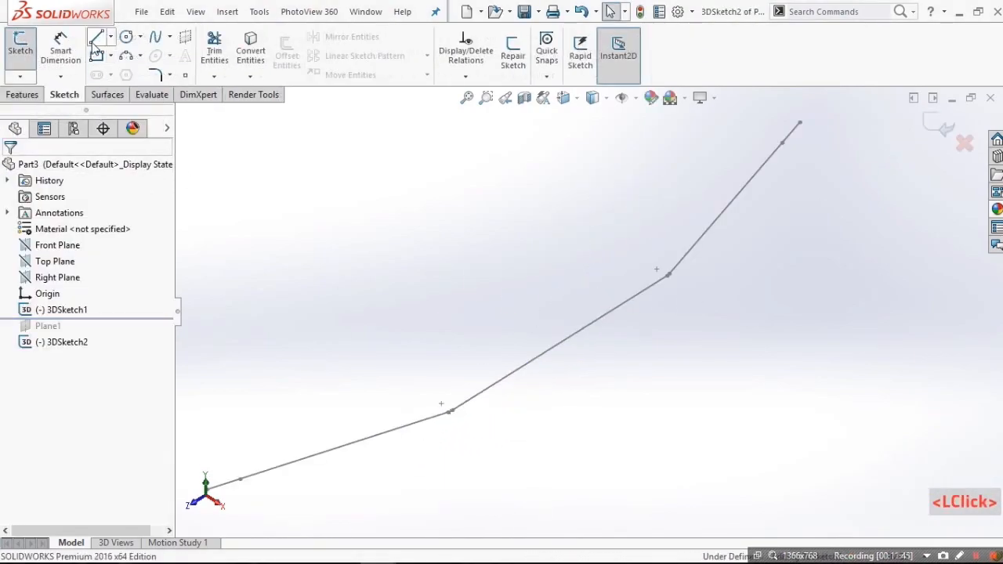
left_click(96, 37)
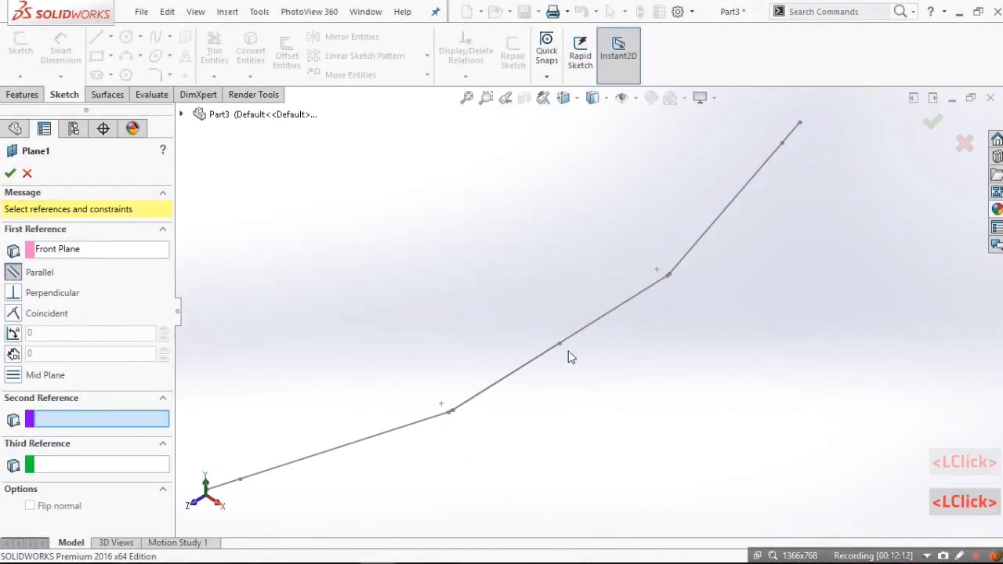
- Add Plane1 on the path and sweep the profile along the bent line
left_click(558, 343)
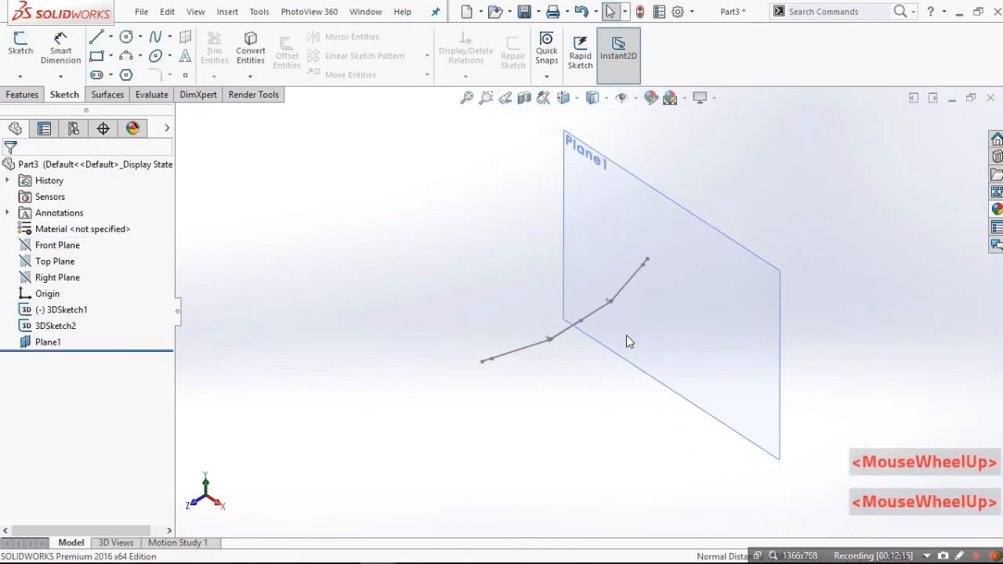
left_click(580, 293)
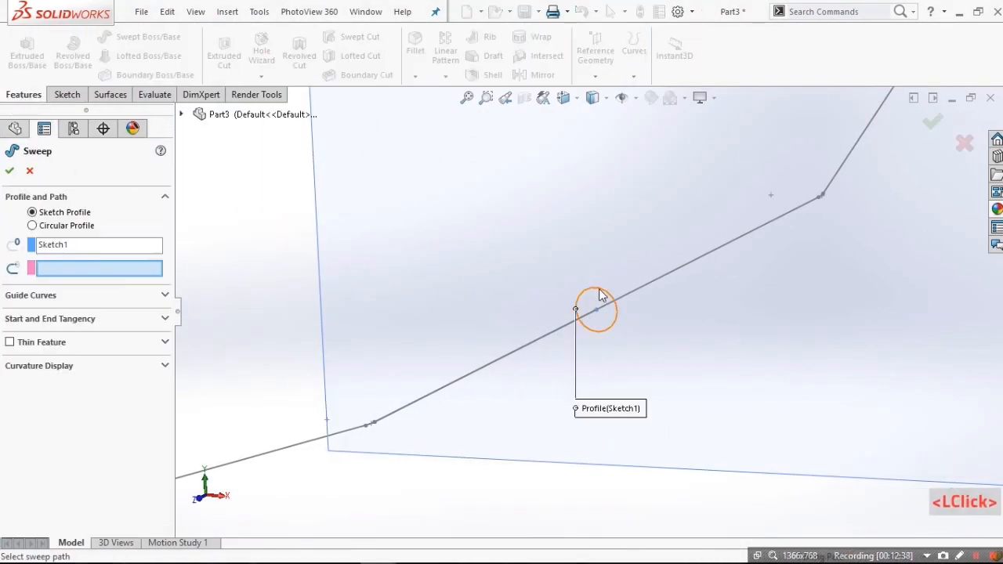
left_click(595, 305)
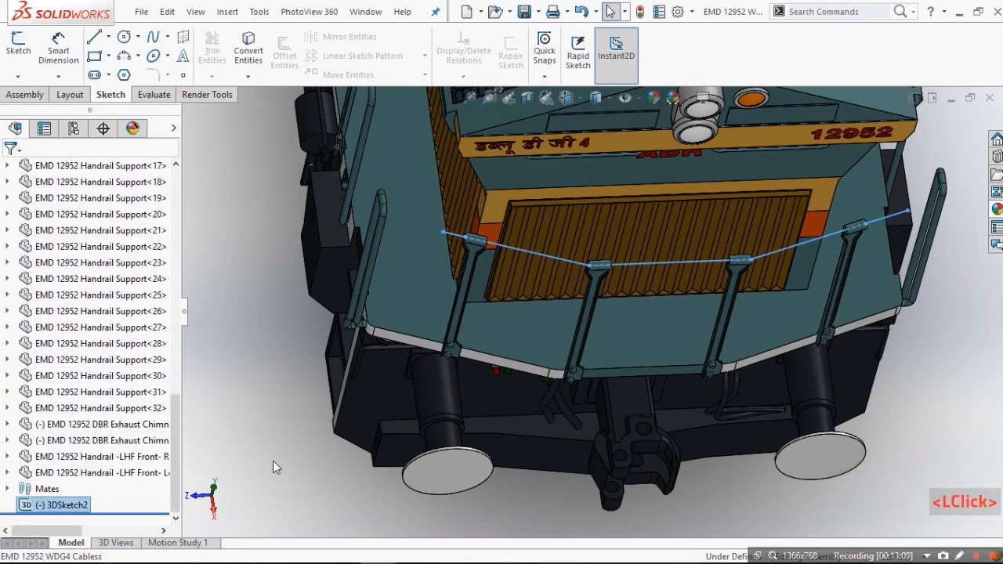
- Delete 3DSketch2 and insert EMD 12215 LHF Hand Rail.SLDPRT into the assembly
left_click(341, 409)
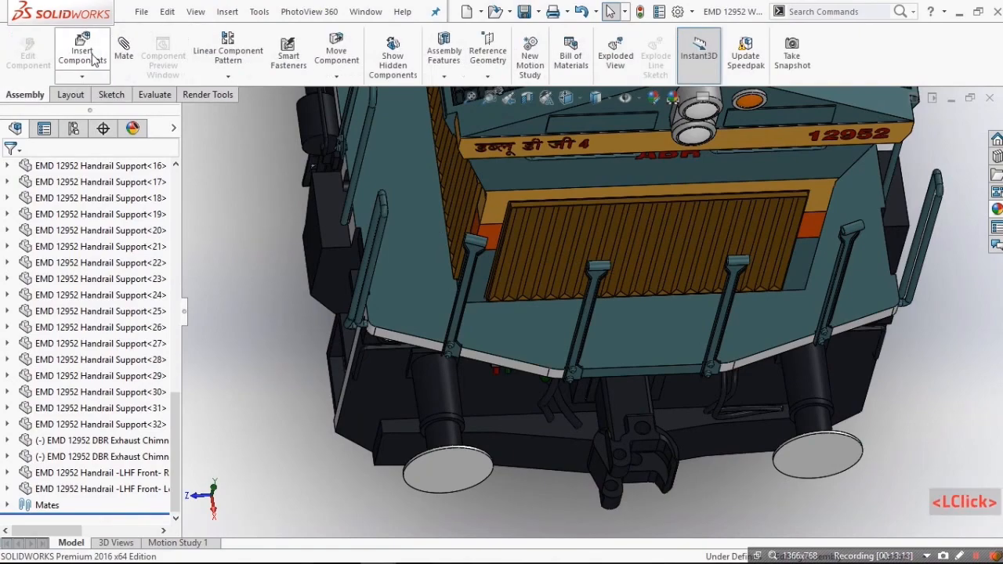
left_click(81, 51)
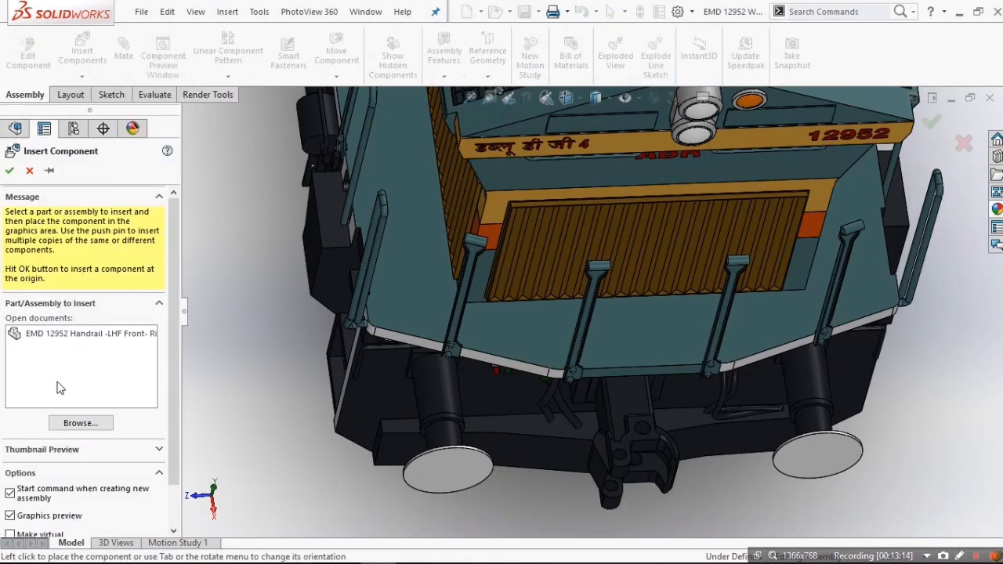
left_click(80, 422)
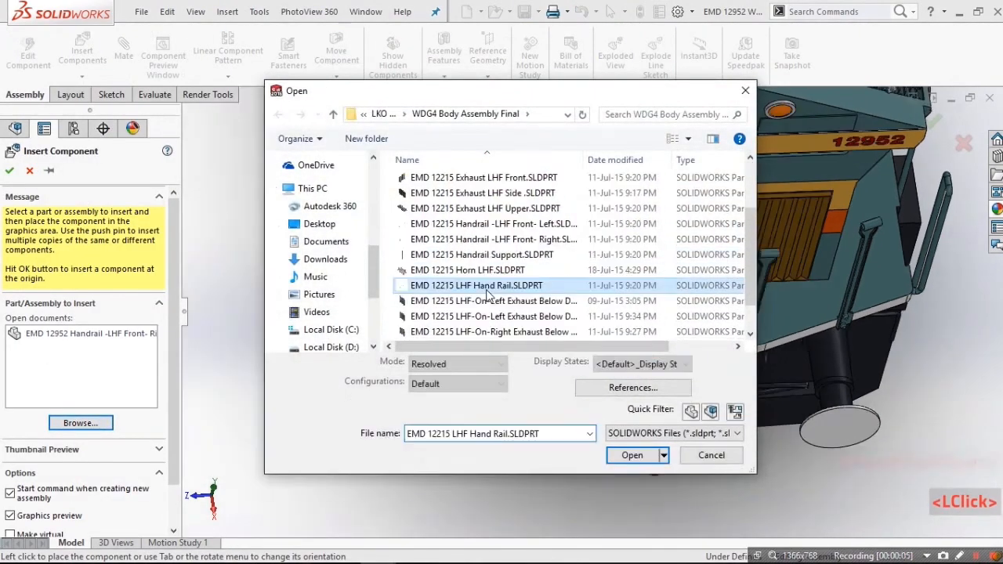
left_click(632, 455)
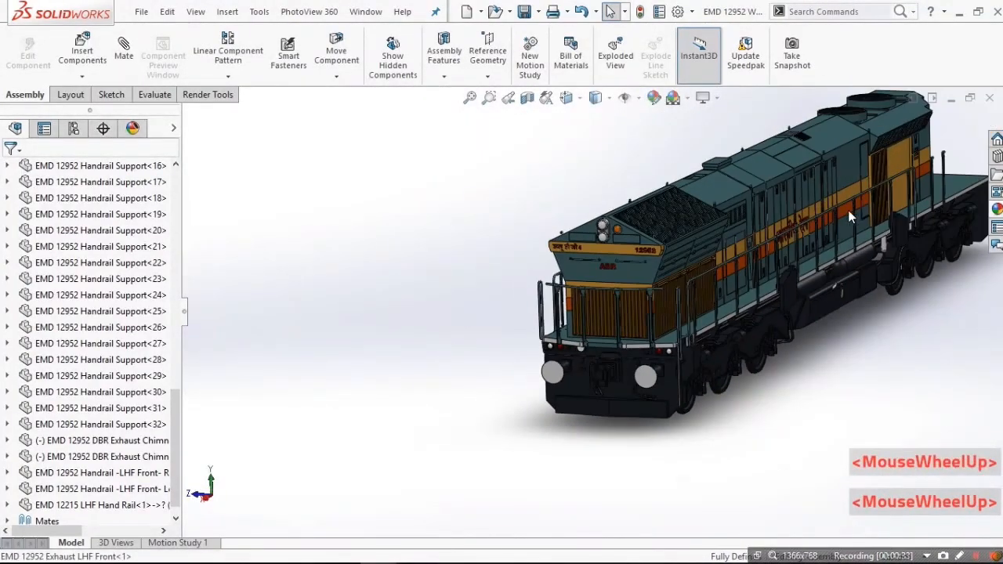
- Orbit the locomotive to view it from the side and rotate around the whole model
left_click_drag(850, 216, 909, 208)
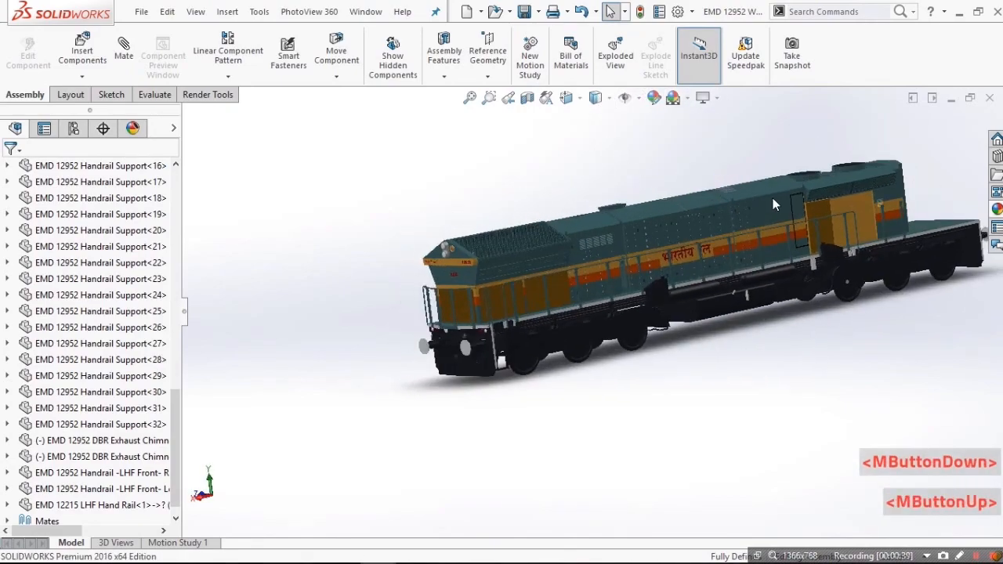
left_click_drag(774, 204, 639, 210)
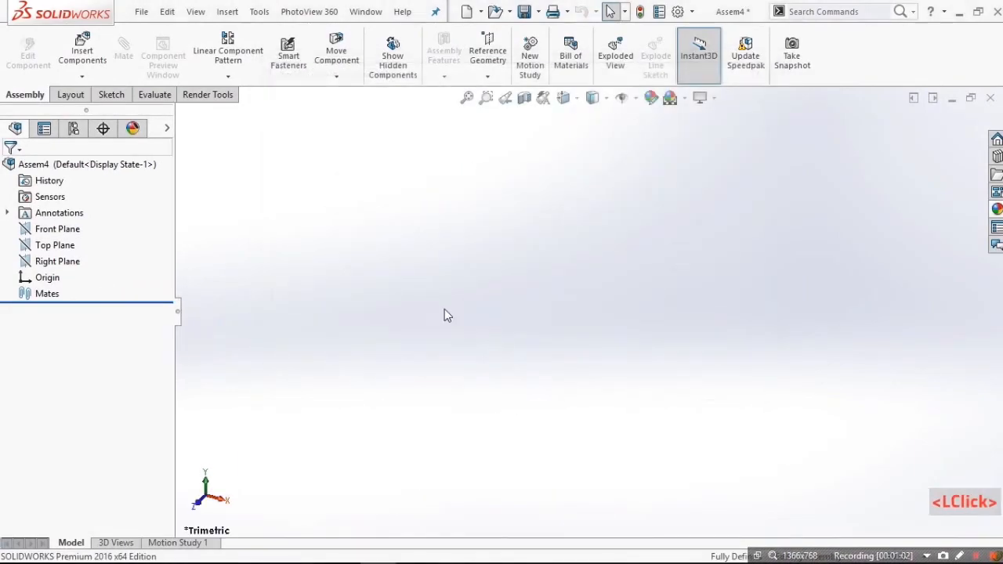
- Insert the cabless WDG4 locomotive body at the assembly origin
left_click(82, 51)
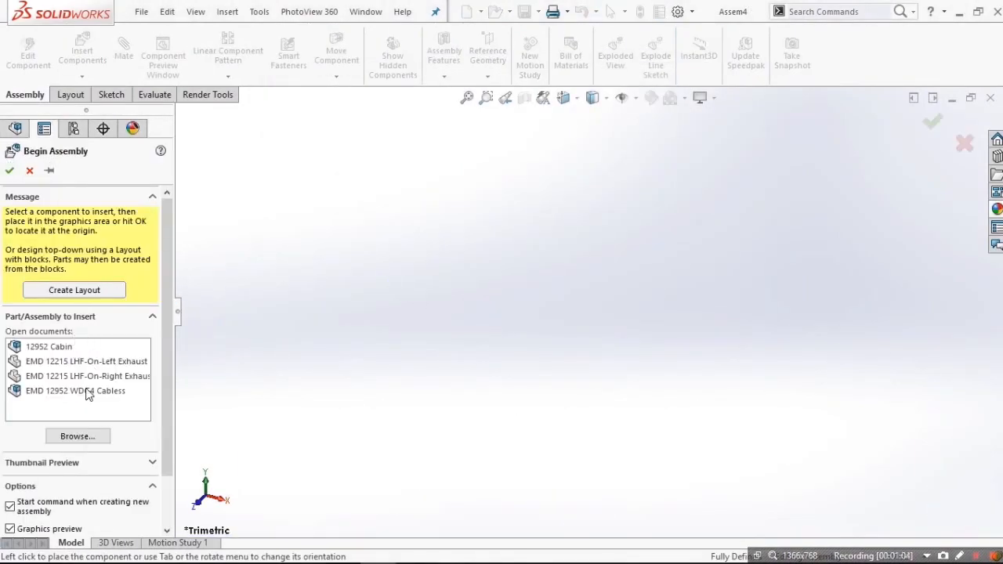
left_click(76, 390)
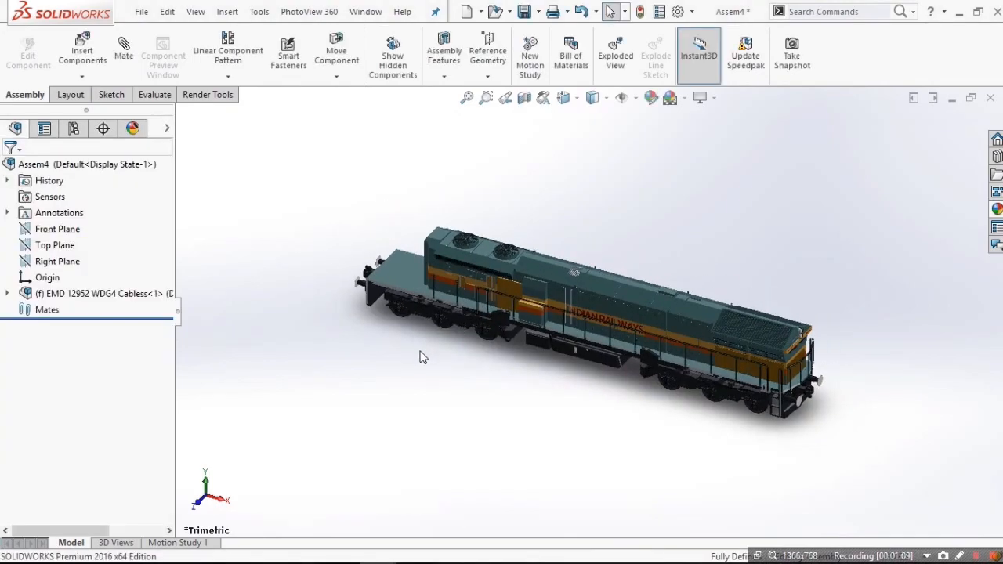
scroll("down", 3)
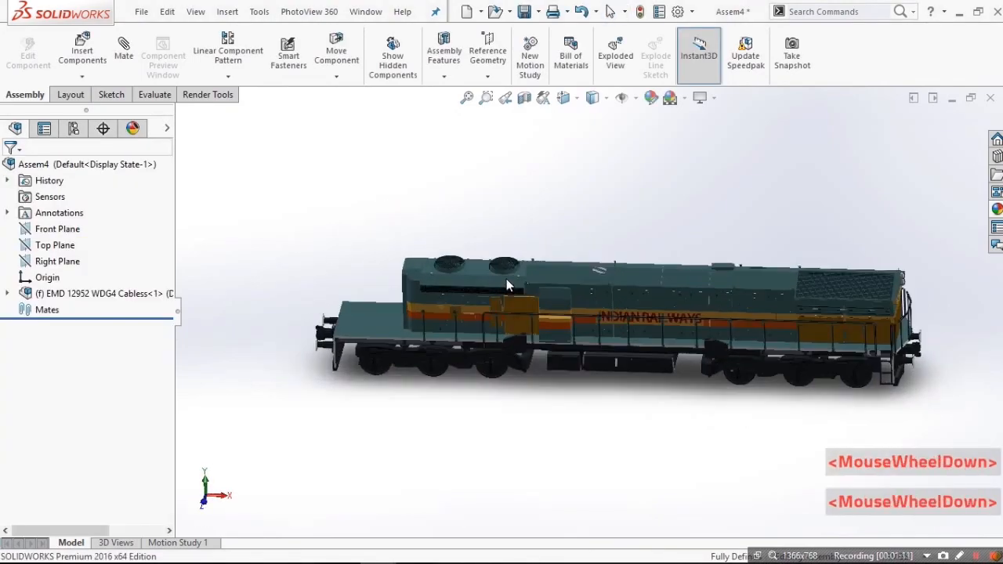
- Insert the 12952 Cabin and seat it on the body's front end
left_click(82, 51)
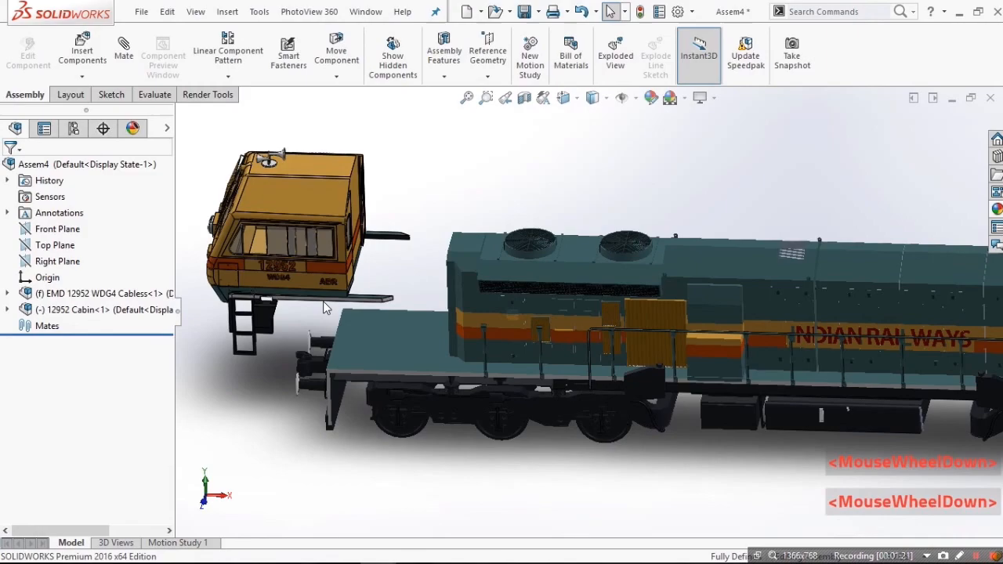
scroll("down", 3)
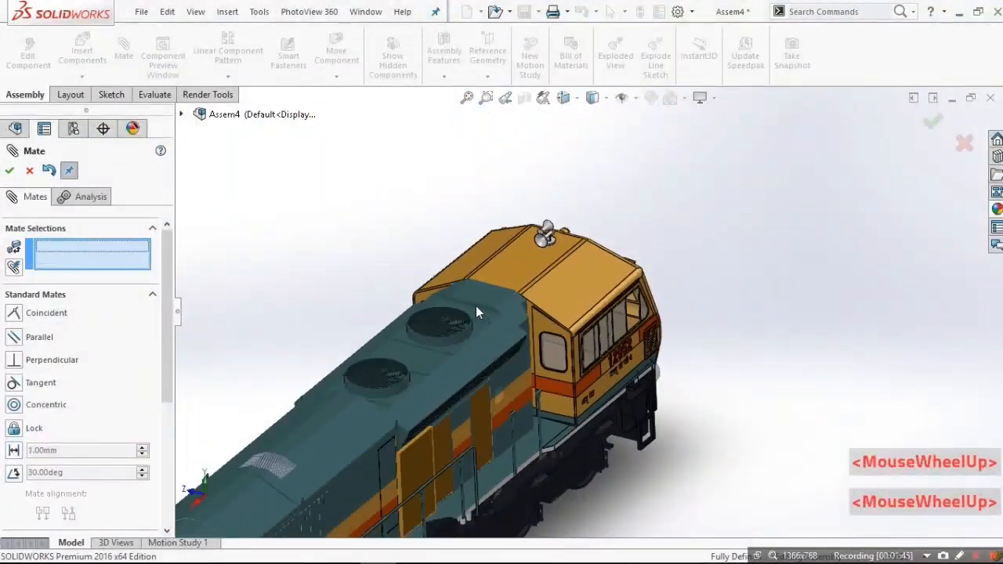
left_click_drag(477, 312, 595, 253)
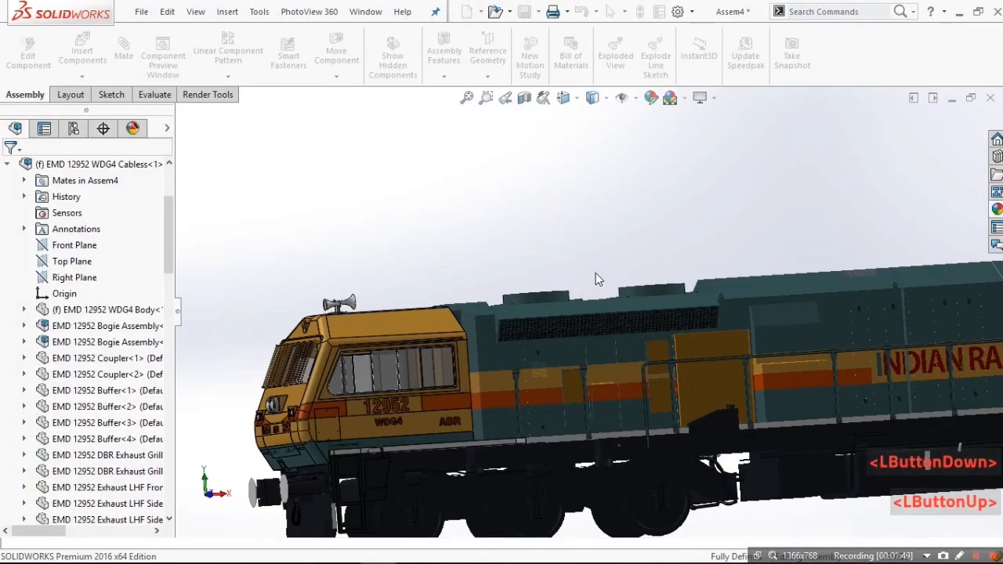
scroll("down", 3)
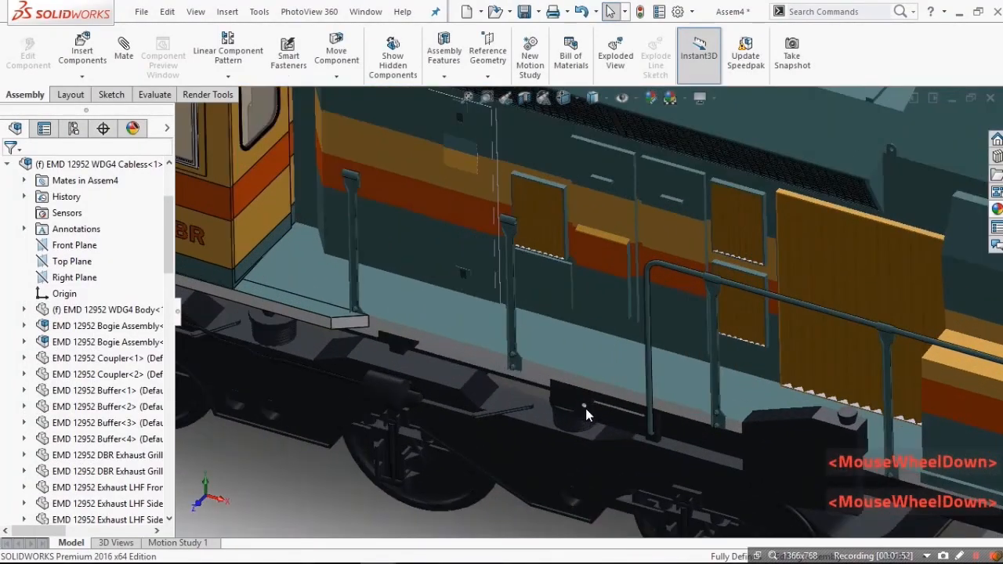
- Draw 3D sketch lines along the side, ending at the cabin corner
scroll("down", 3)
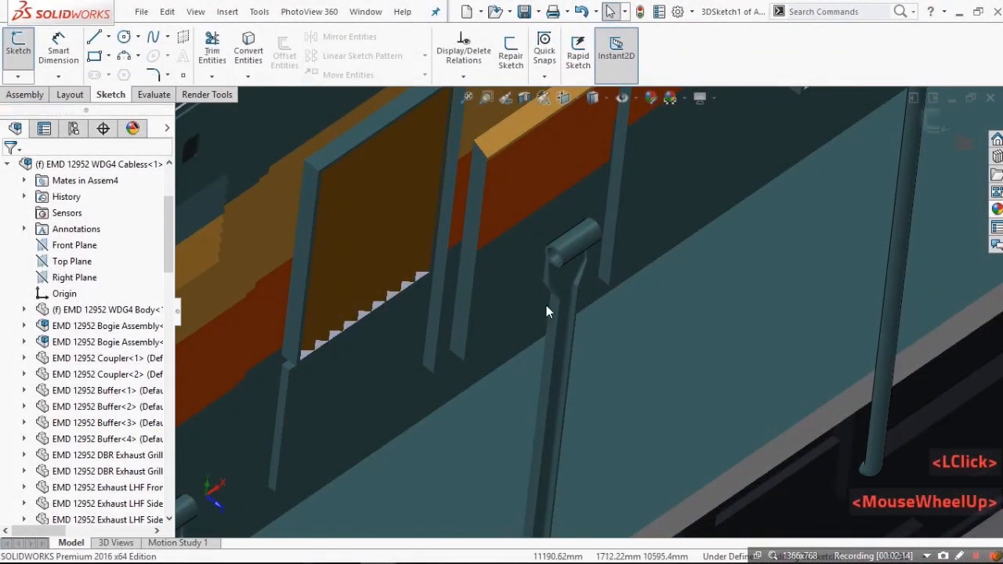
scroll("down", 3)
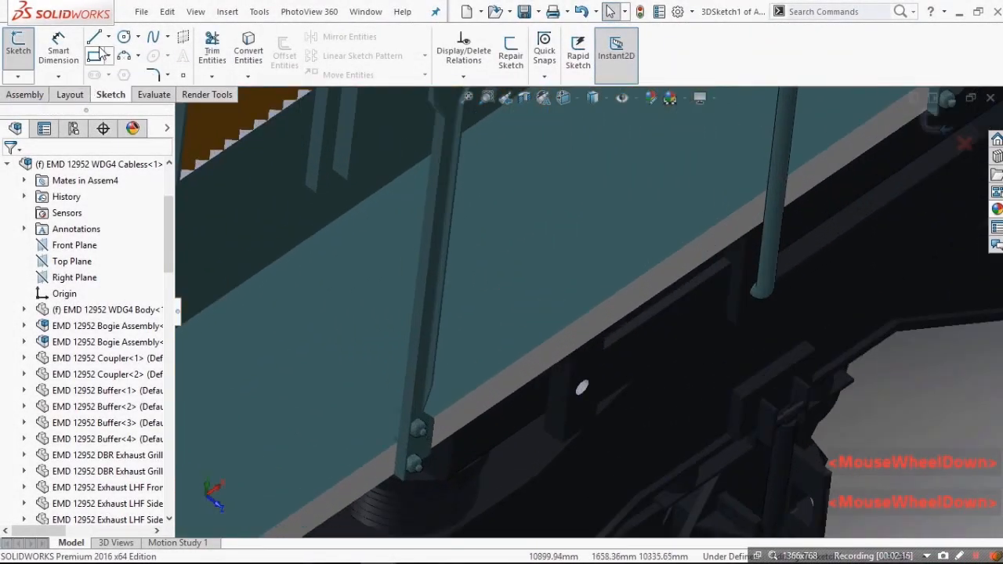
left_click(97, 36)
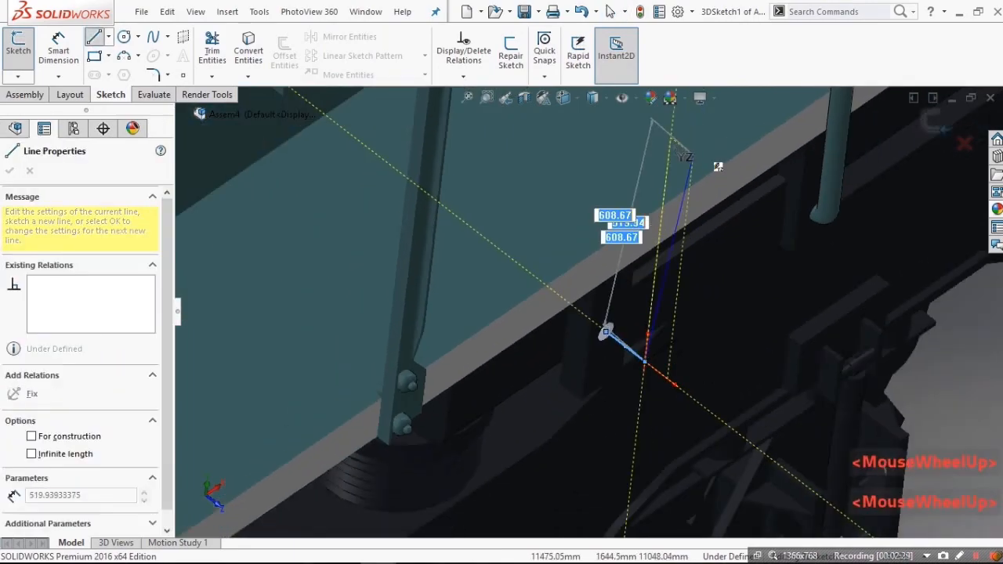
scroll("down", 3)
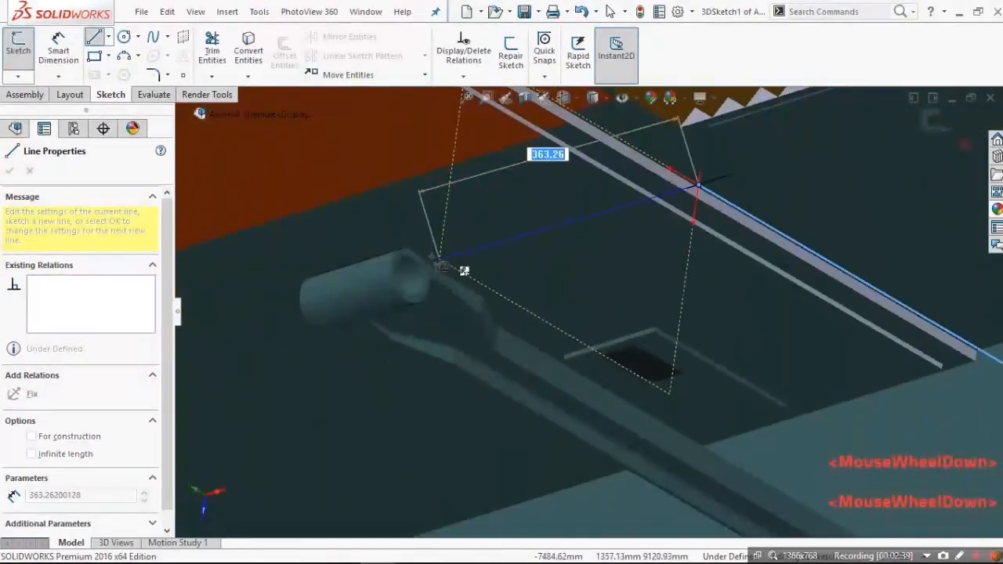
scroll("down", 3)
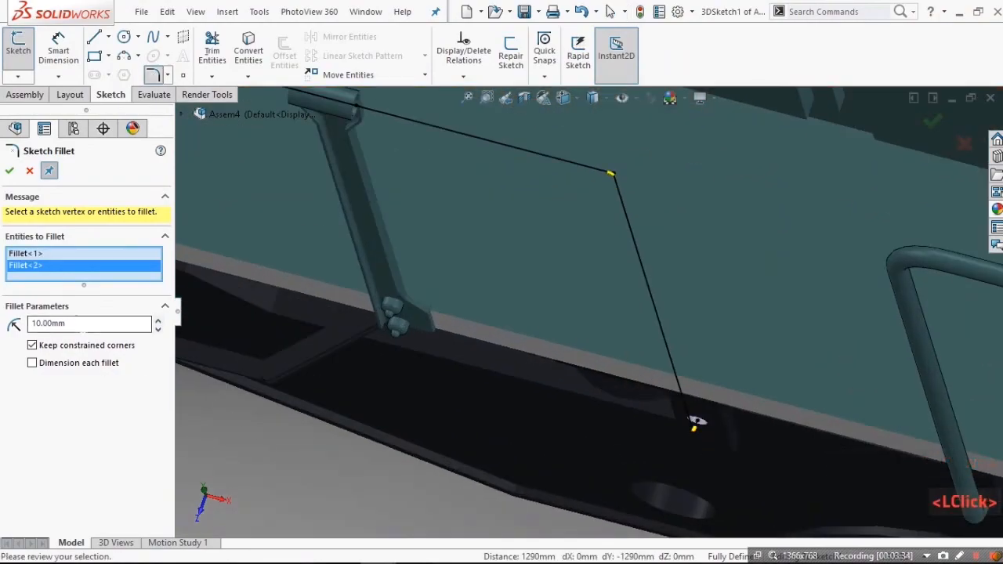
scroll("down", 3)
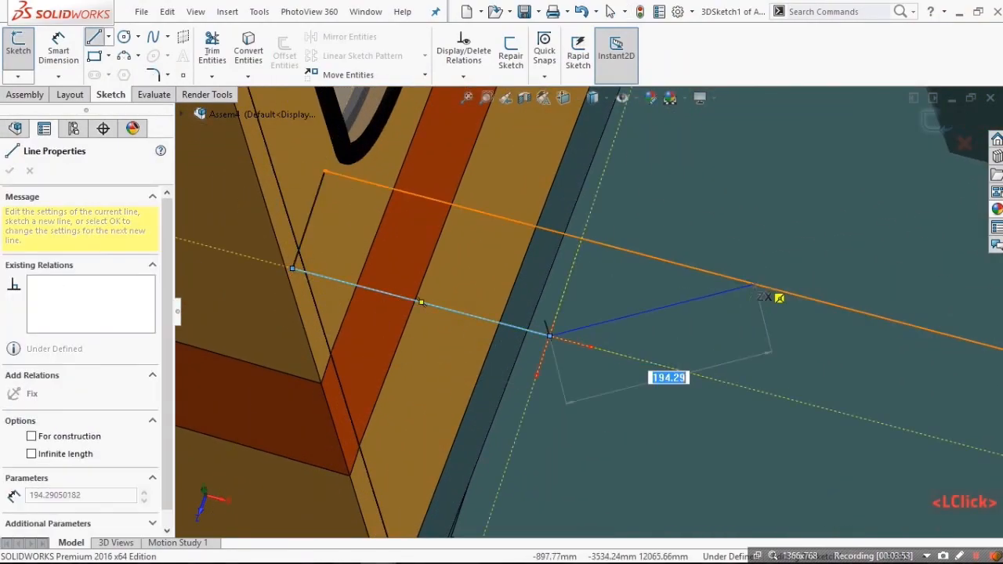
left_click(9, 171)
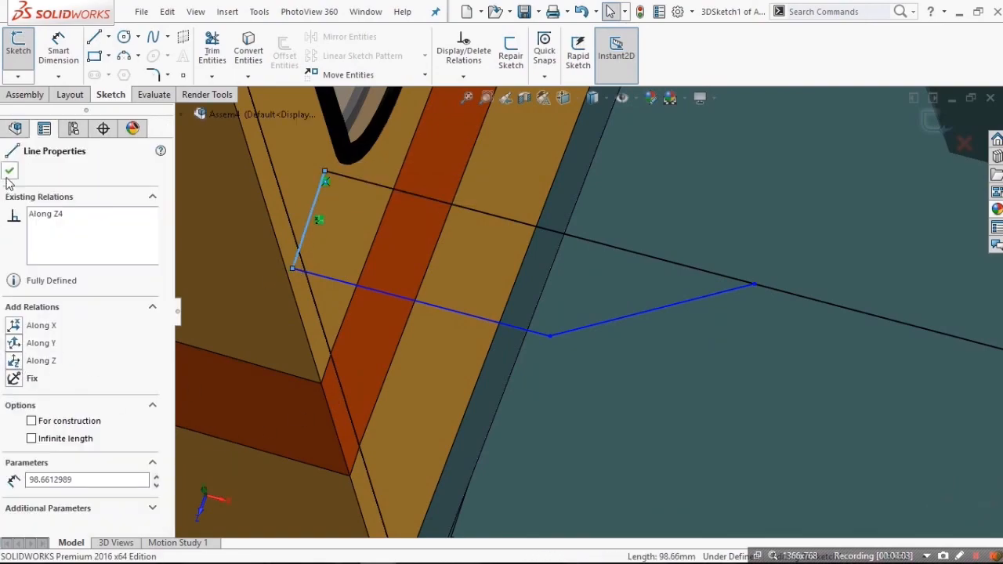
- Dimension the path segments to 200 mm and copy 3DSketch1 for a new part
scroll("down", 3)
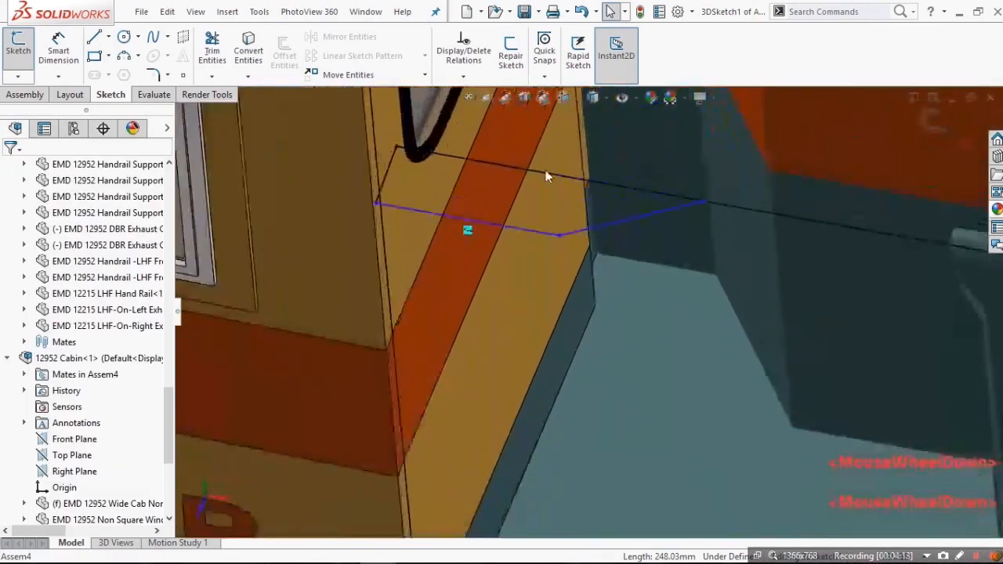
left_click(727, 223)
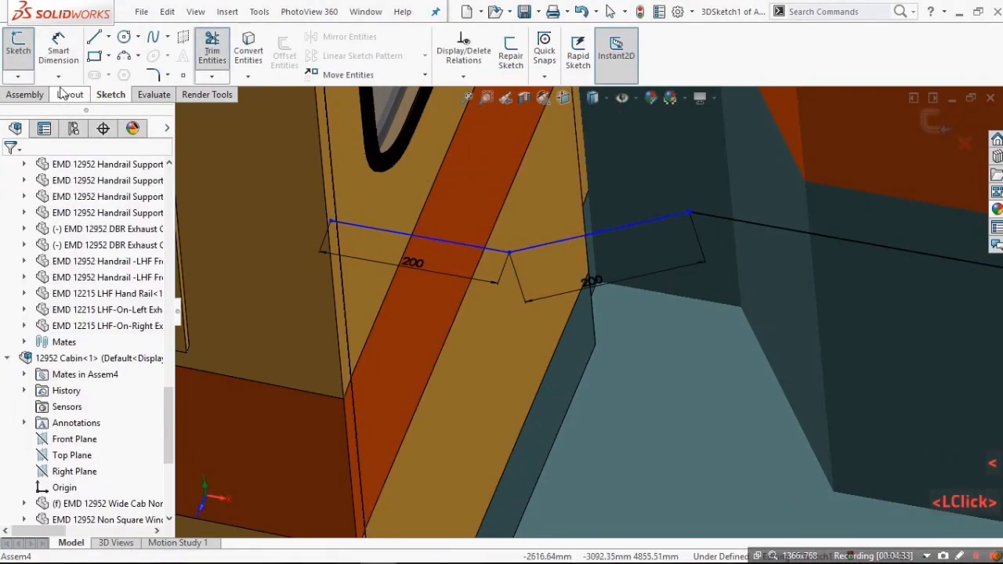
scroll("down", 3)
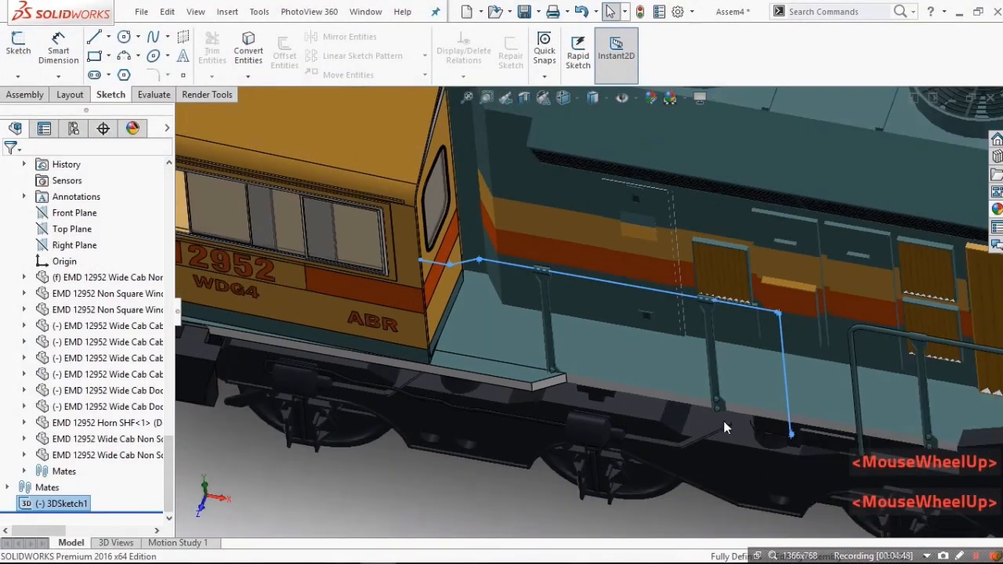
scroll("down", 3)
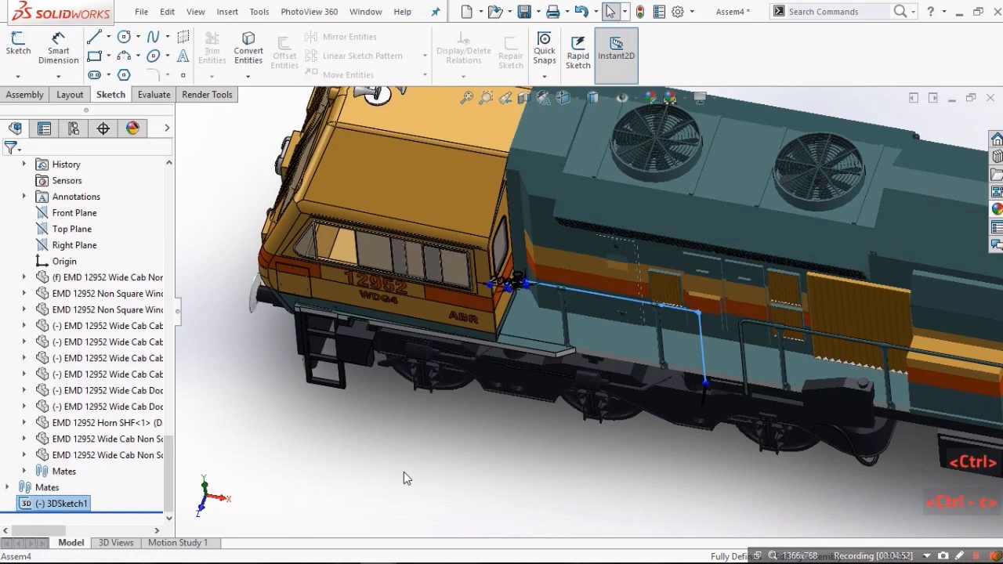
left_click(468, 11)
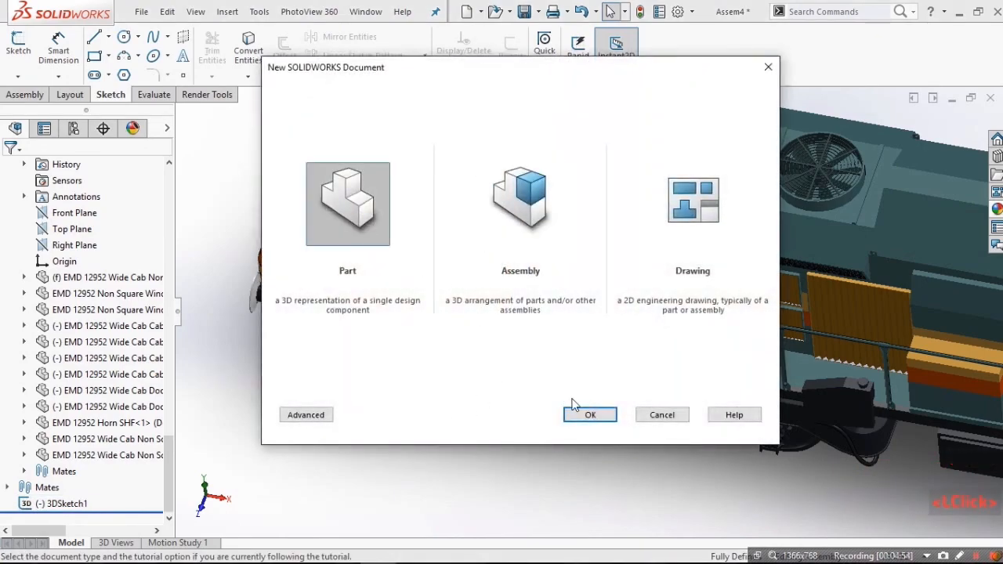
- Create a new part, paste 3DSketch1 and add Plane1 at the path's end point
left_click(589, 415)
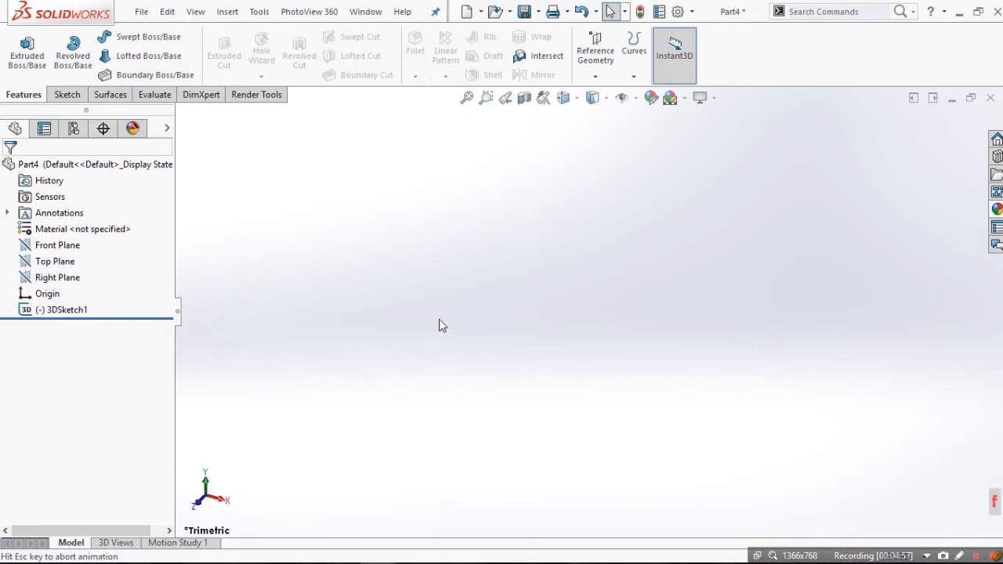
scroll("up", 3)
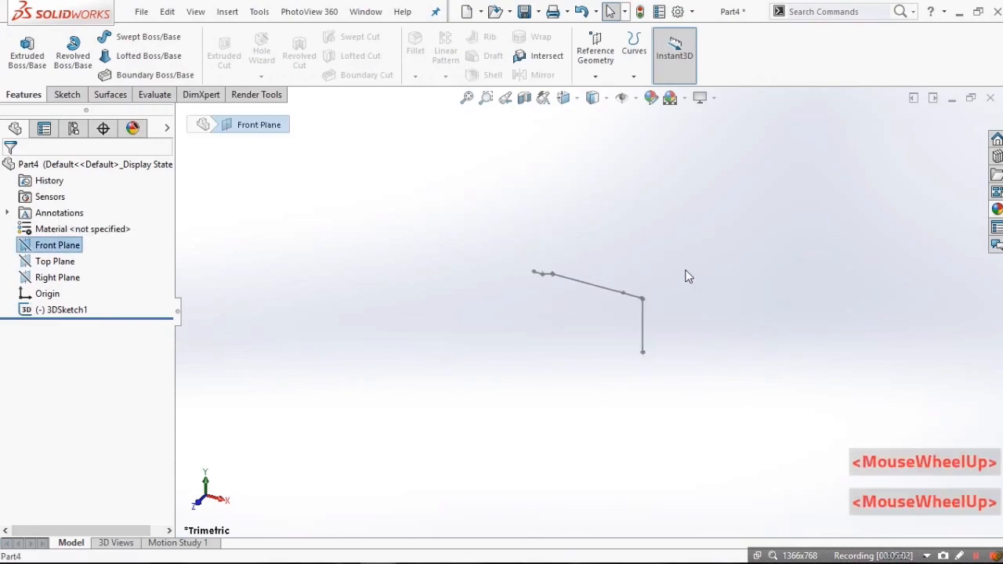
left_click(55, 261)
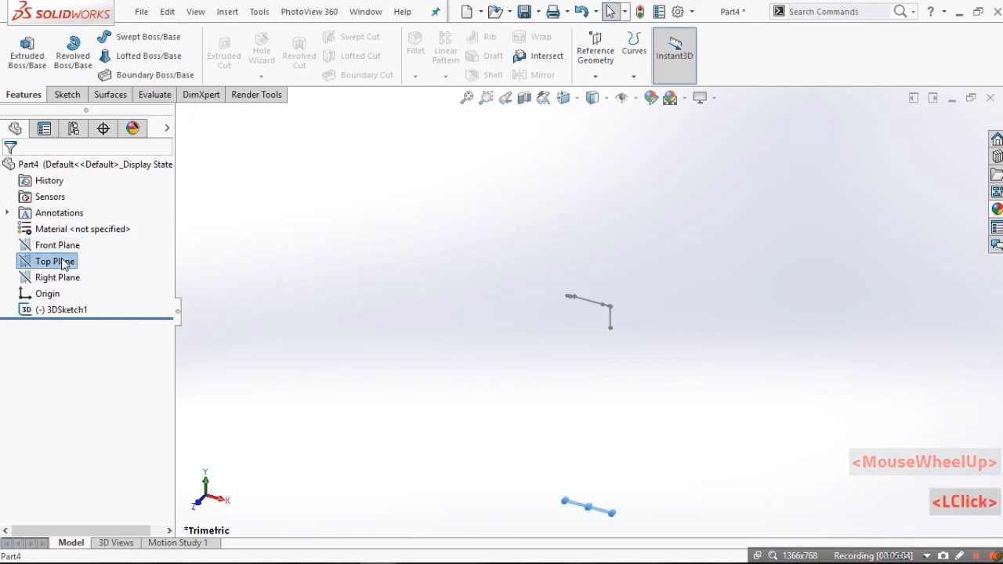
left_click(56, 276)
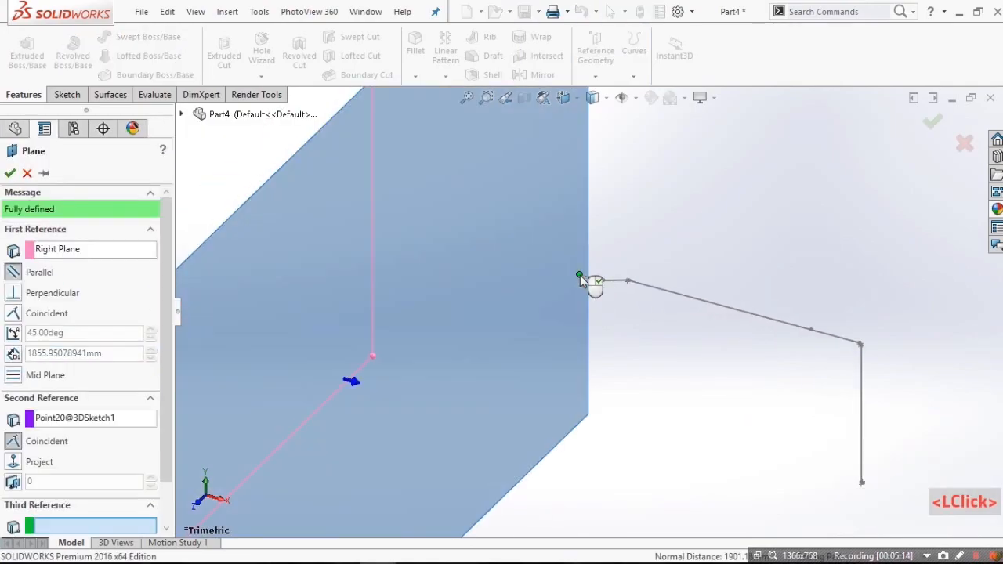
left_click(9, 173)
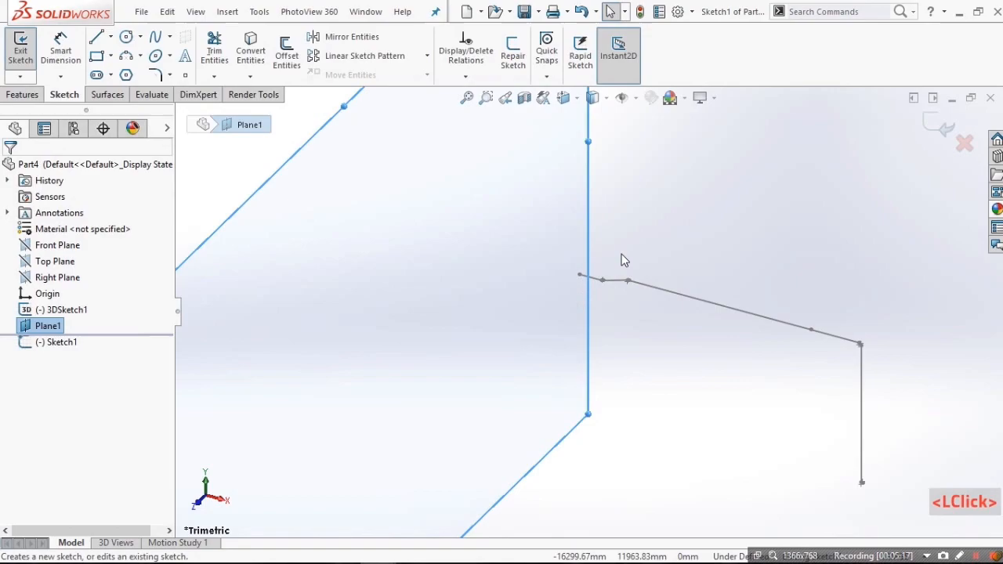
- Sketch the circular profile on Plane1 and sweep it along the path into Sweep1
key("ctrl+8")
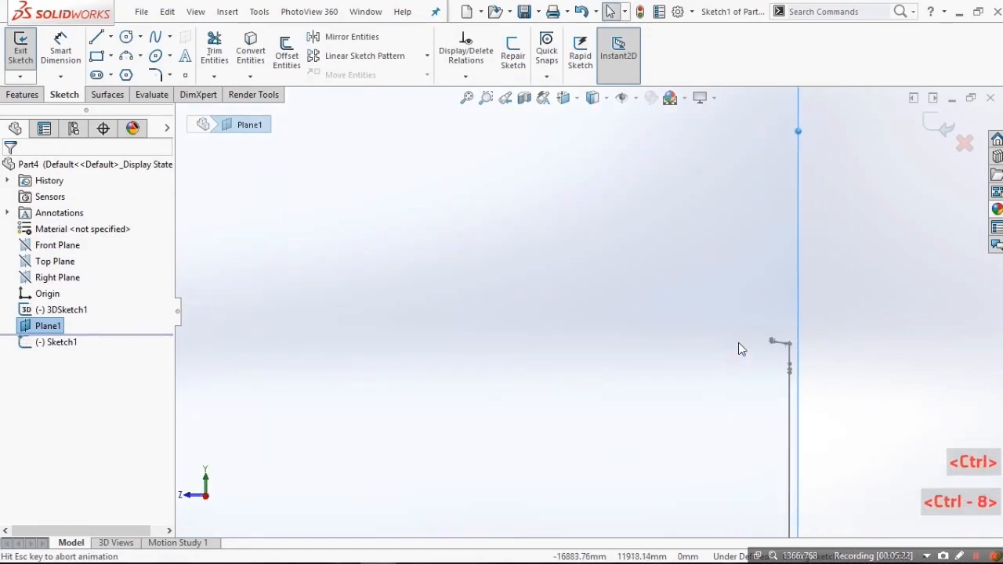
left_click(125, 36)
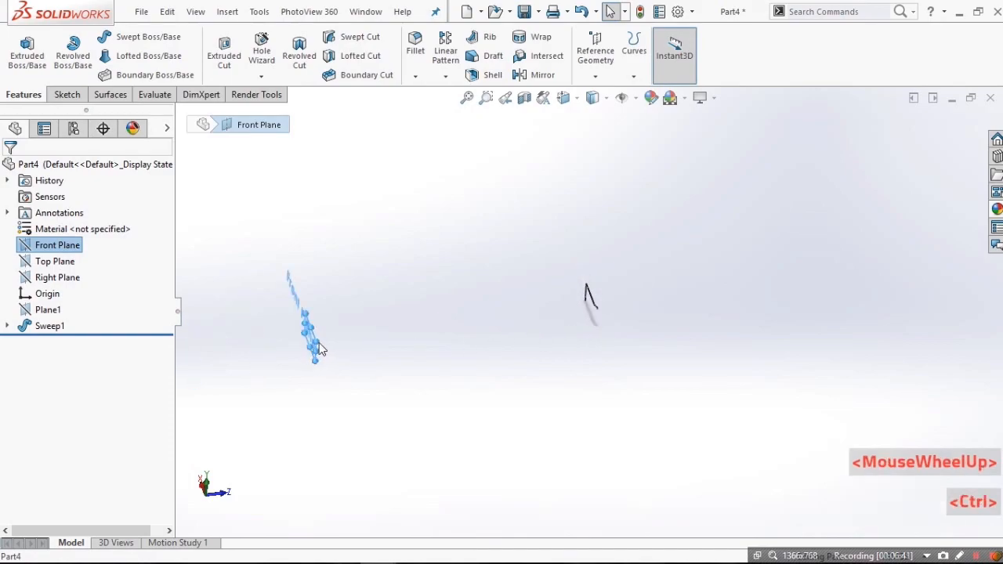
left_click(591, 302)
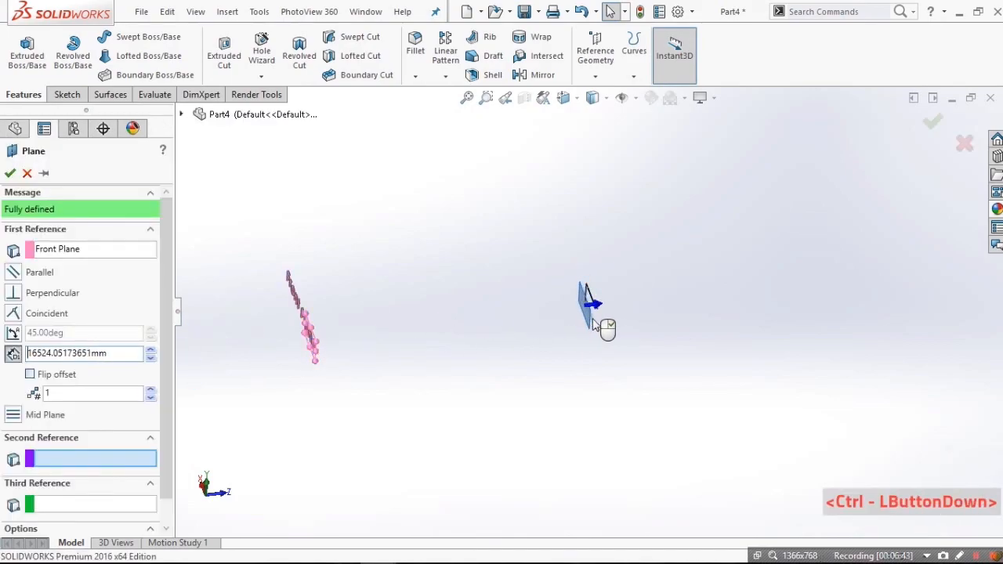
- Create Plane2 offset 16534.05 mm from the Front Plane
scroll("down", 3)
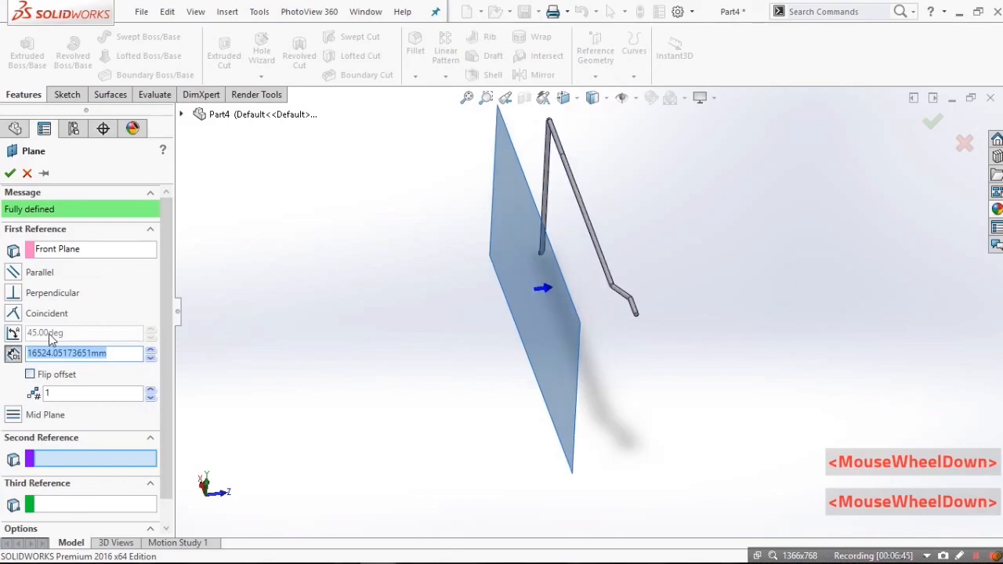
scroll("up", 3)
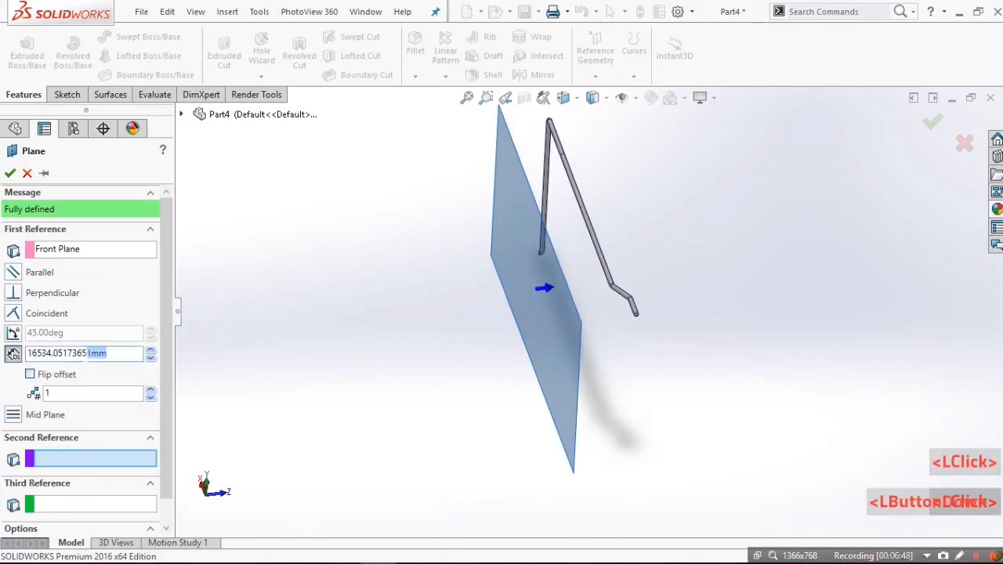
left_click(10, 173)
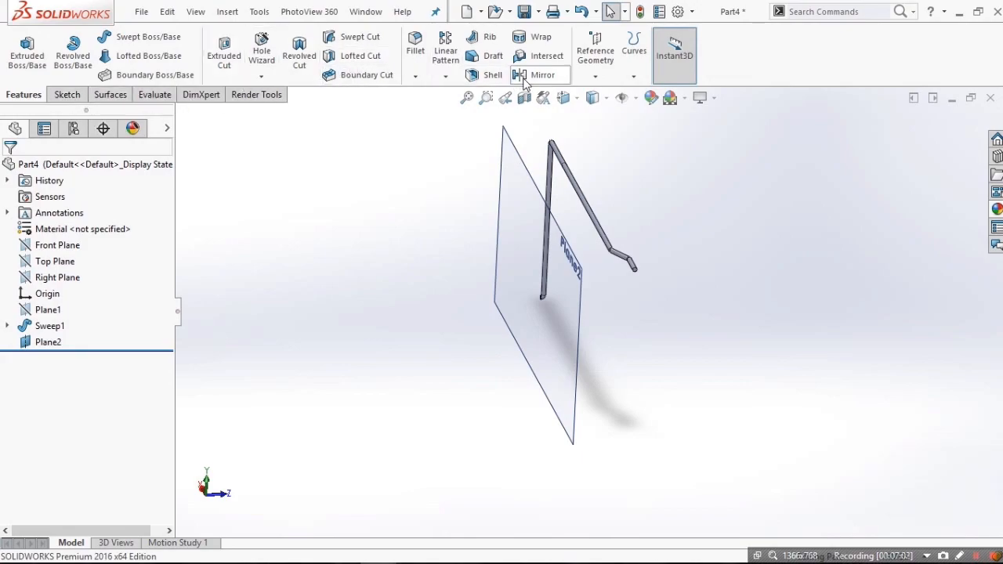
left_click(542, 75)
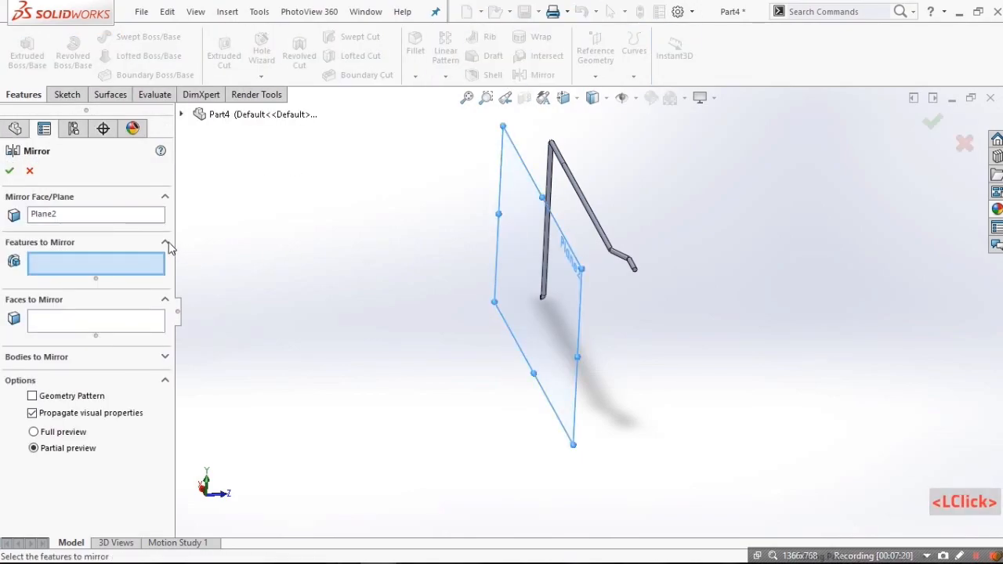
- Mirror the Sweep1 handrail body about Plane2 with Merge solids unchecked
left_click(164, 242)
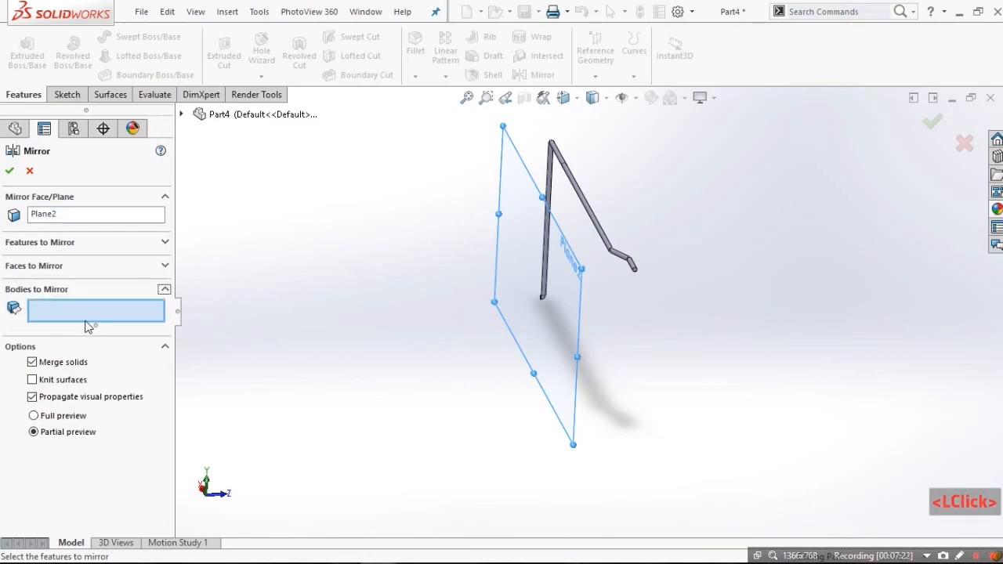
left_click(611, 251)
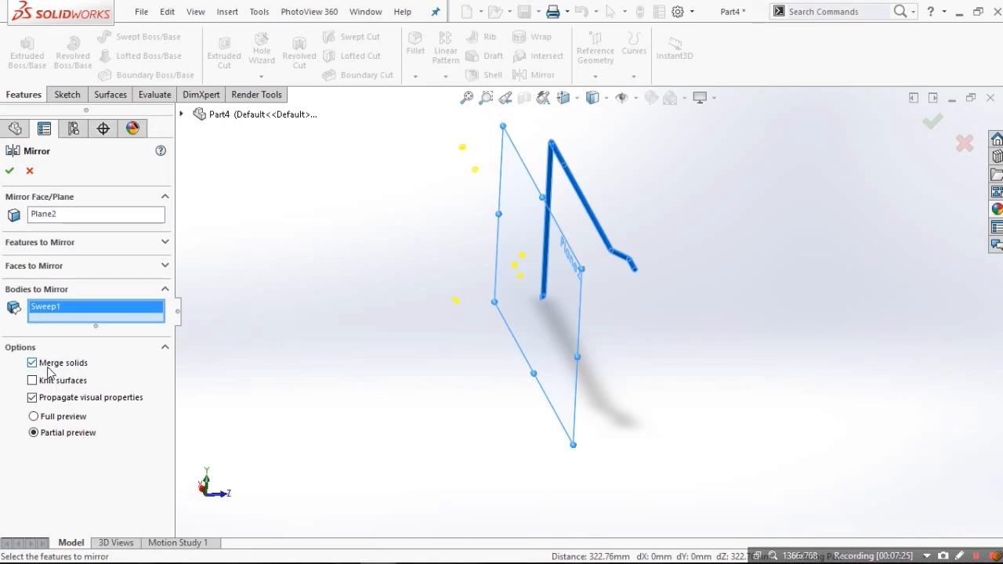
left_click(32, 362)
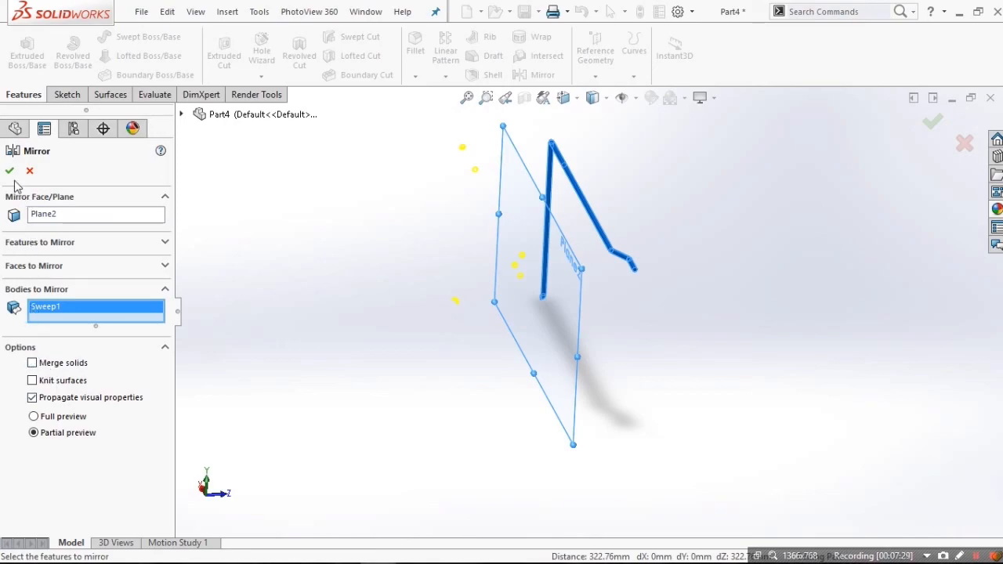
left_click(10, 171)
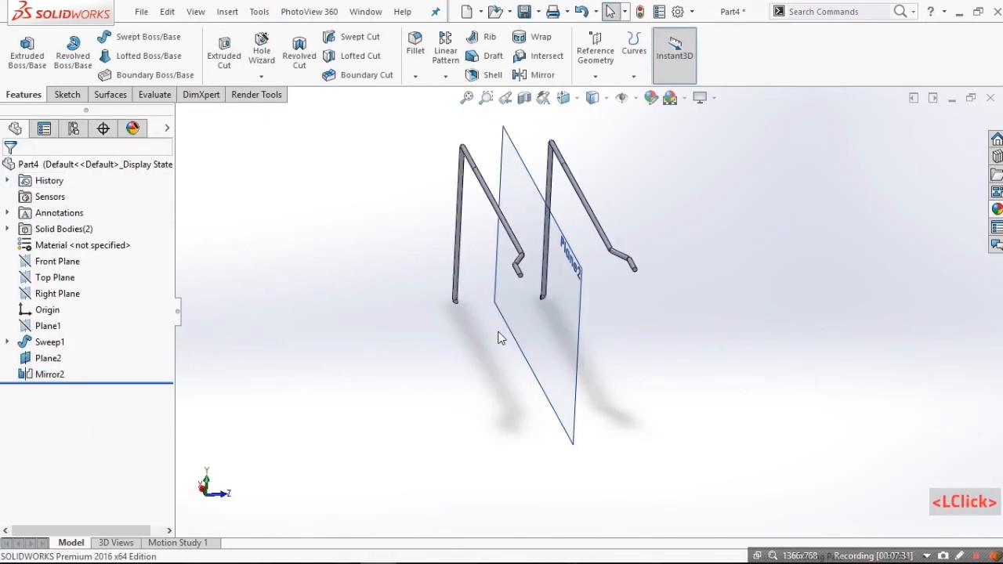
- Hide Plane2 and start a new sketch on Plane1
left_click(49, 358)
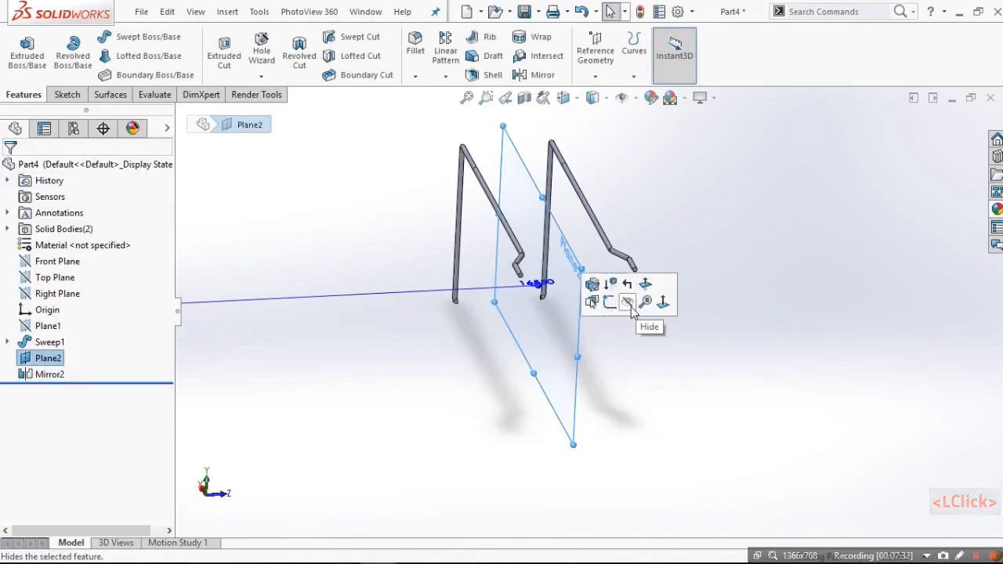
left_click(627, 302)
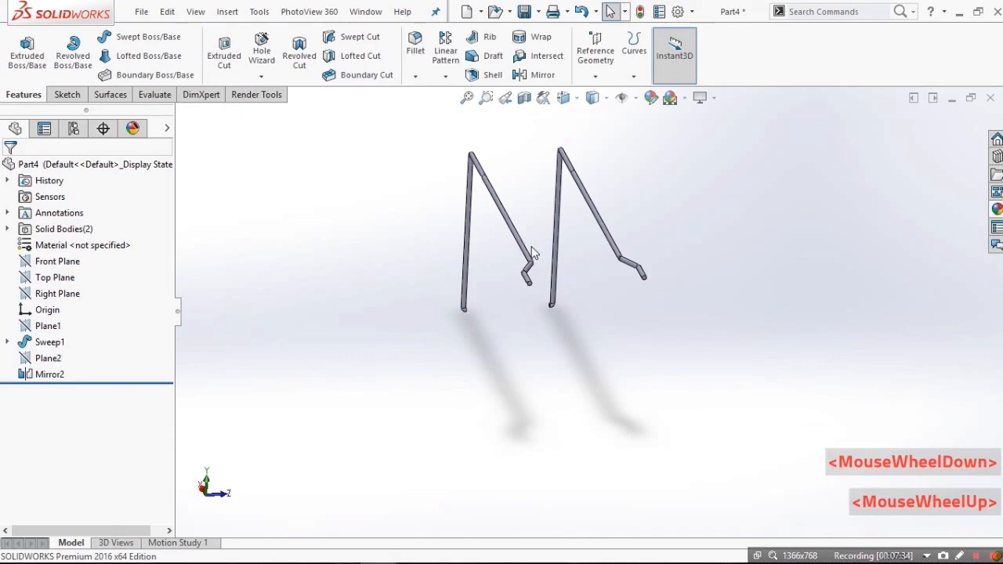
left_click(49, 358)
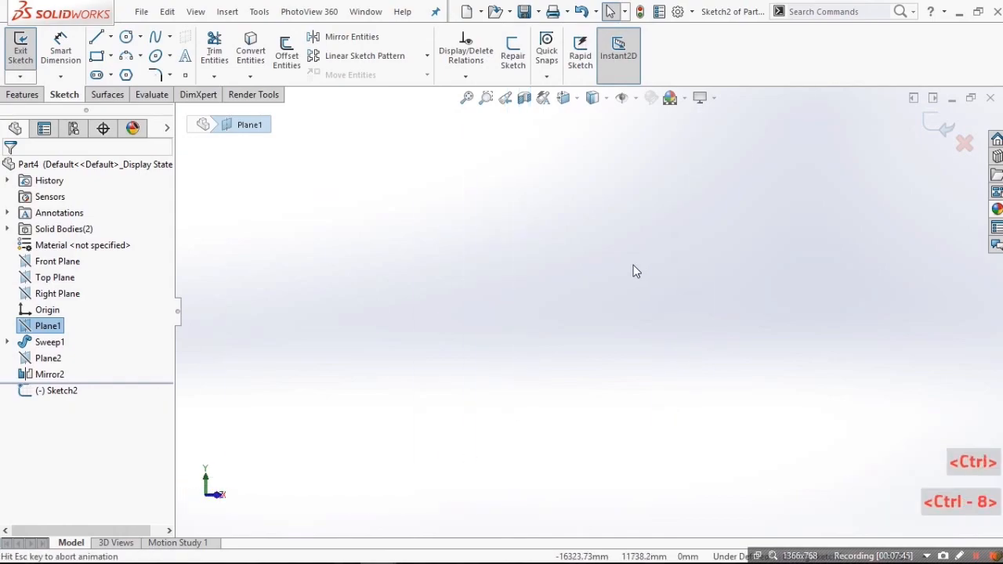
- Extrude-cut the sketched rectangle Through All to remove the mirrored handrail body
scroll("up", 3)
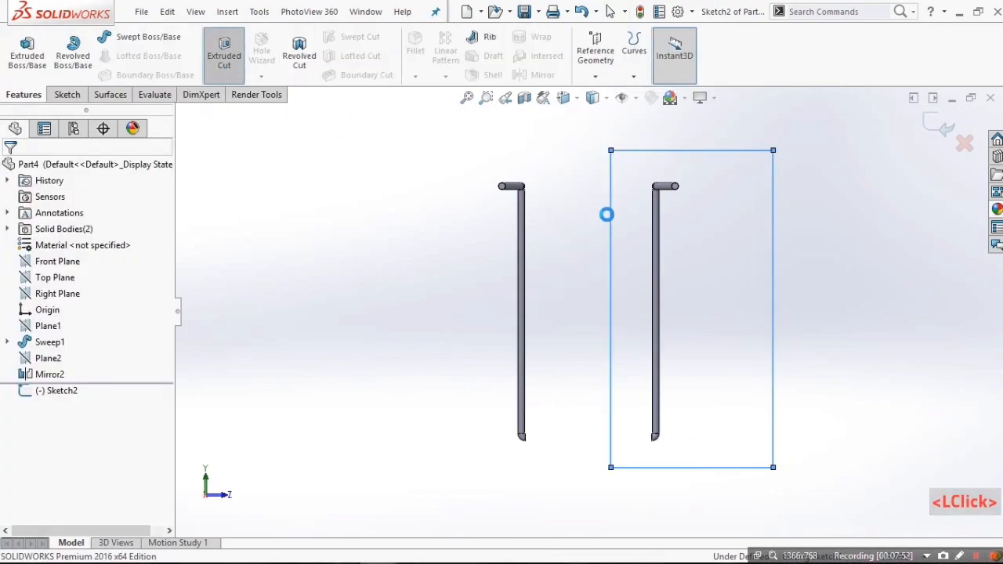
left_click(224, 50)
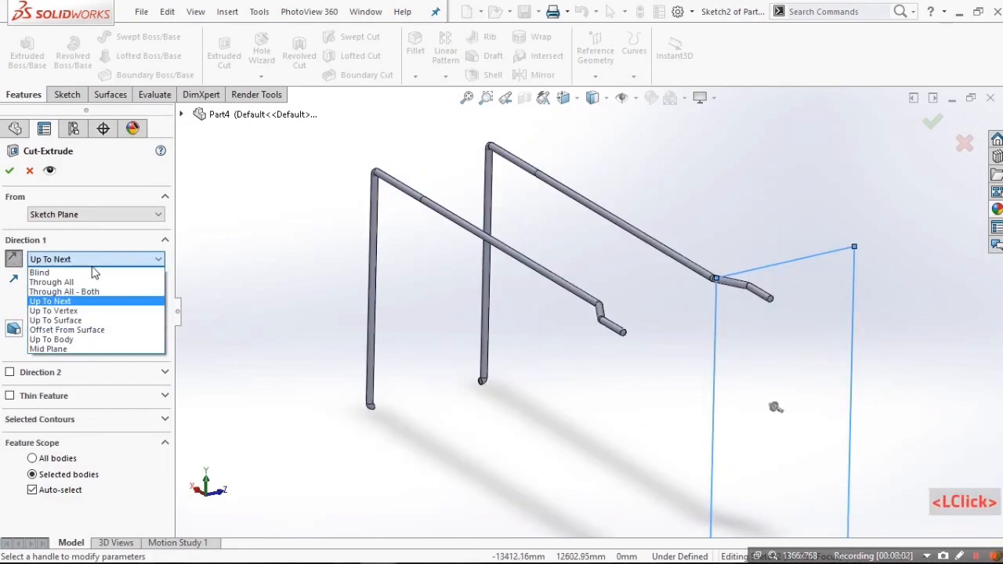
left_click(51, 281)
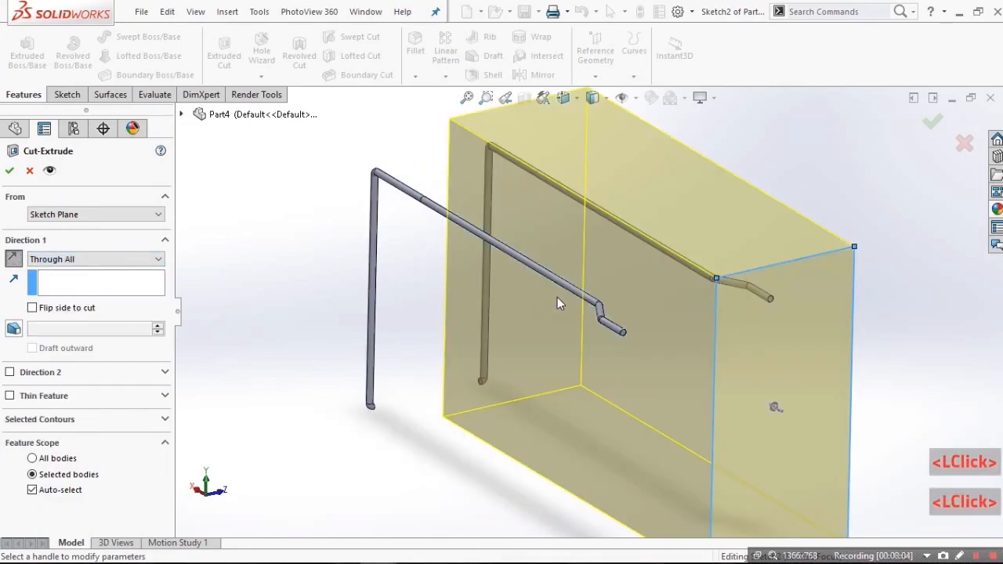
scroll("up", 3)
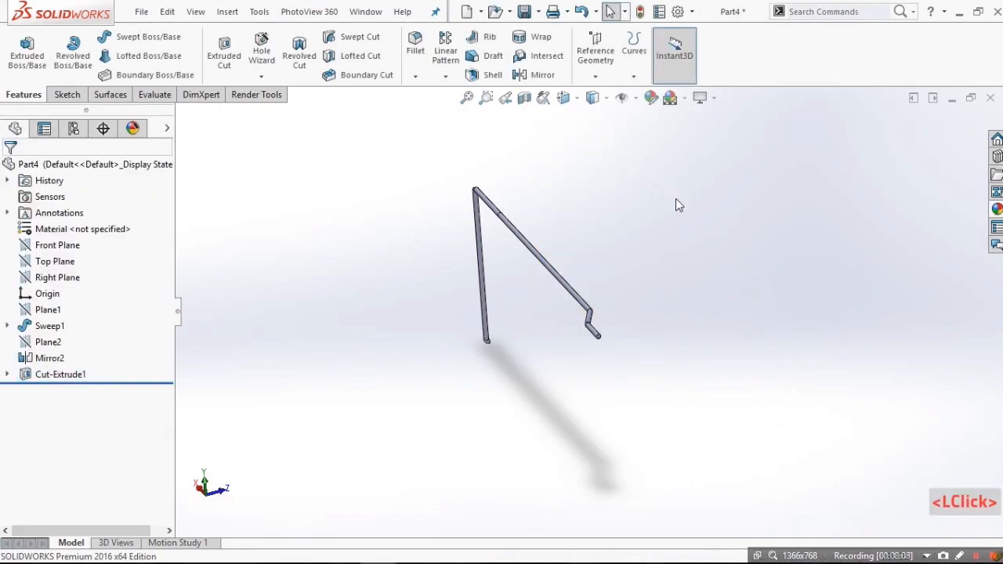
left_click(523, 11)
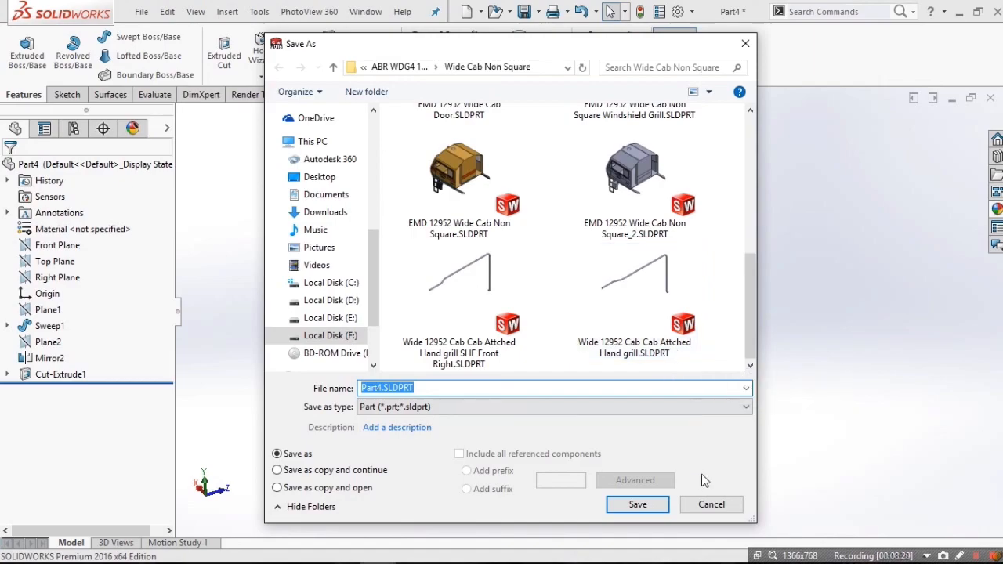
- Save the trimmed handrail part into the Wide Cab Non Square folder
left_click(636, 504)
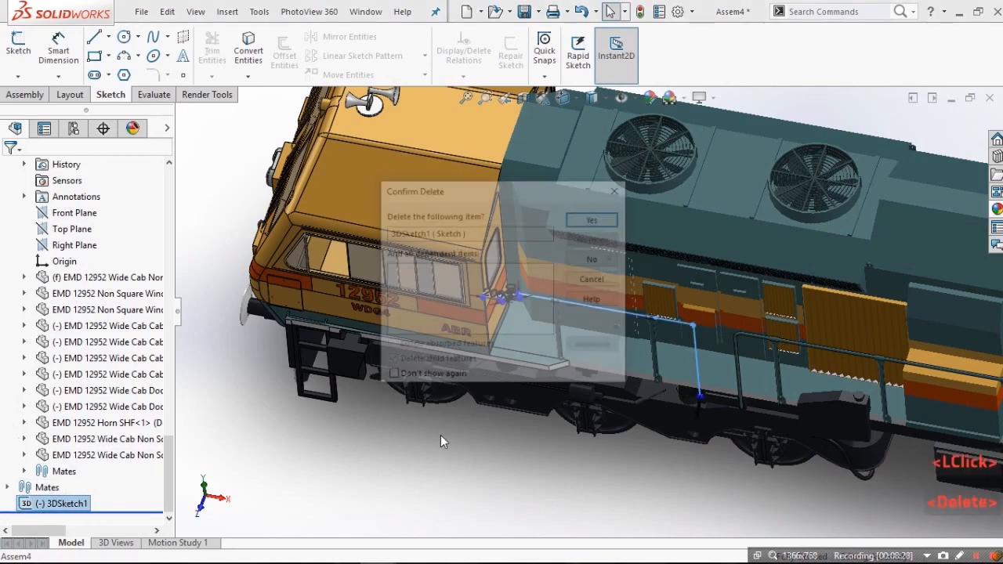
- Insert the Wide 12952 Cab Attached Hand grill part into Assem4
left_click(591, 219)
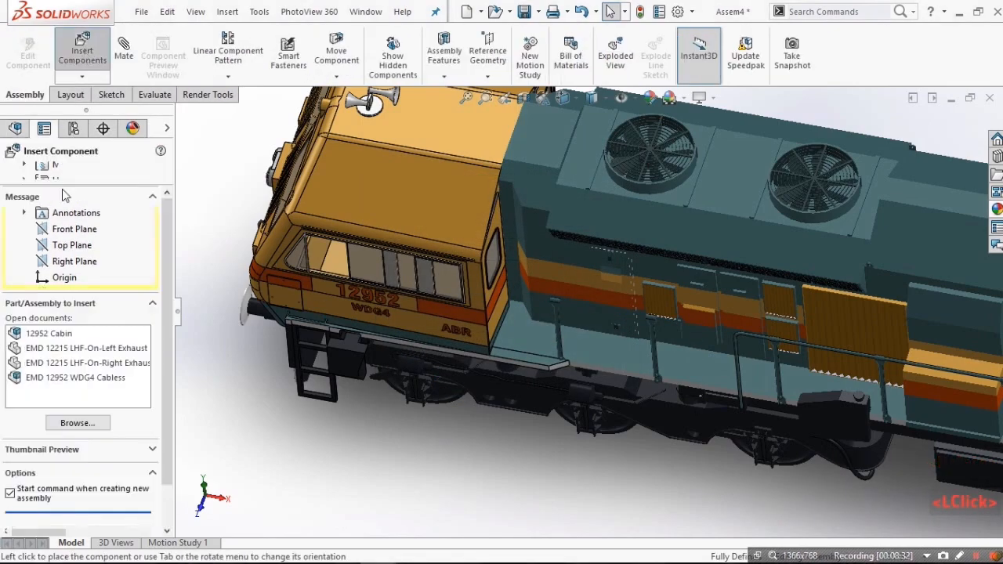
left_click(81, 50)
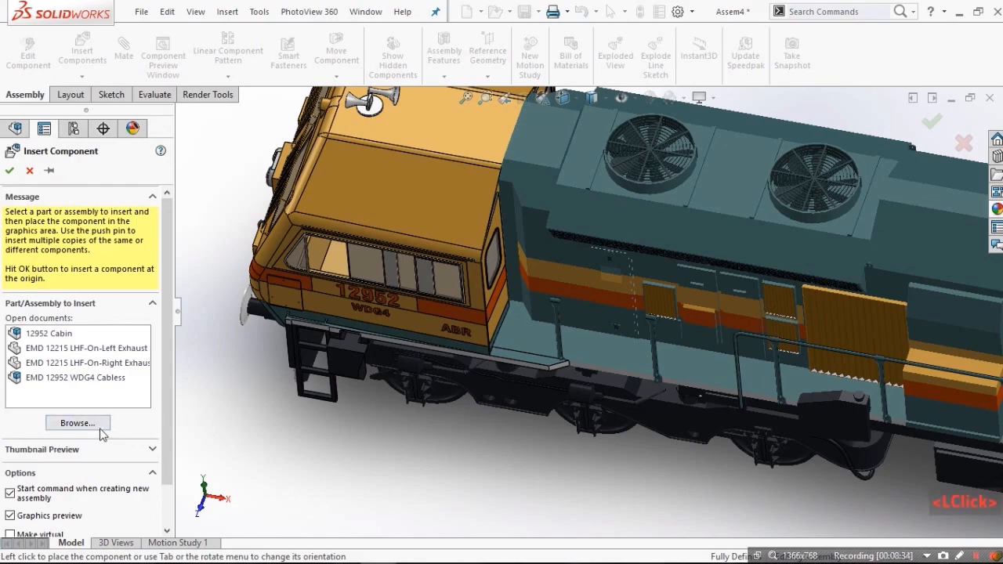
left_click(77, 422)
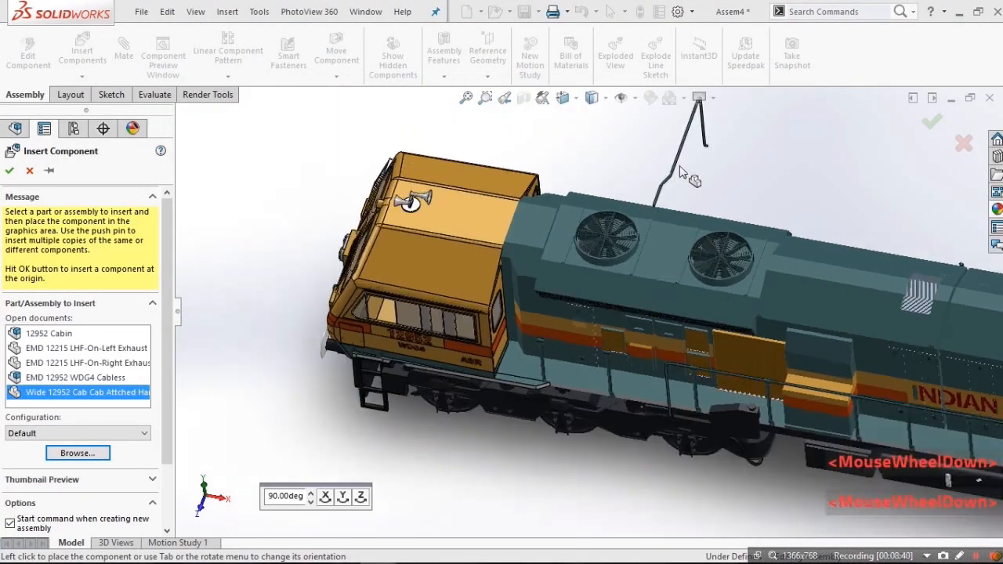
scroll("down", 3)
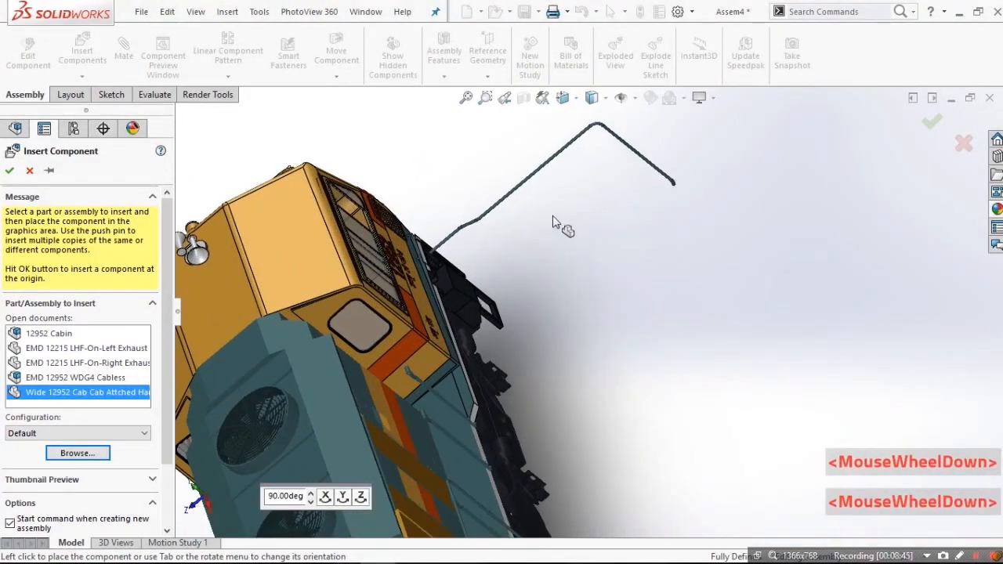
left_click(9, 170)
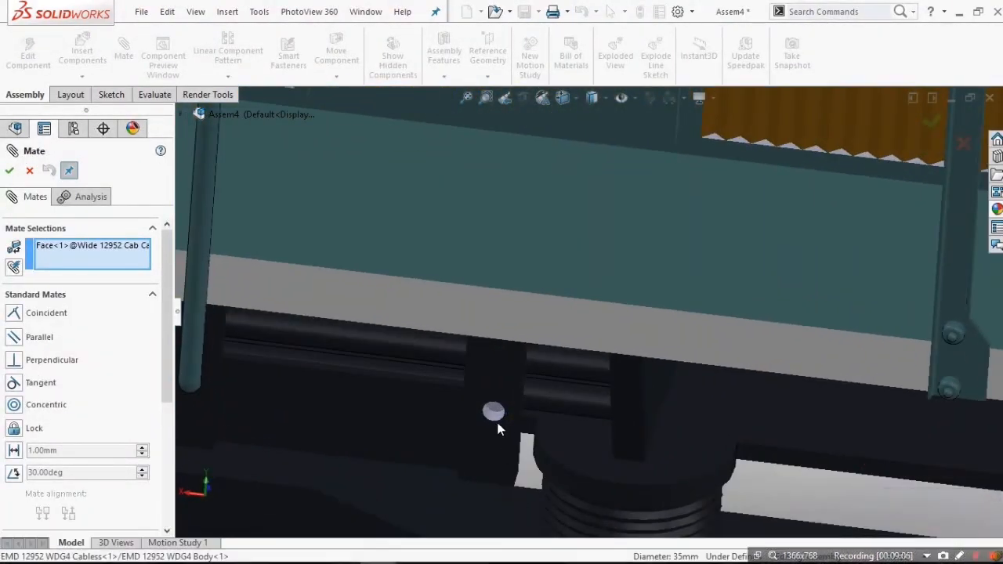
- Mate the cab-side handrails to the locomotive body holes
left_click(576, 286)
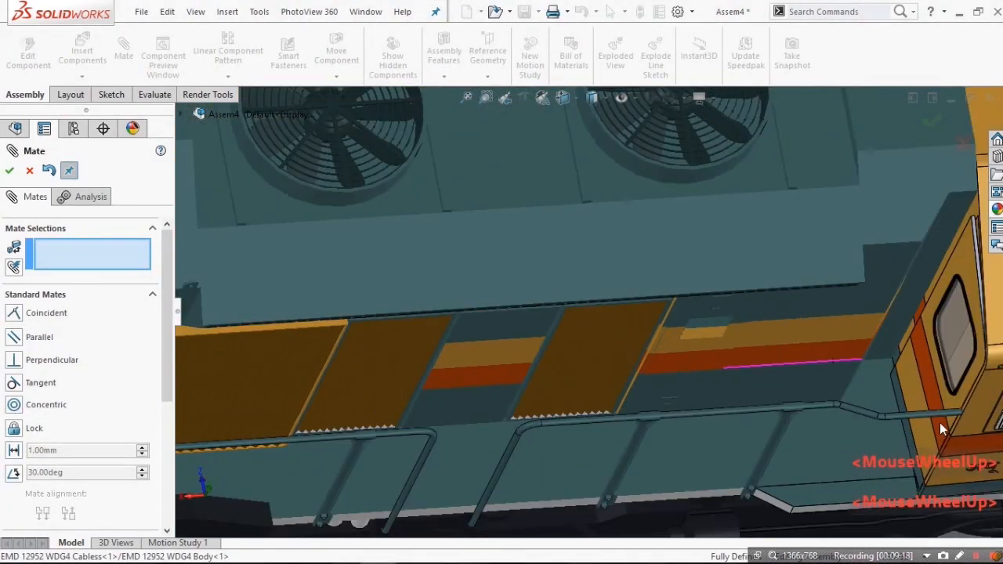
scroll("down", 3)
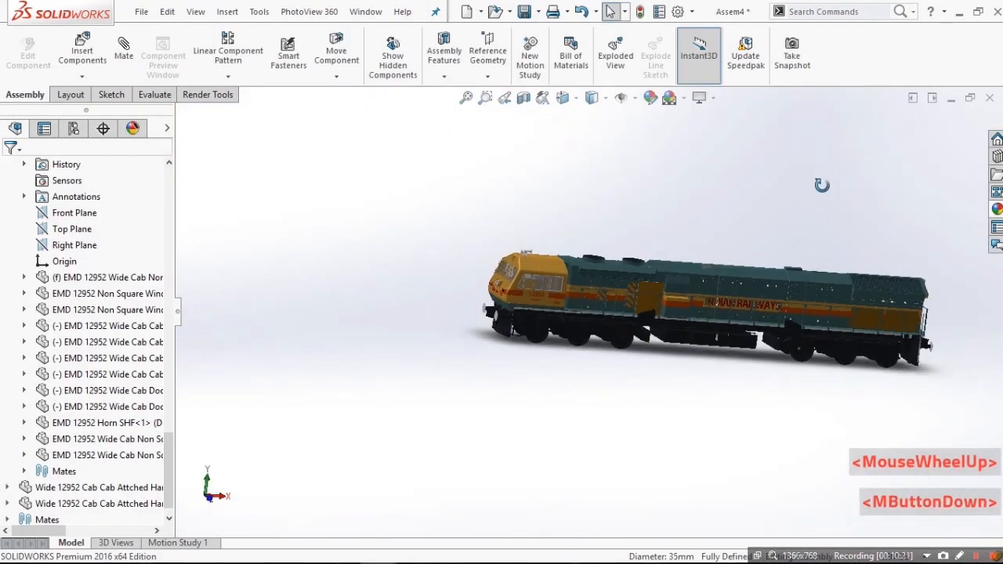
- Save the assembly as 'WDG4 12952 Tutorial', then orbit, zoom, pan and roll to review it
left_click(689, 98)
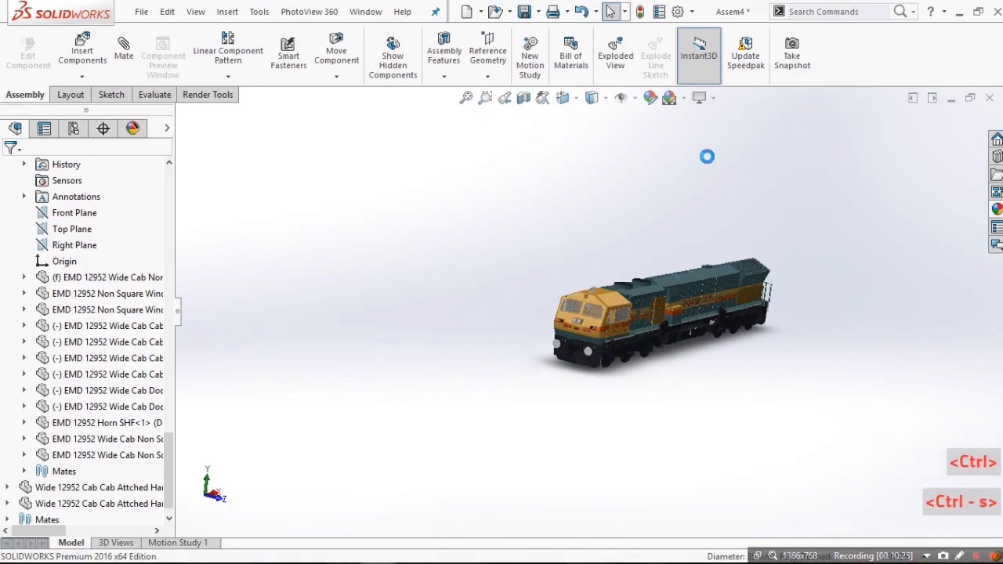
type("WDG4 12952 Tutorial")
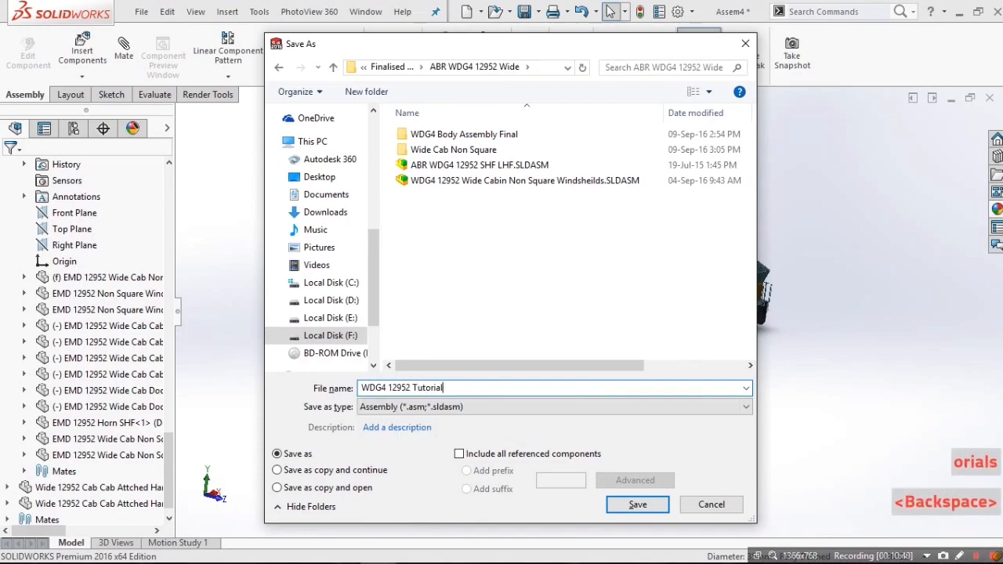
left_click(636, 504)
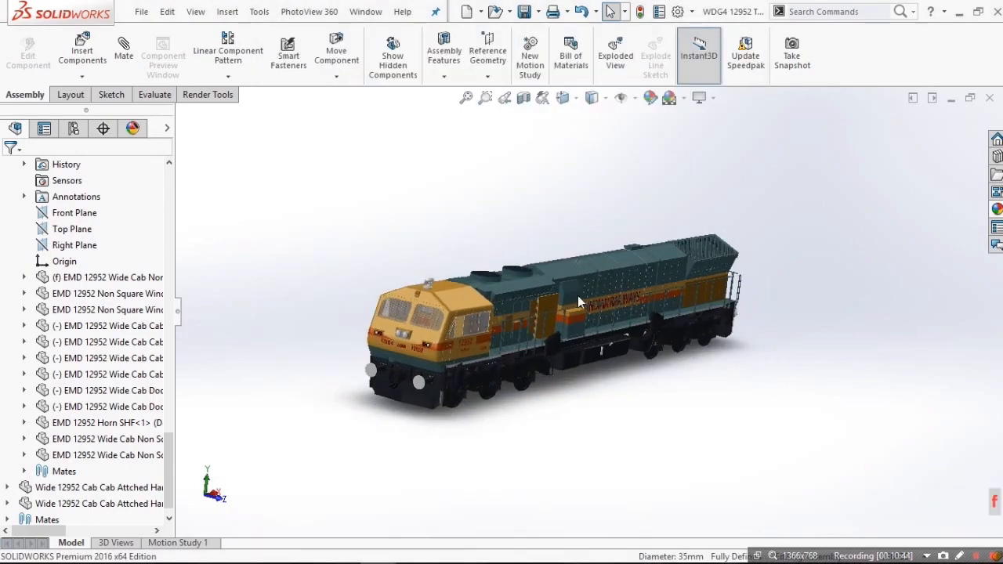
left_click_drag(580, 302, 583, 288)
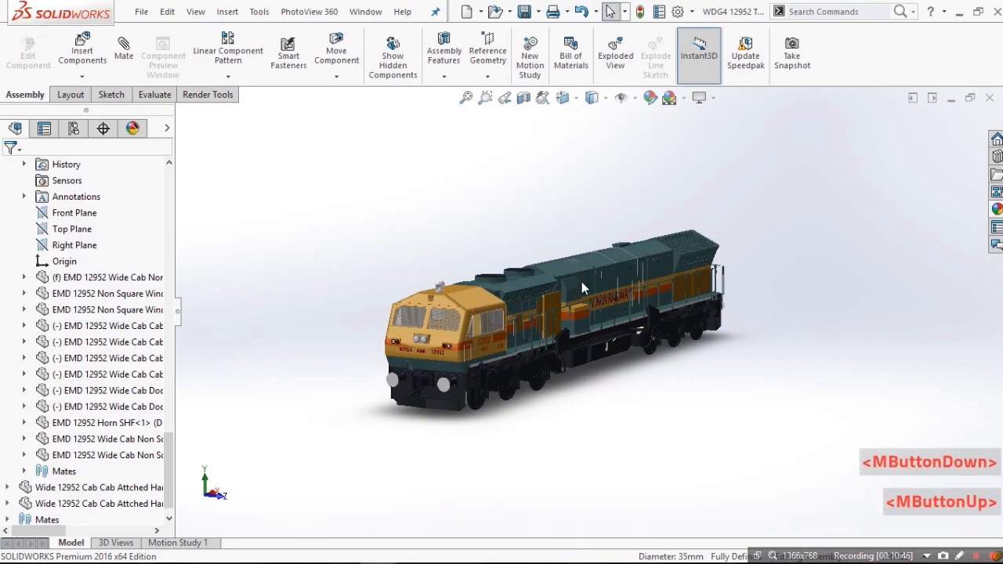
left_click_drag(584, 287, 537, 304)
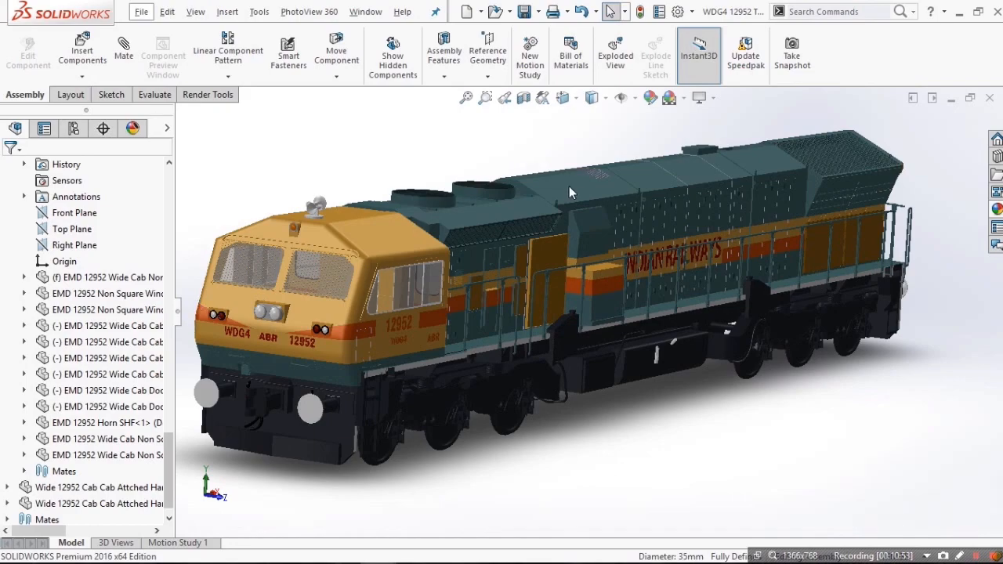
left_click_drag(570, 193, 695, 194)
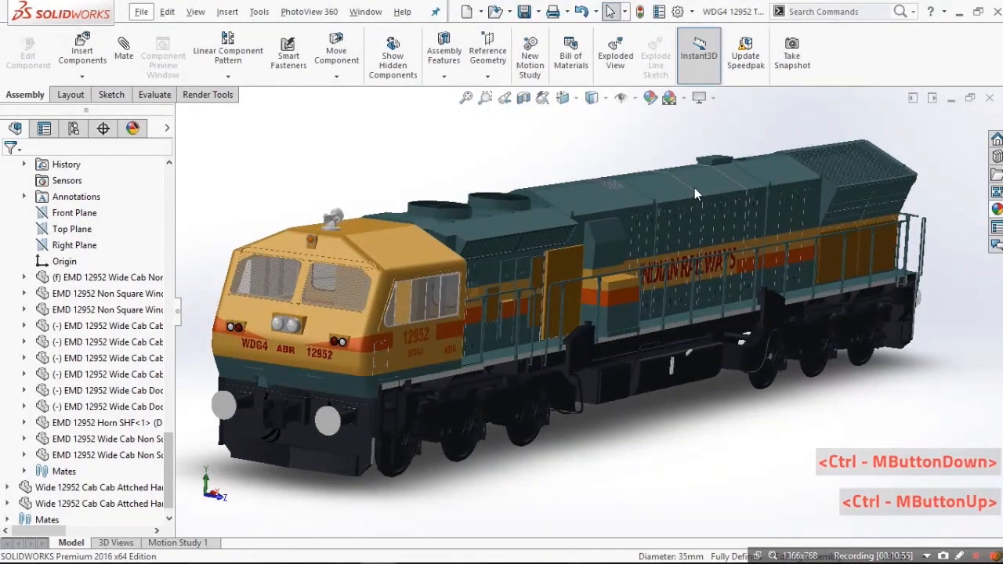
left_click_drag(698, 194, 705, 224)
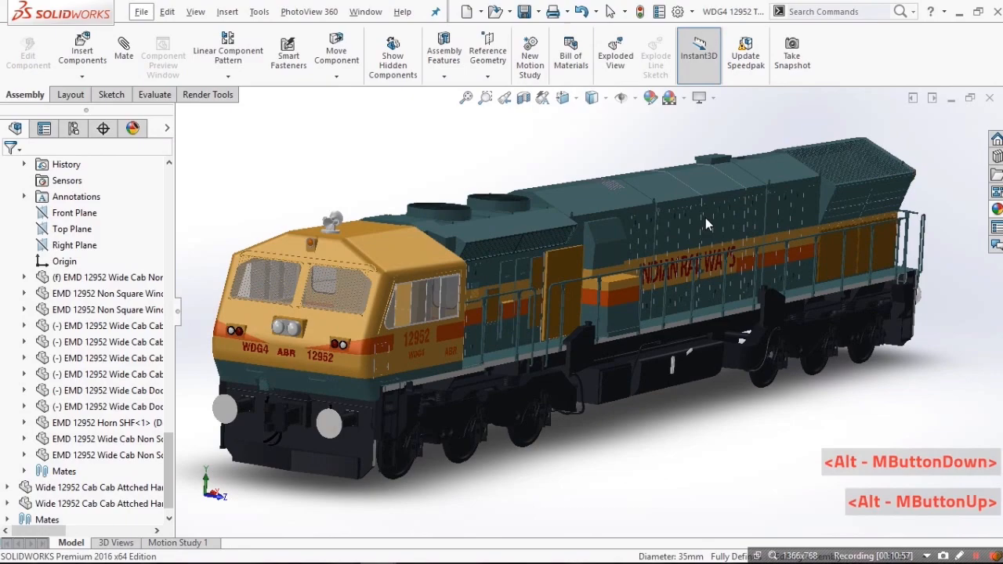
left_click_drag(705, 223, 897, 352)
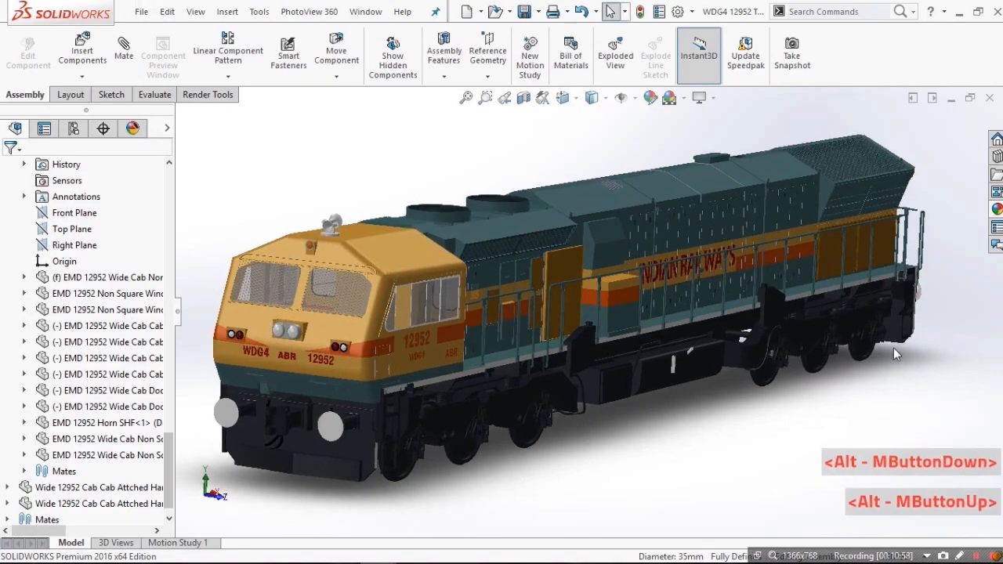